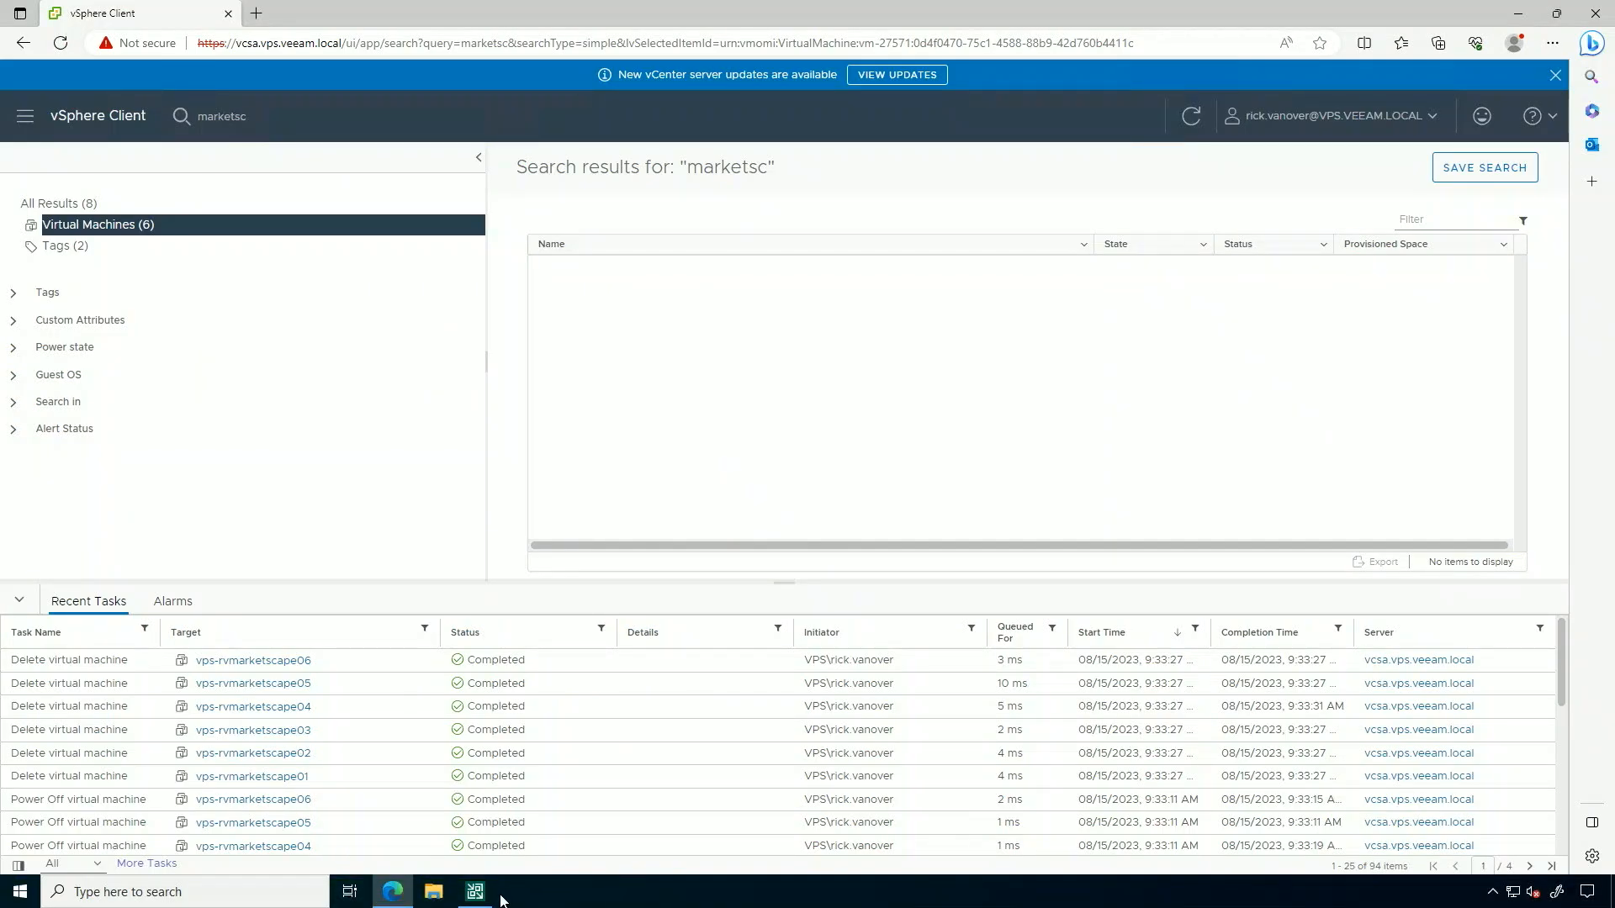
Switch from vSphere Client to the Veeam Backup & Replication console.
left_click(474, 891)
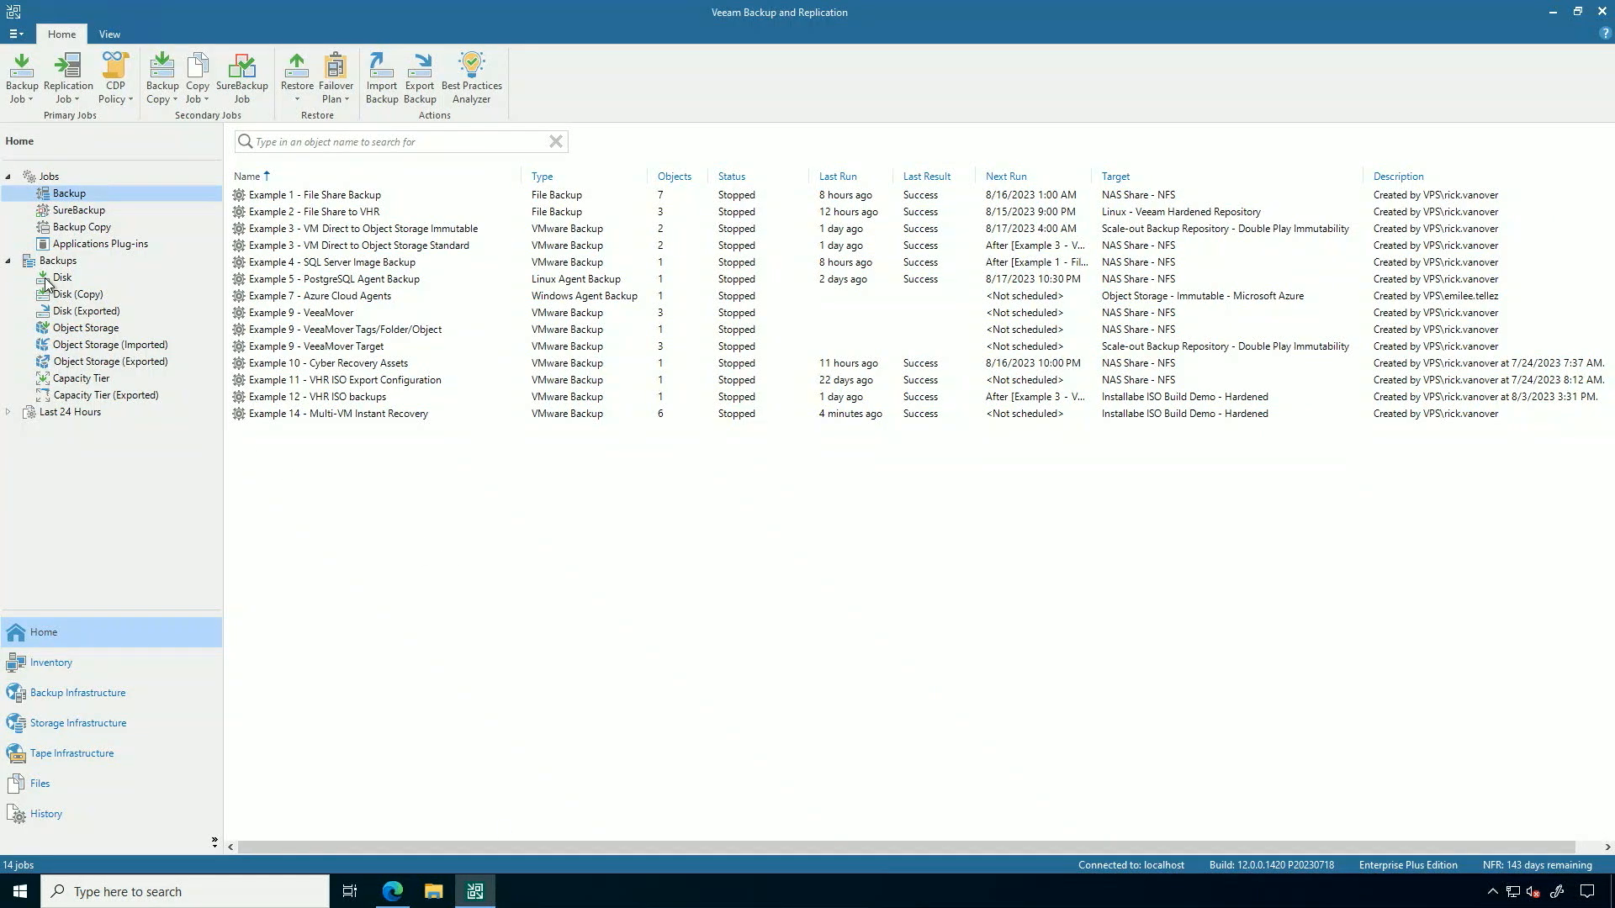
From the Disk backups, select all six marketscape VMs and choose Instant recovery to VMware vSphere.
left_click(62, 278)
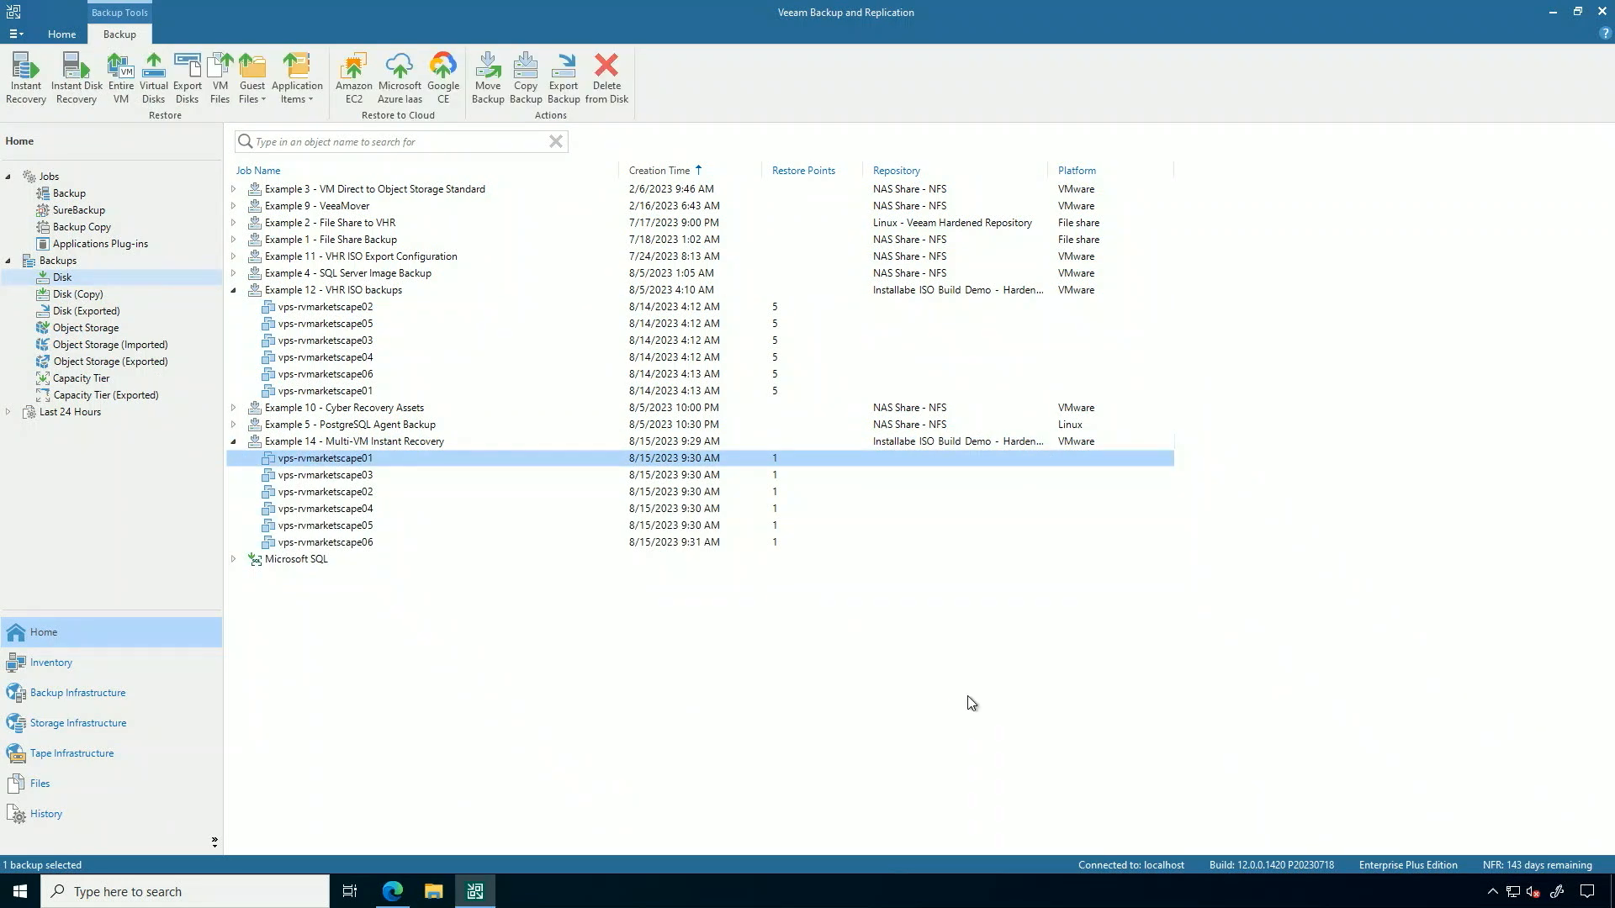
left_click(325, 542)
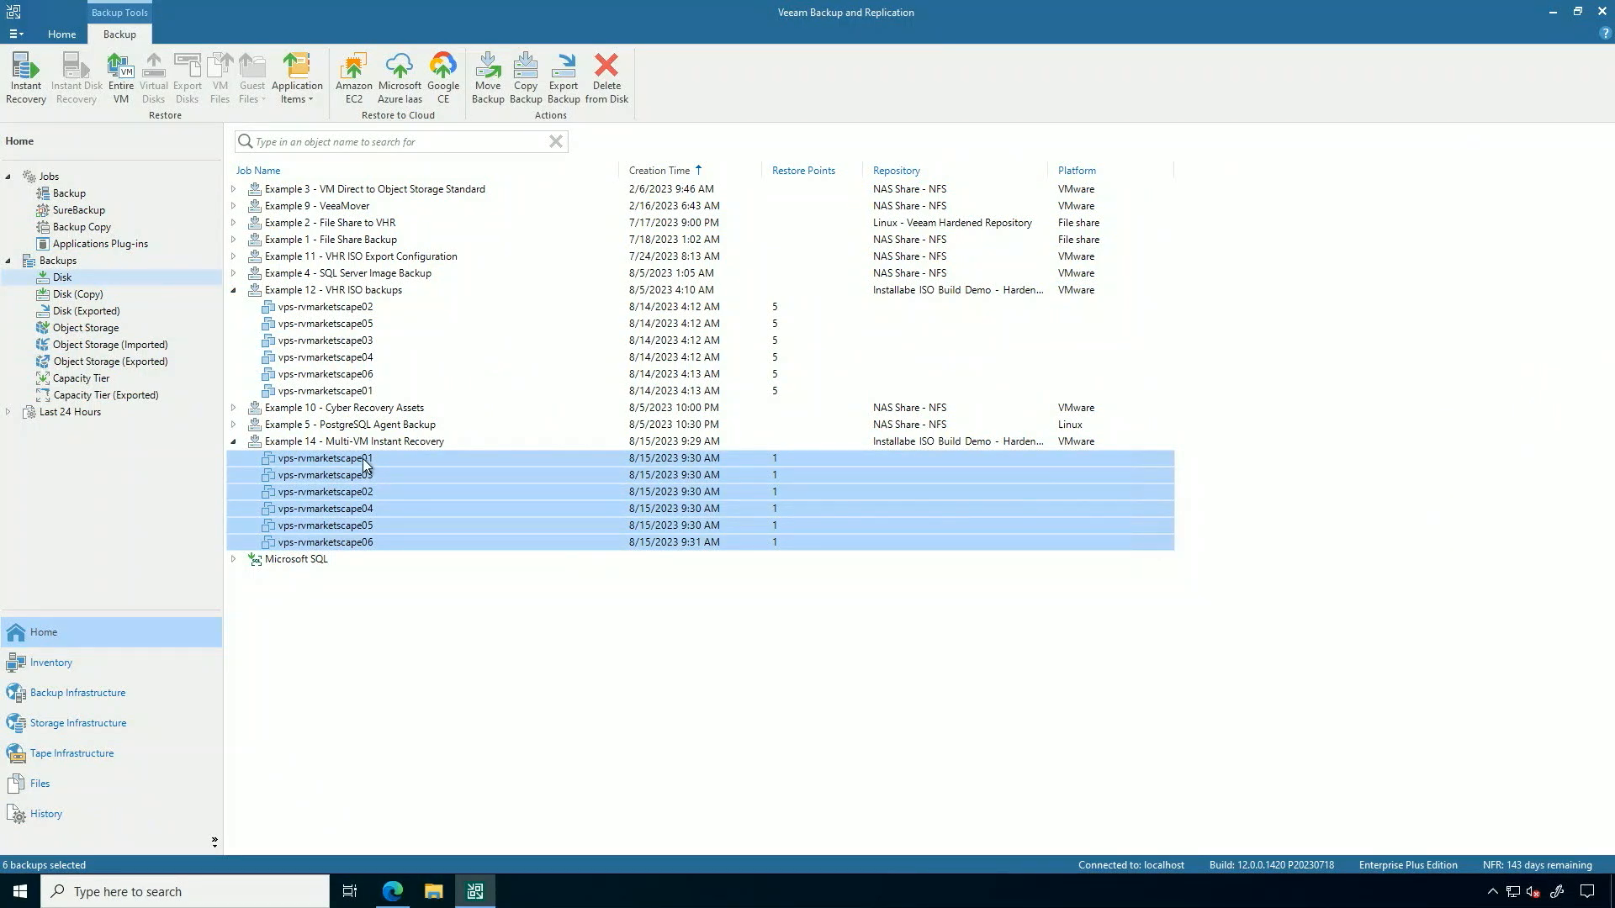
right_click(325, 457)
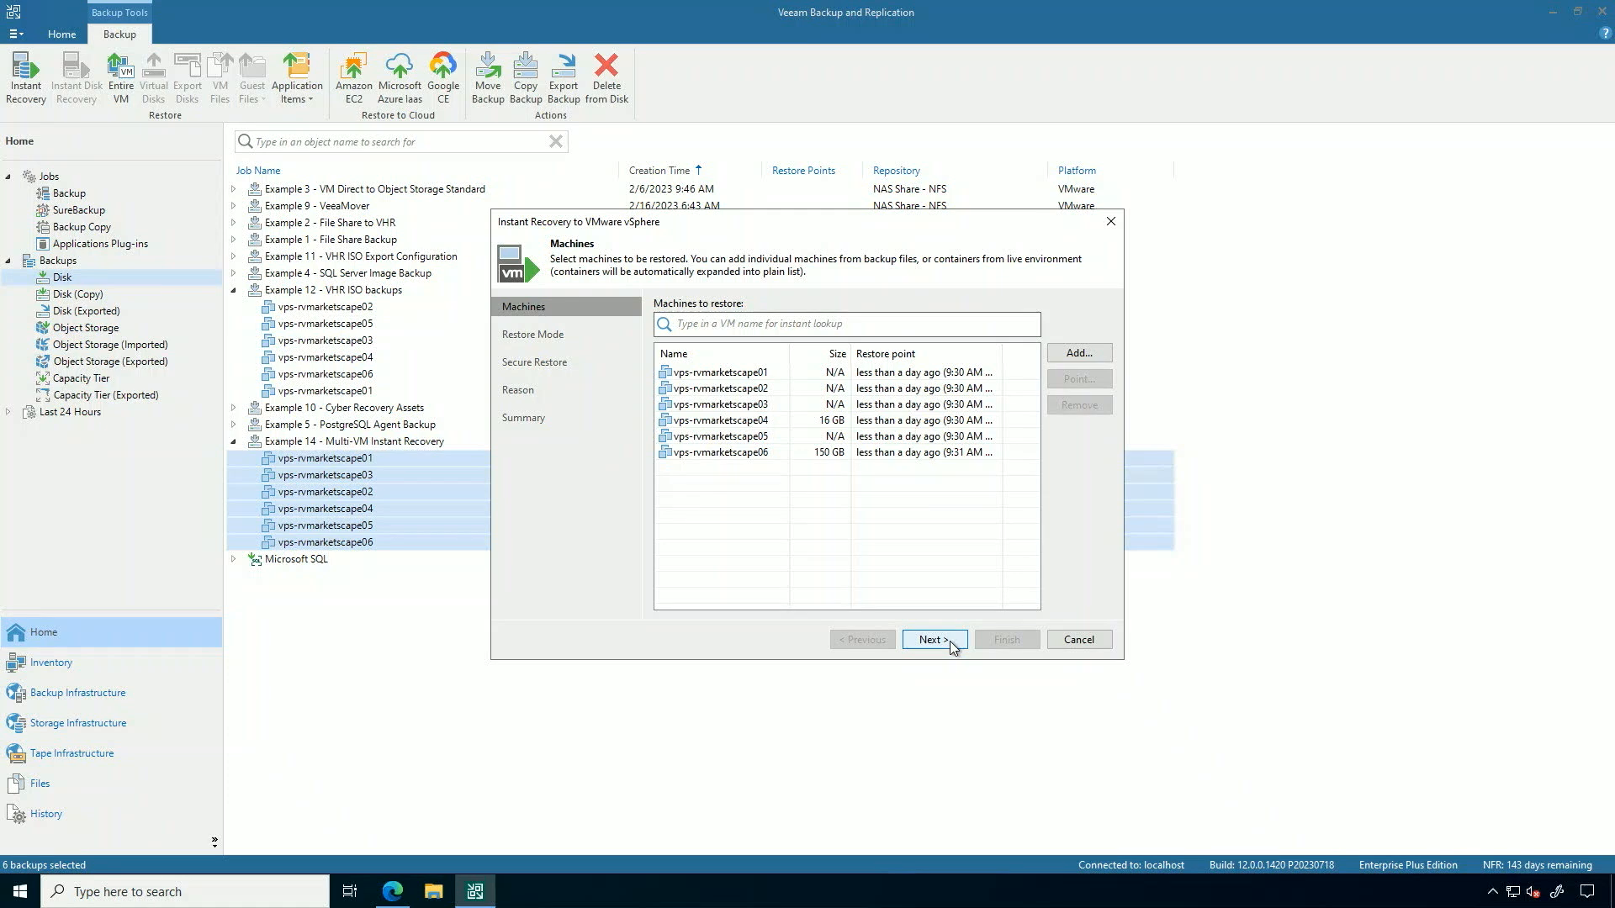
Restore the six VMs to their original location and advance to the Secure Restore step.
left_click(932, 639)
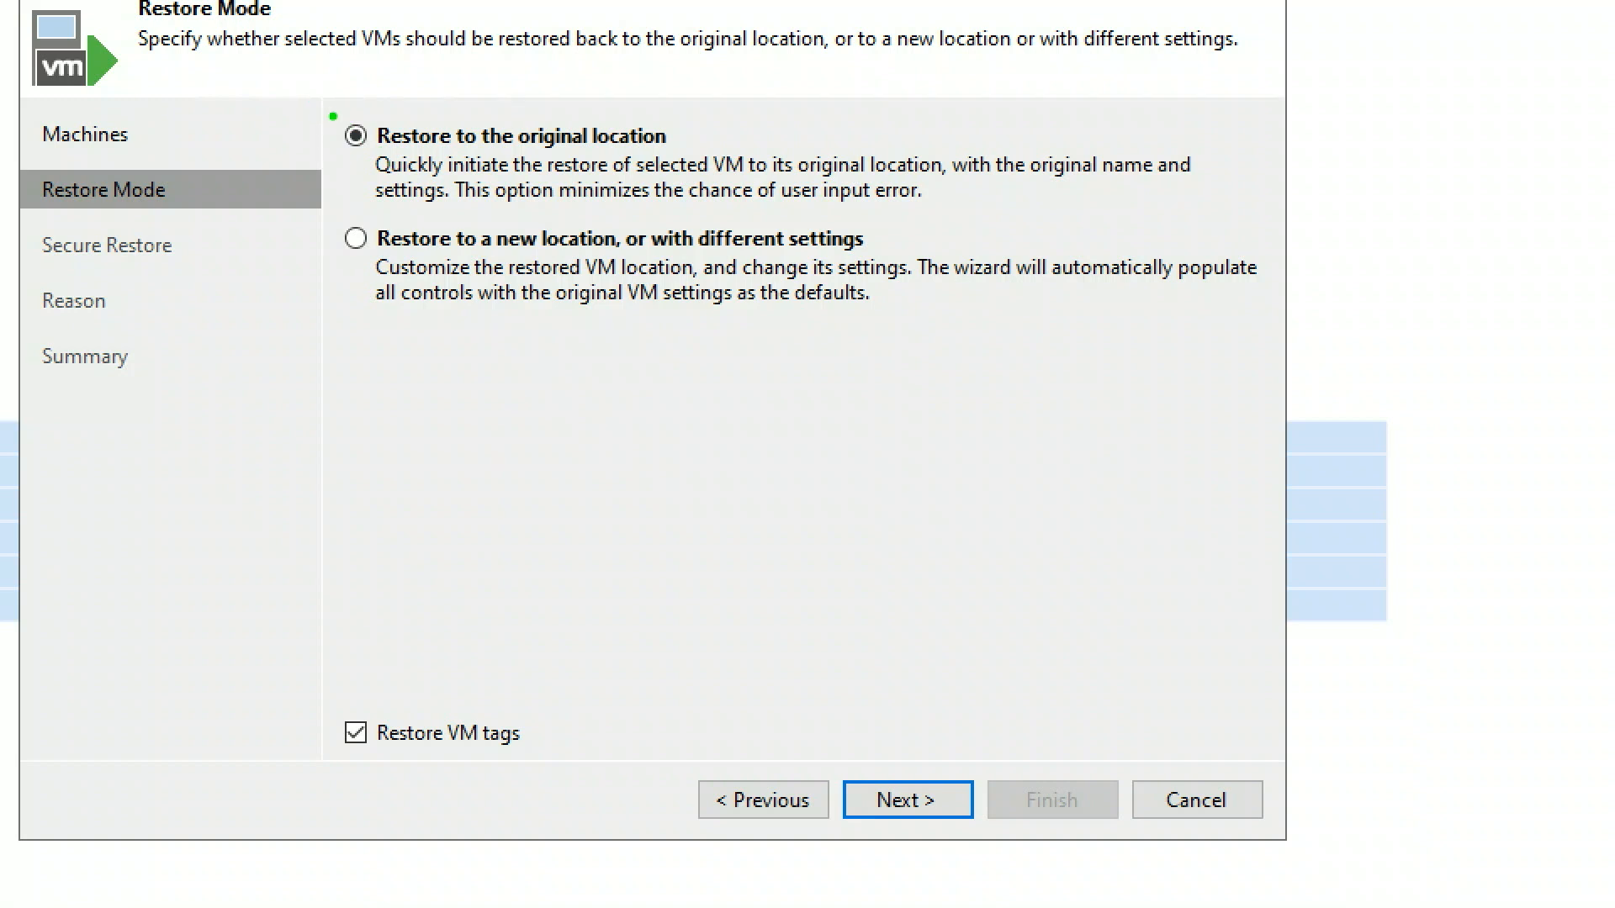
left_click(523, 136)
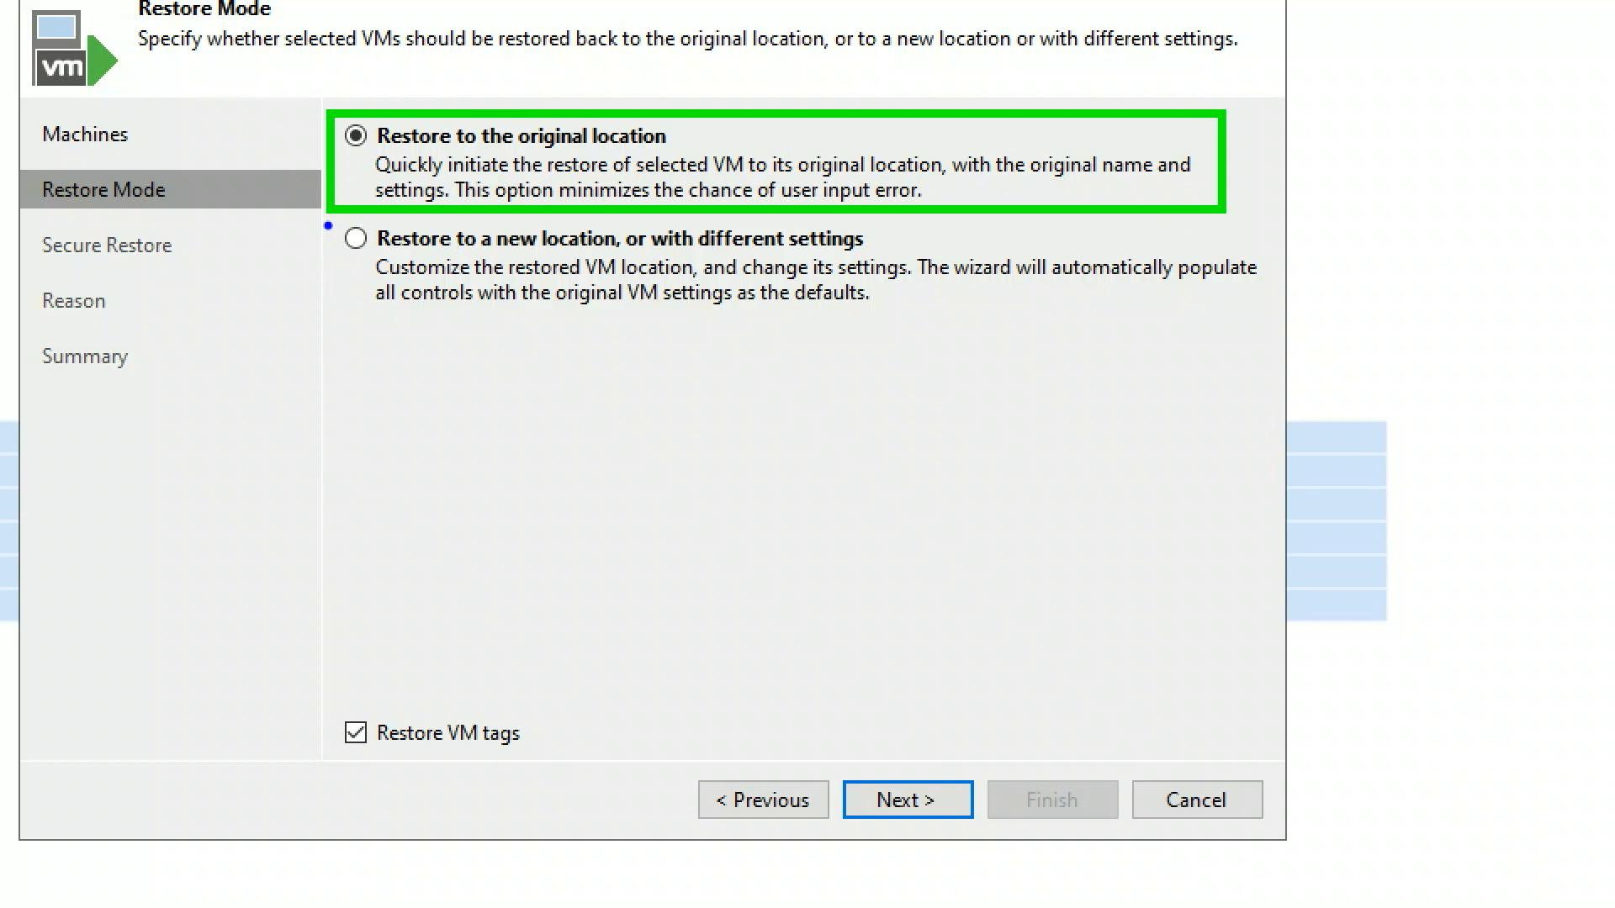
mouse_move(617, 238)
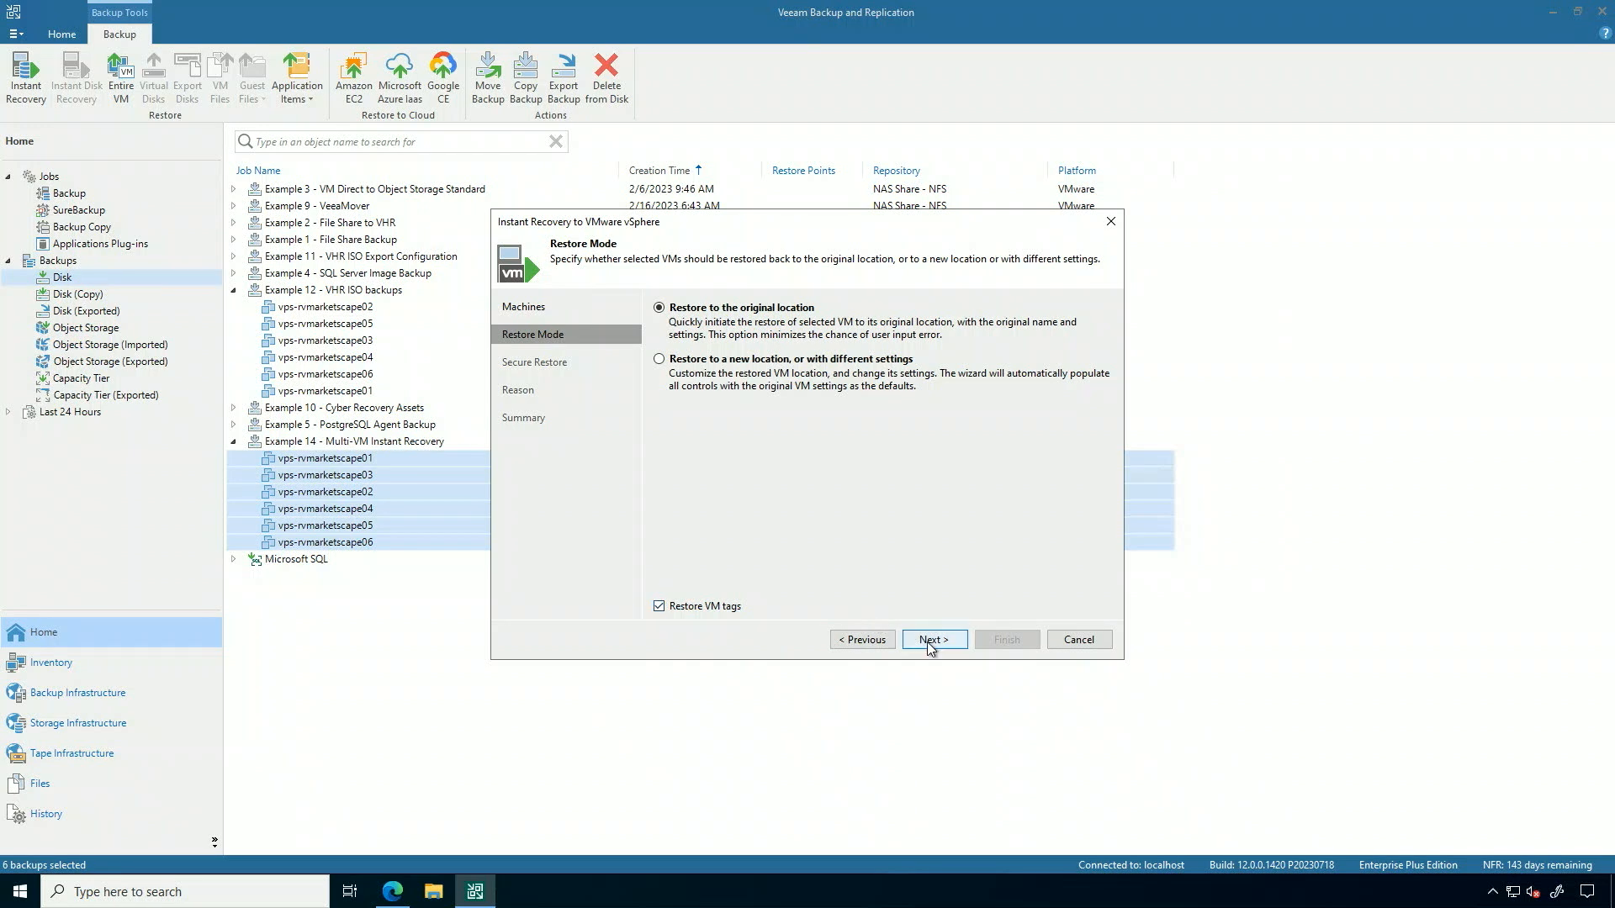
left_click(932, 640)
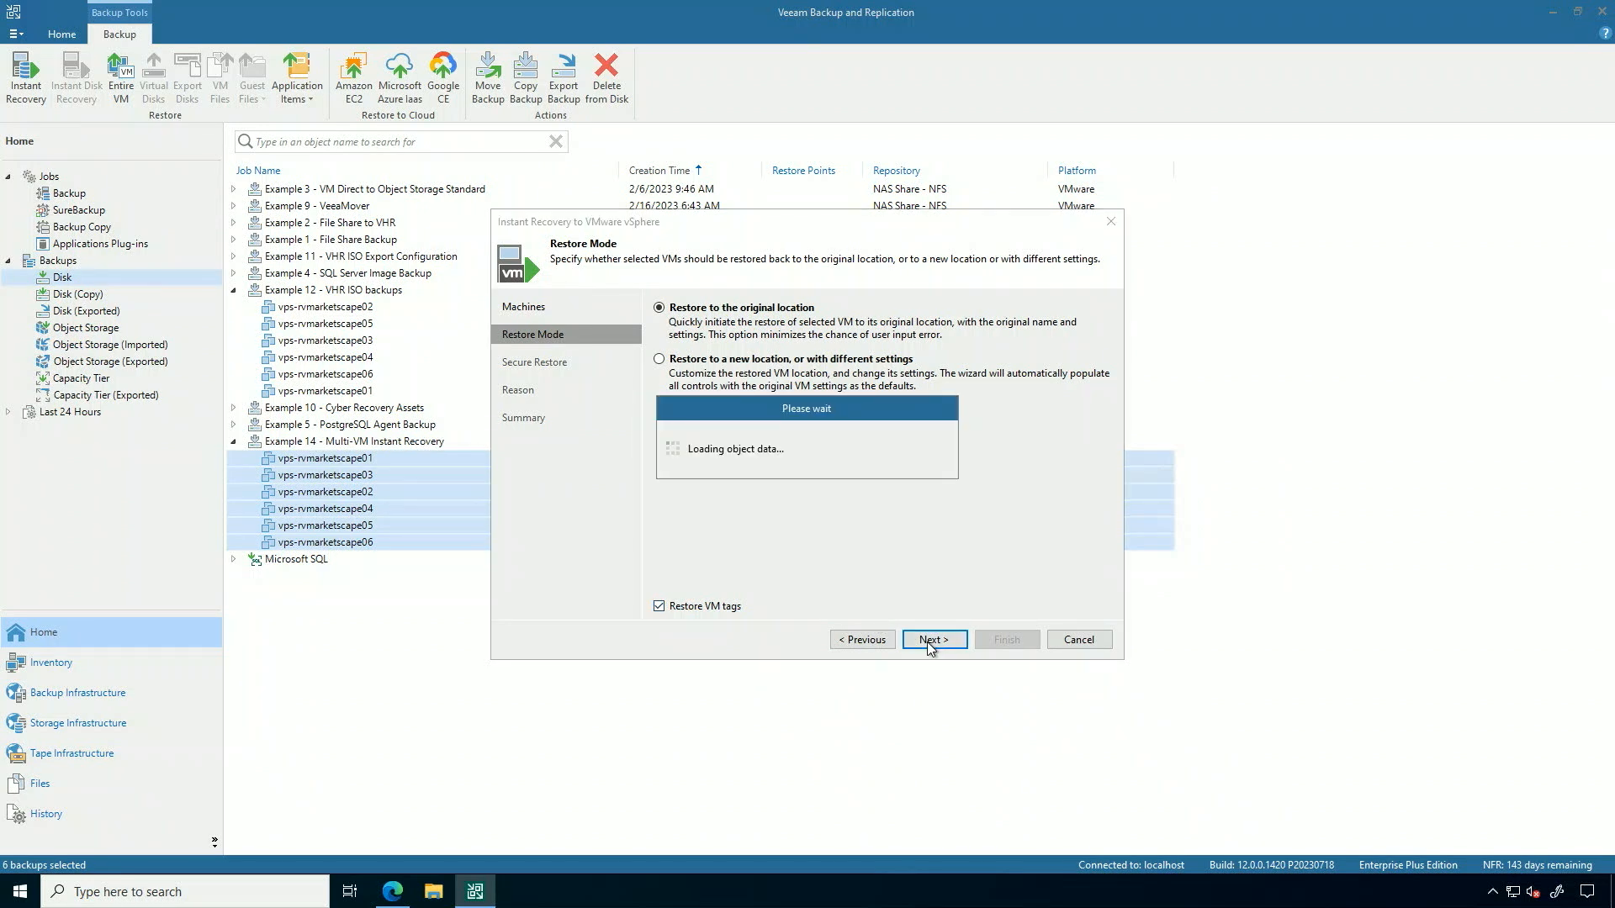
left_click(932, 639)
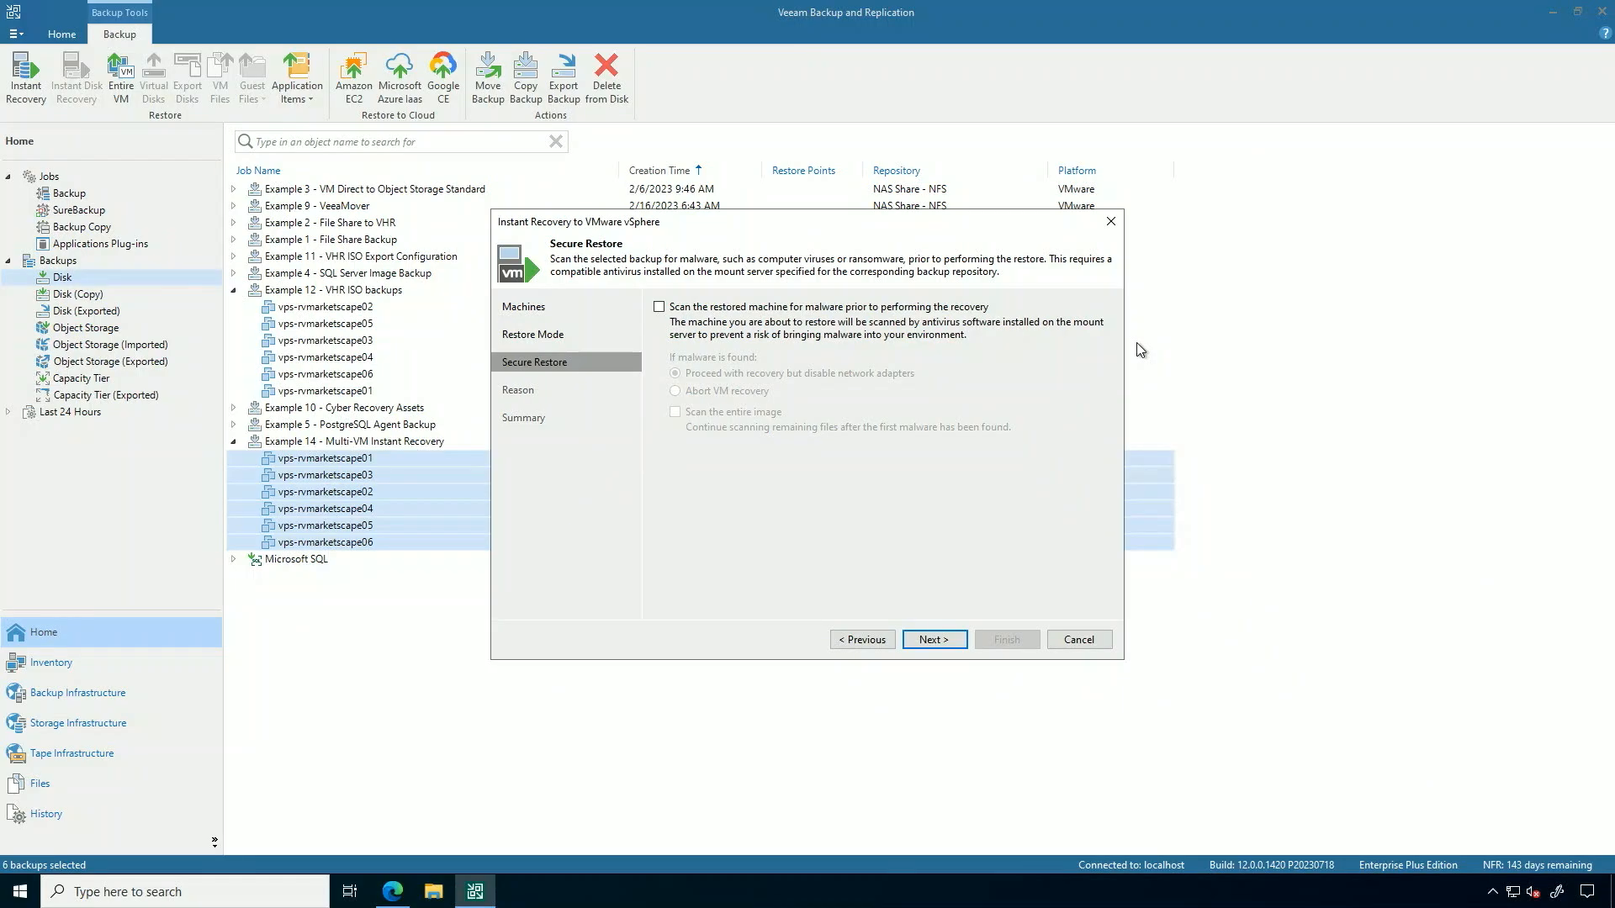
mouse_move(932, 639)
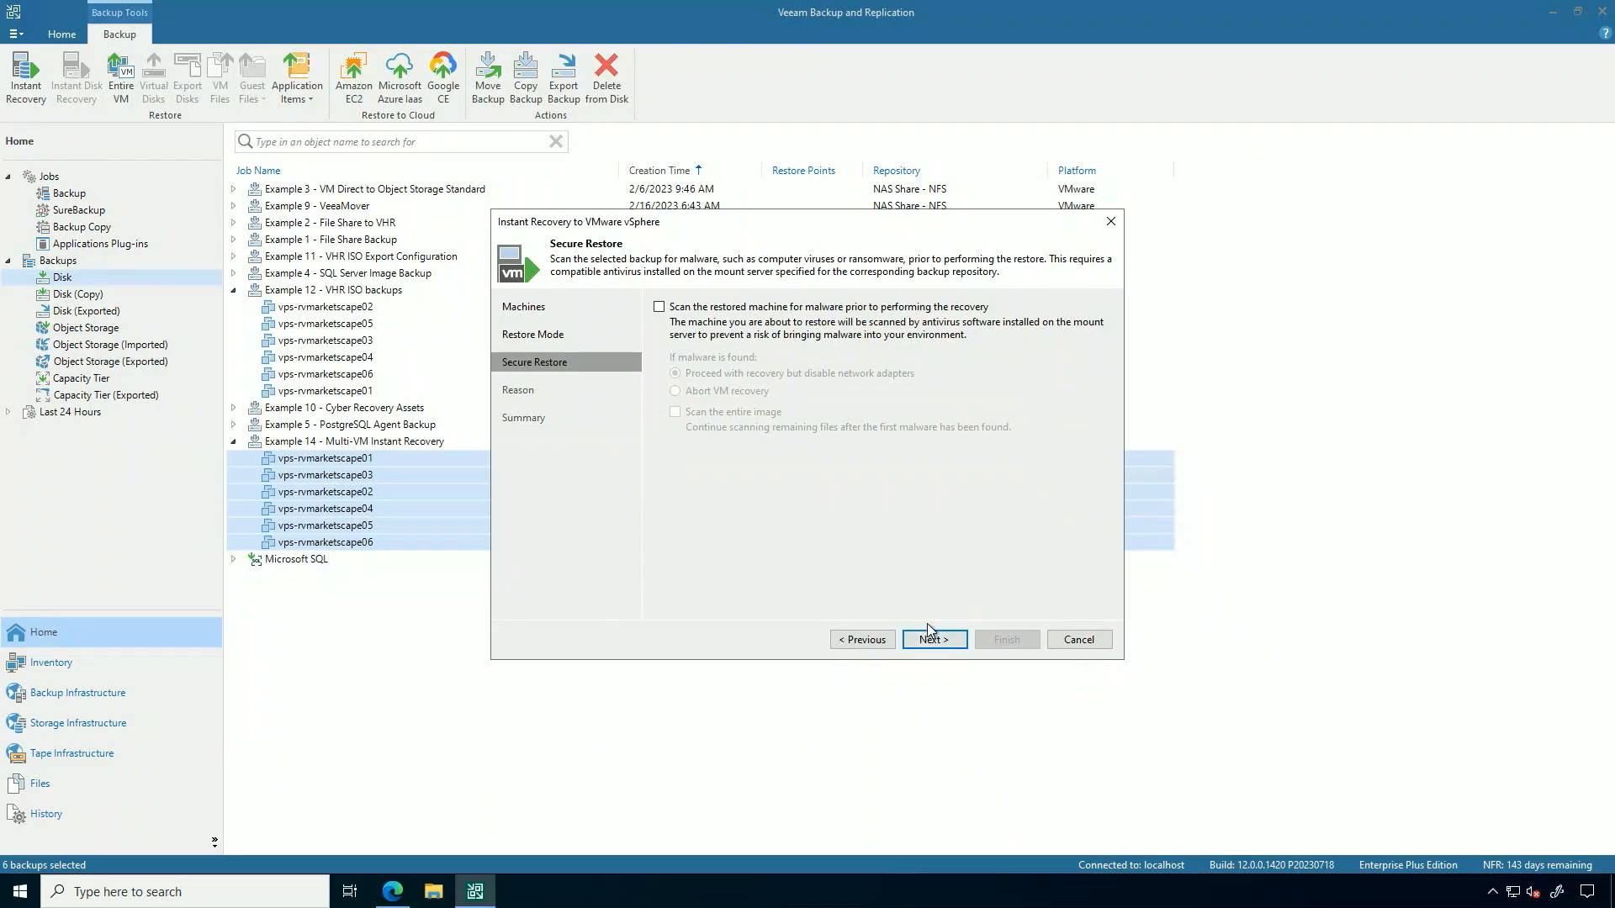
Skip the malware scan, enter the reason 'Performing an instant recovery' and reach the Summary.
left_click(932, 639)
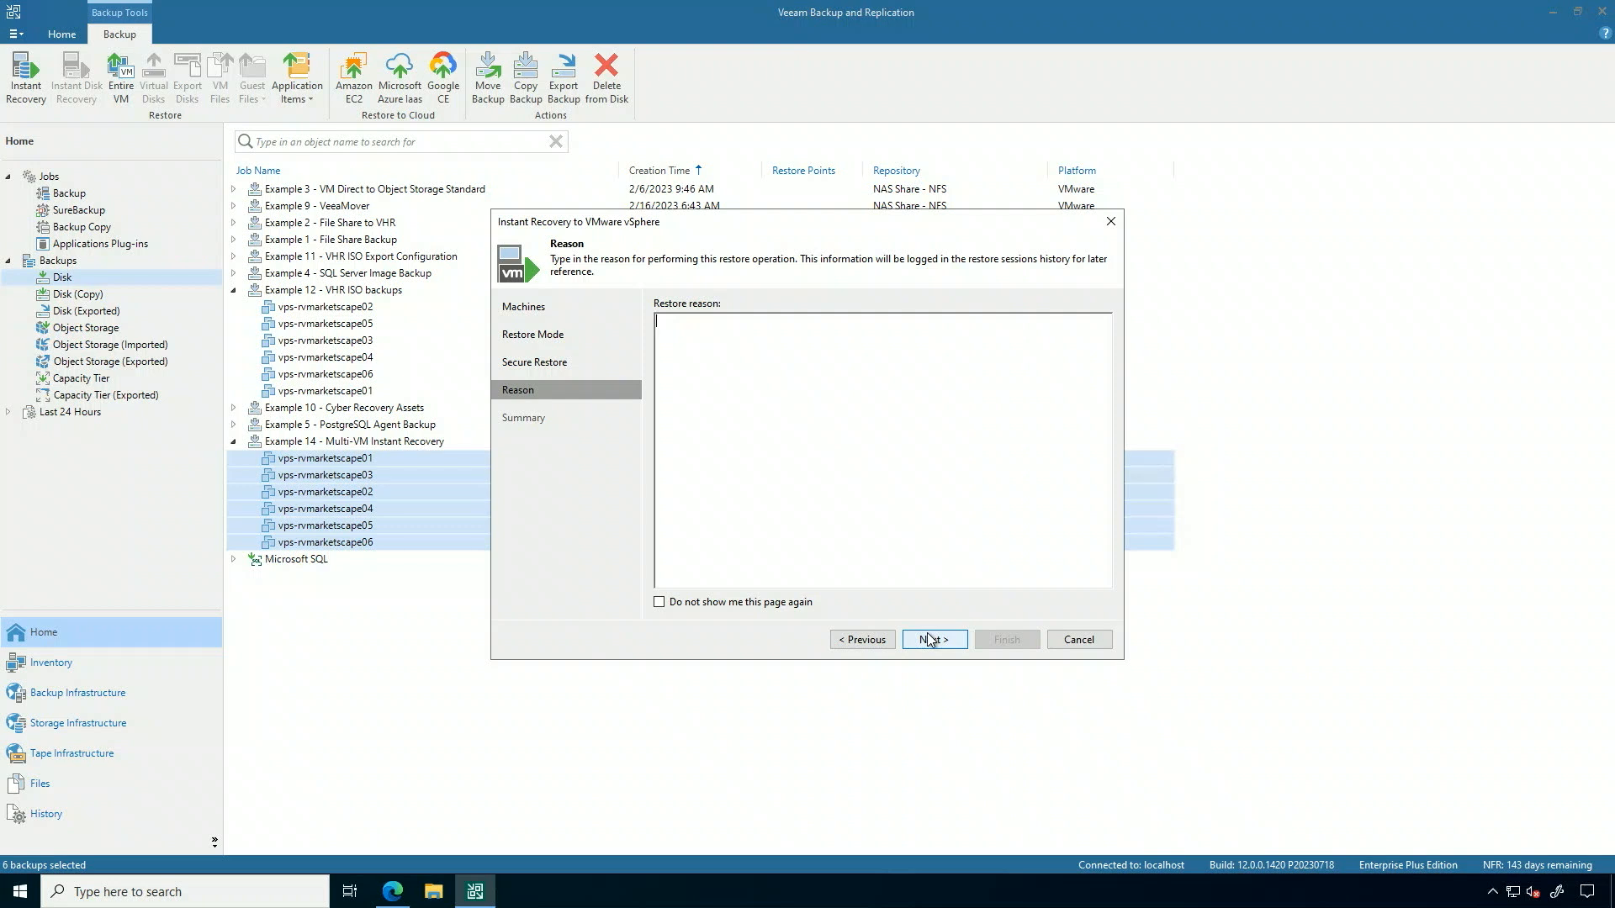
type("Performing an")
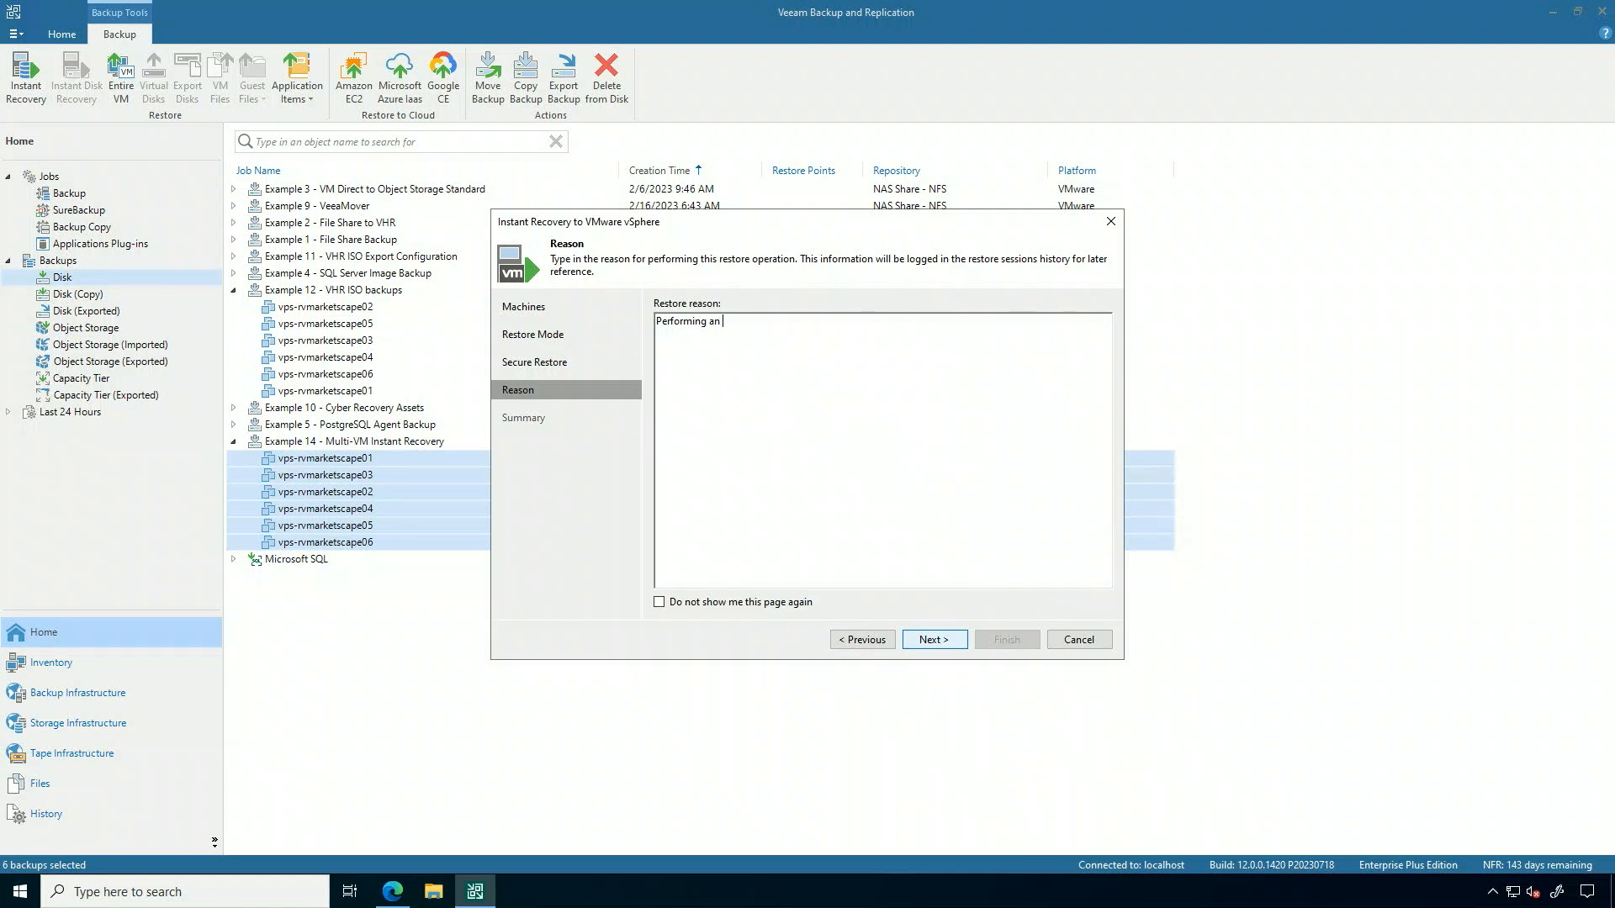
type("instant recovery")
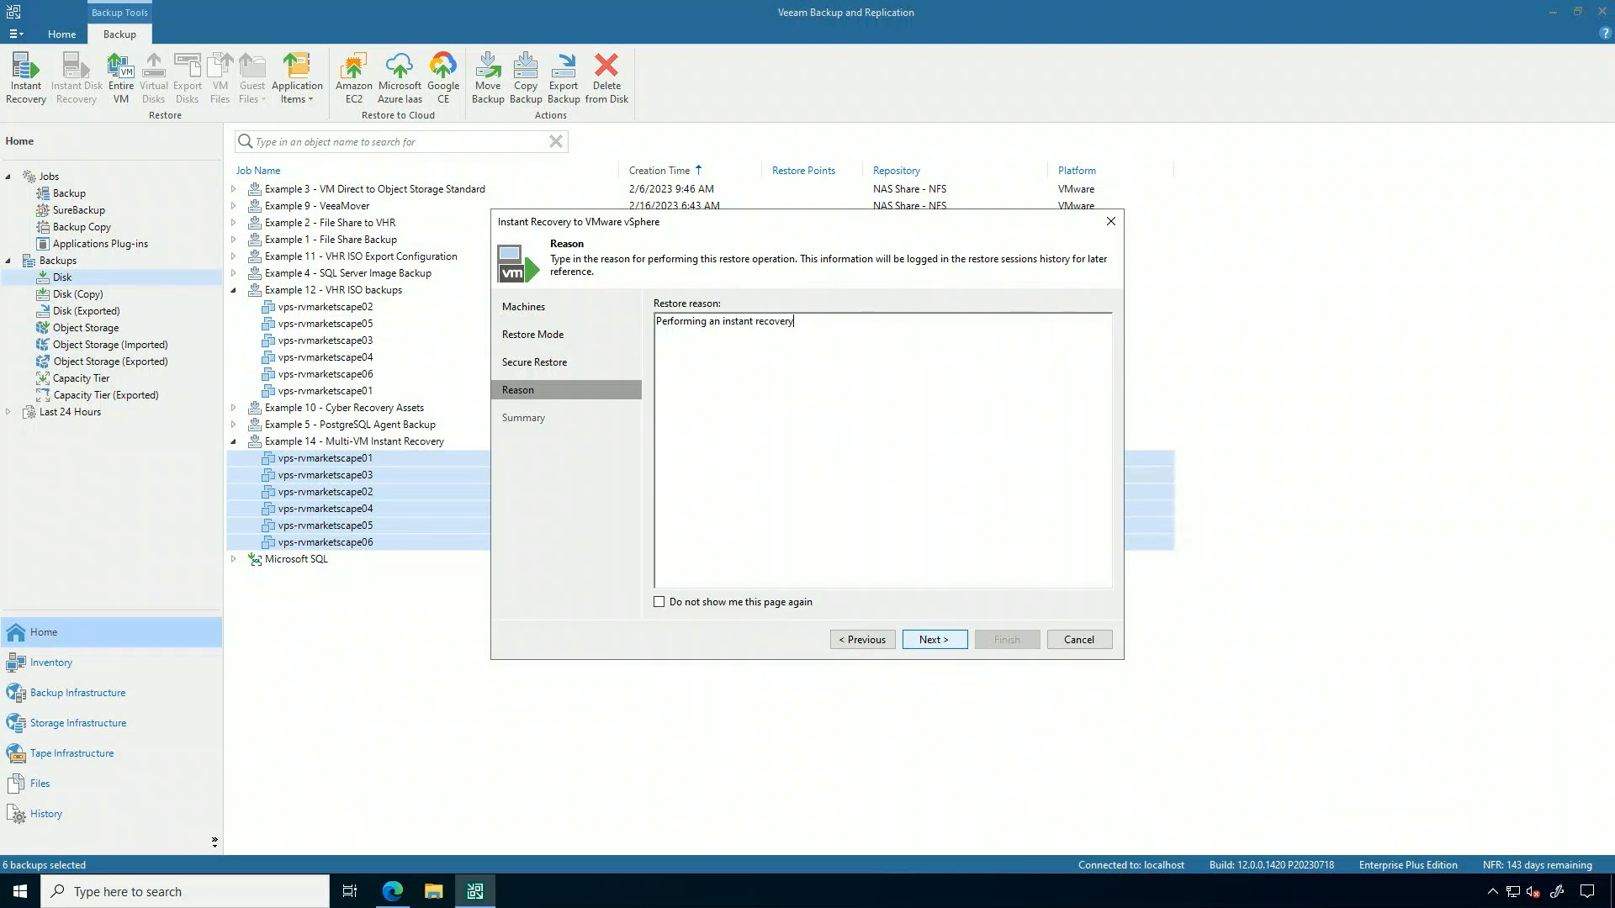
left_click(932, 639)
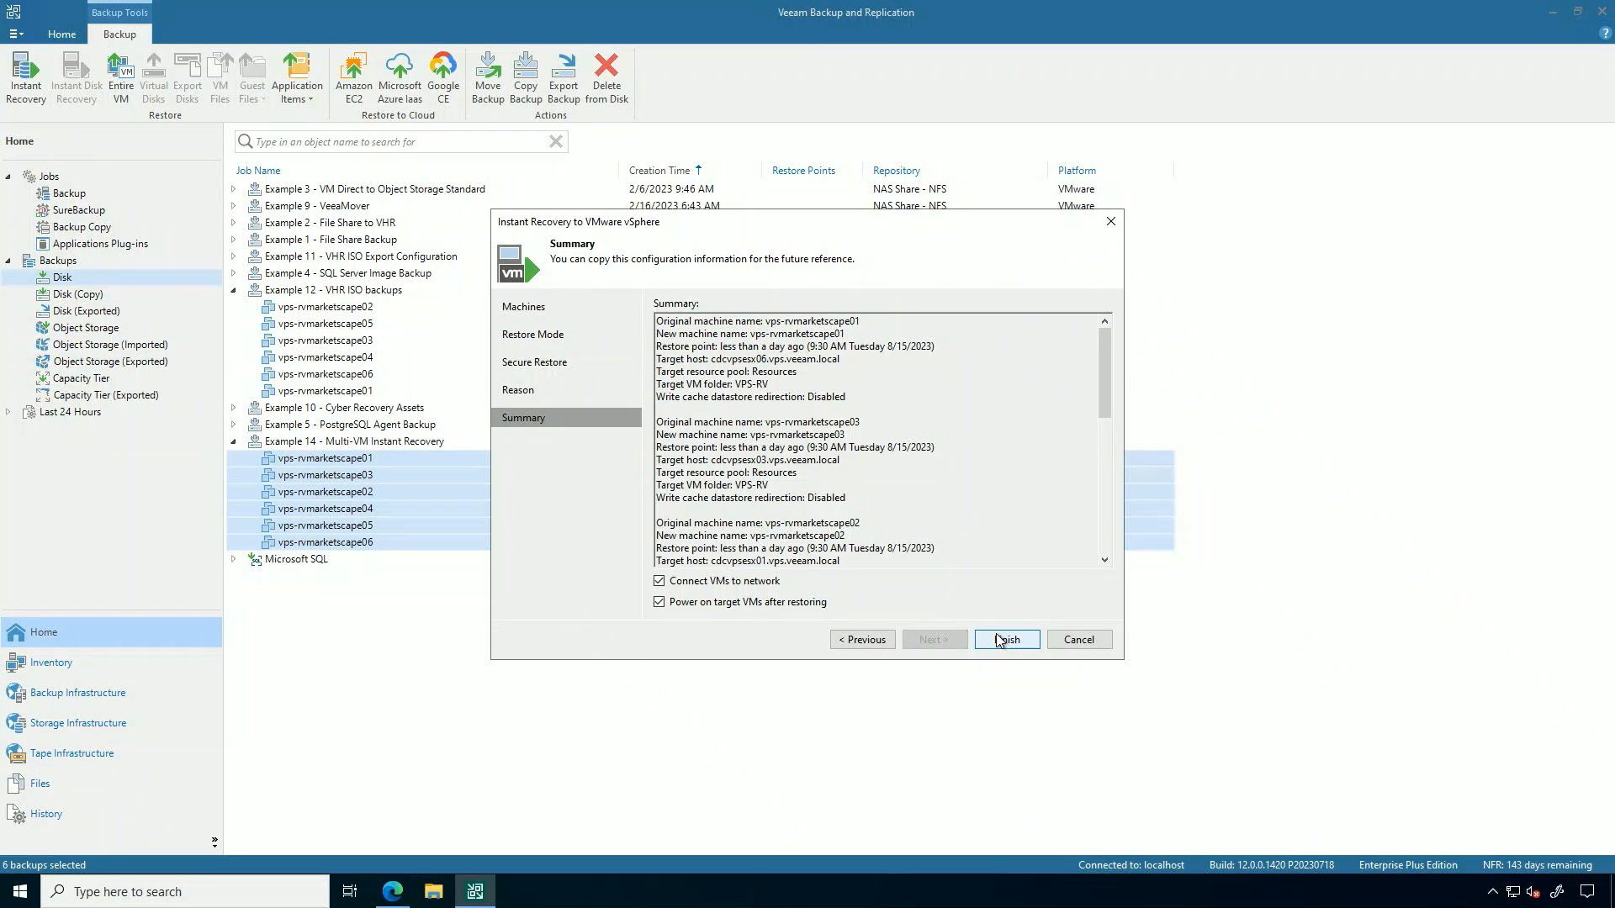
Finish the wizard and view the six mounted VMs under Instant Recovery (6).
left_click(1006, 639)
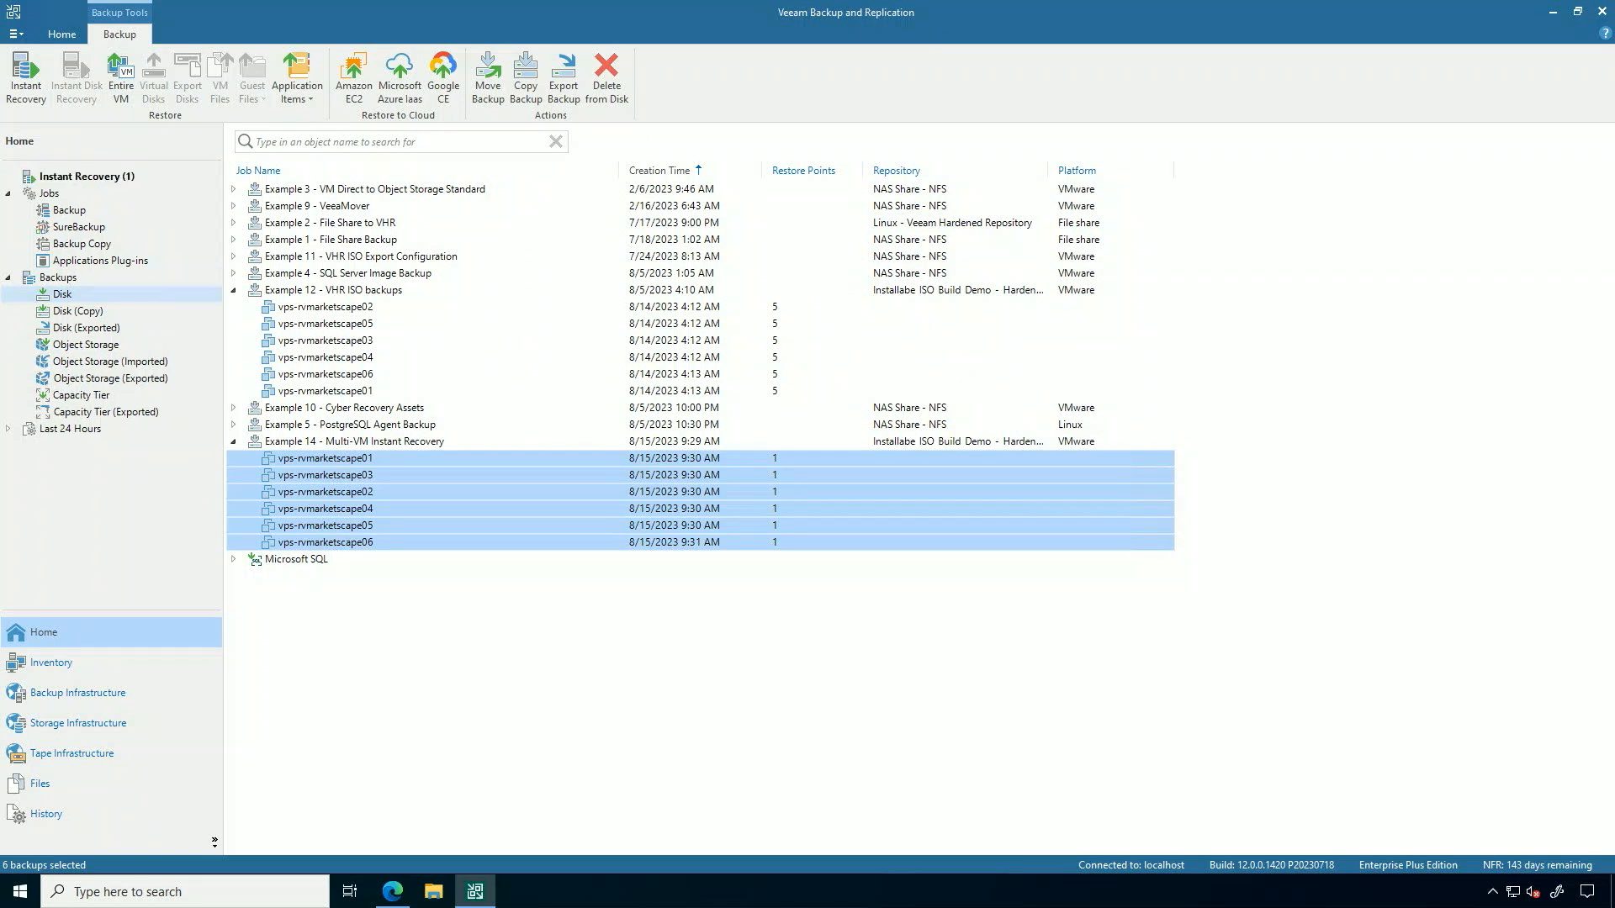
mouse_move(81, 189)
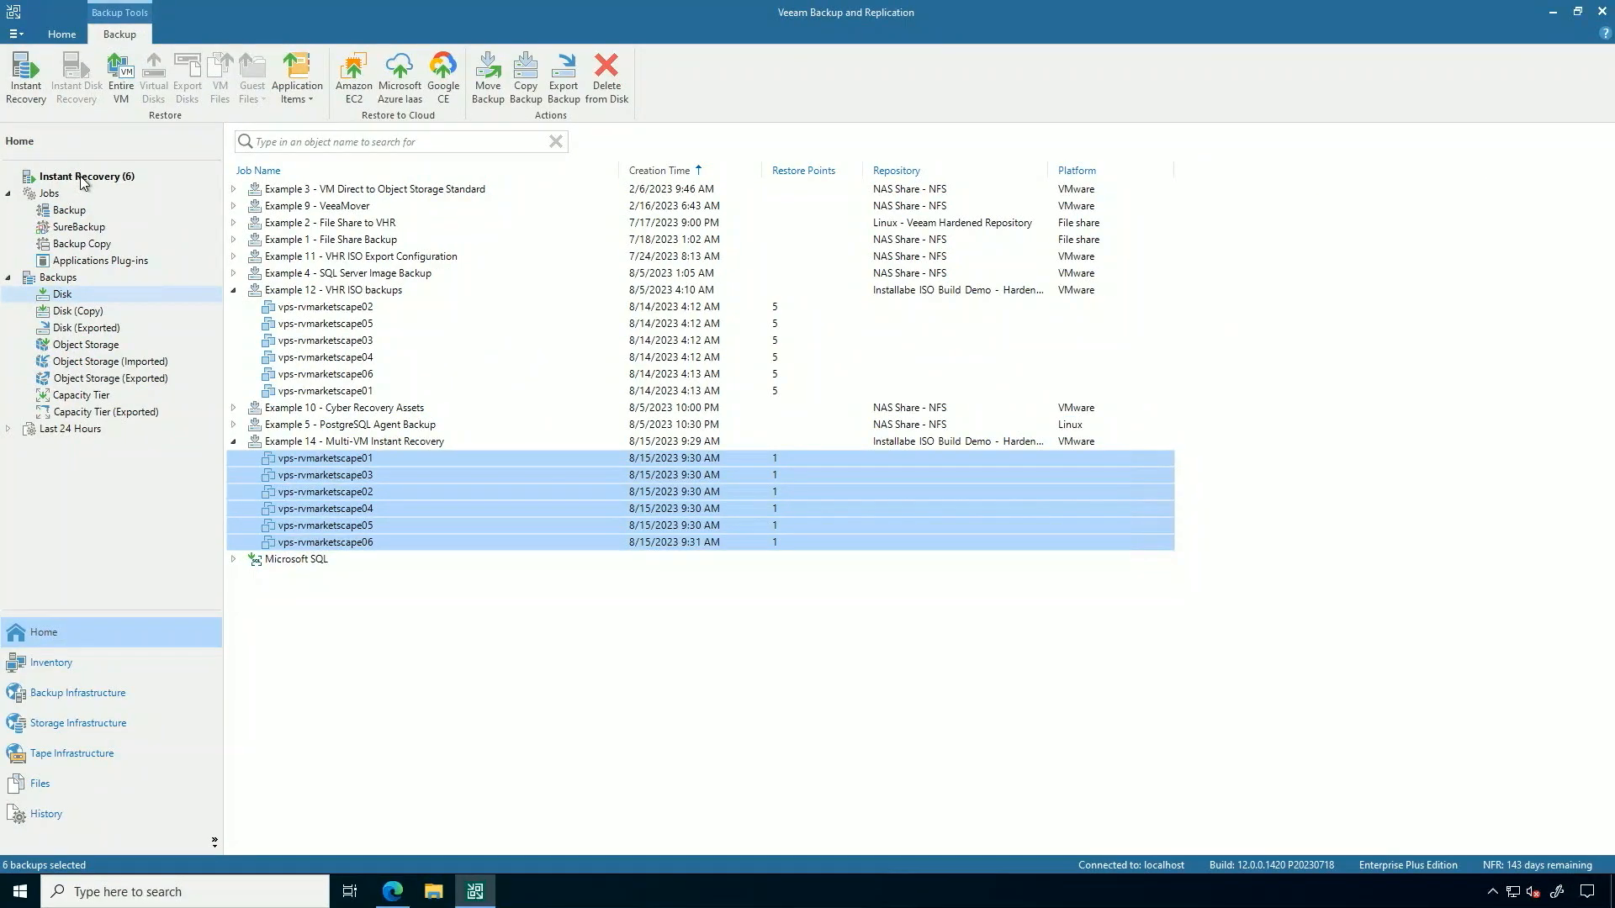
left_click(85, 175)
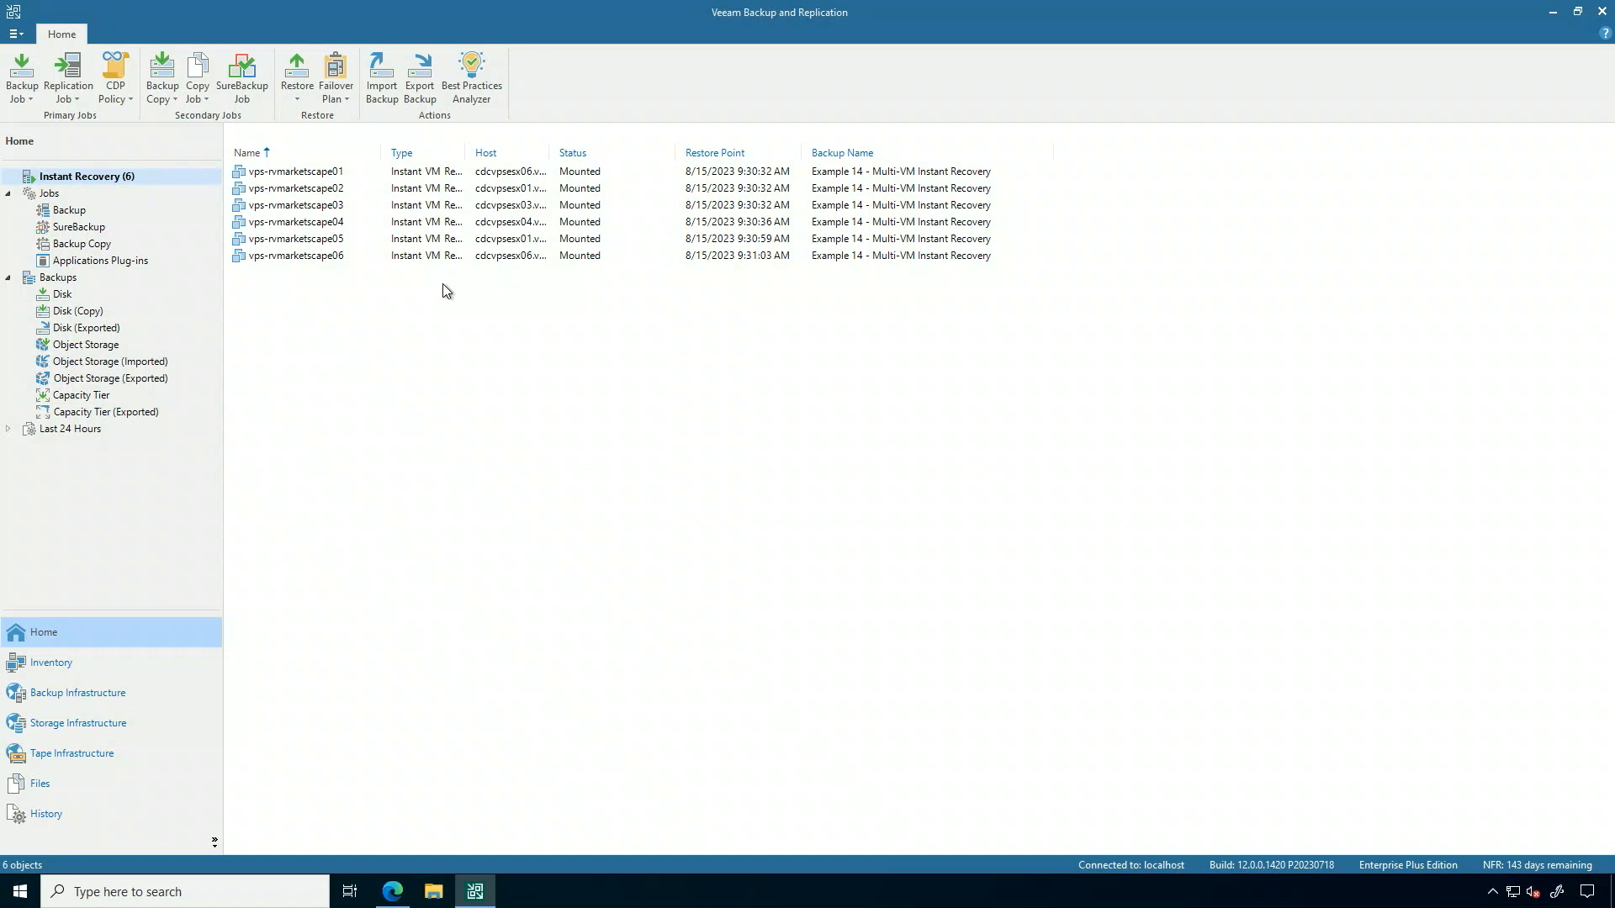
mouse_move(434, 362)
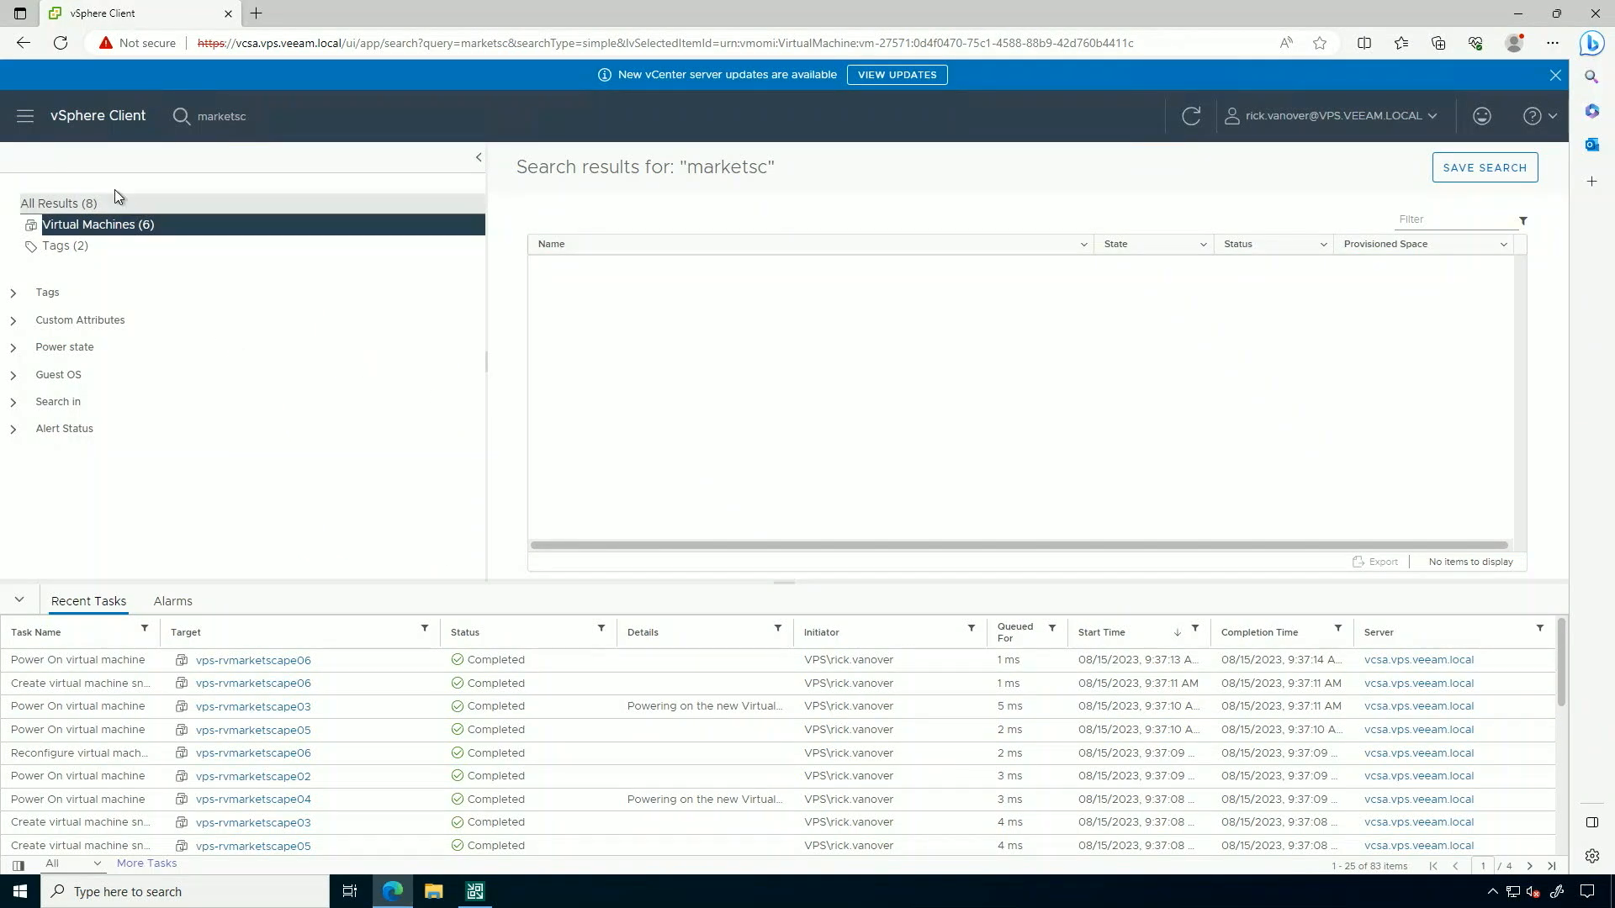
List the six powered-on marketscape VMs, view vps-rvmarketscape04's summary, then return to Veeam.
left_click(98, 224)
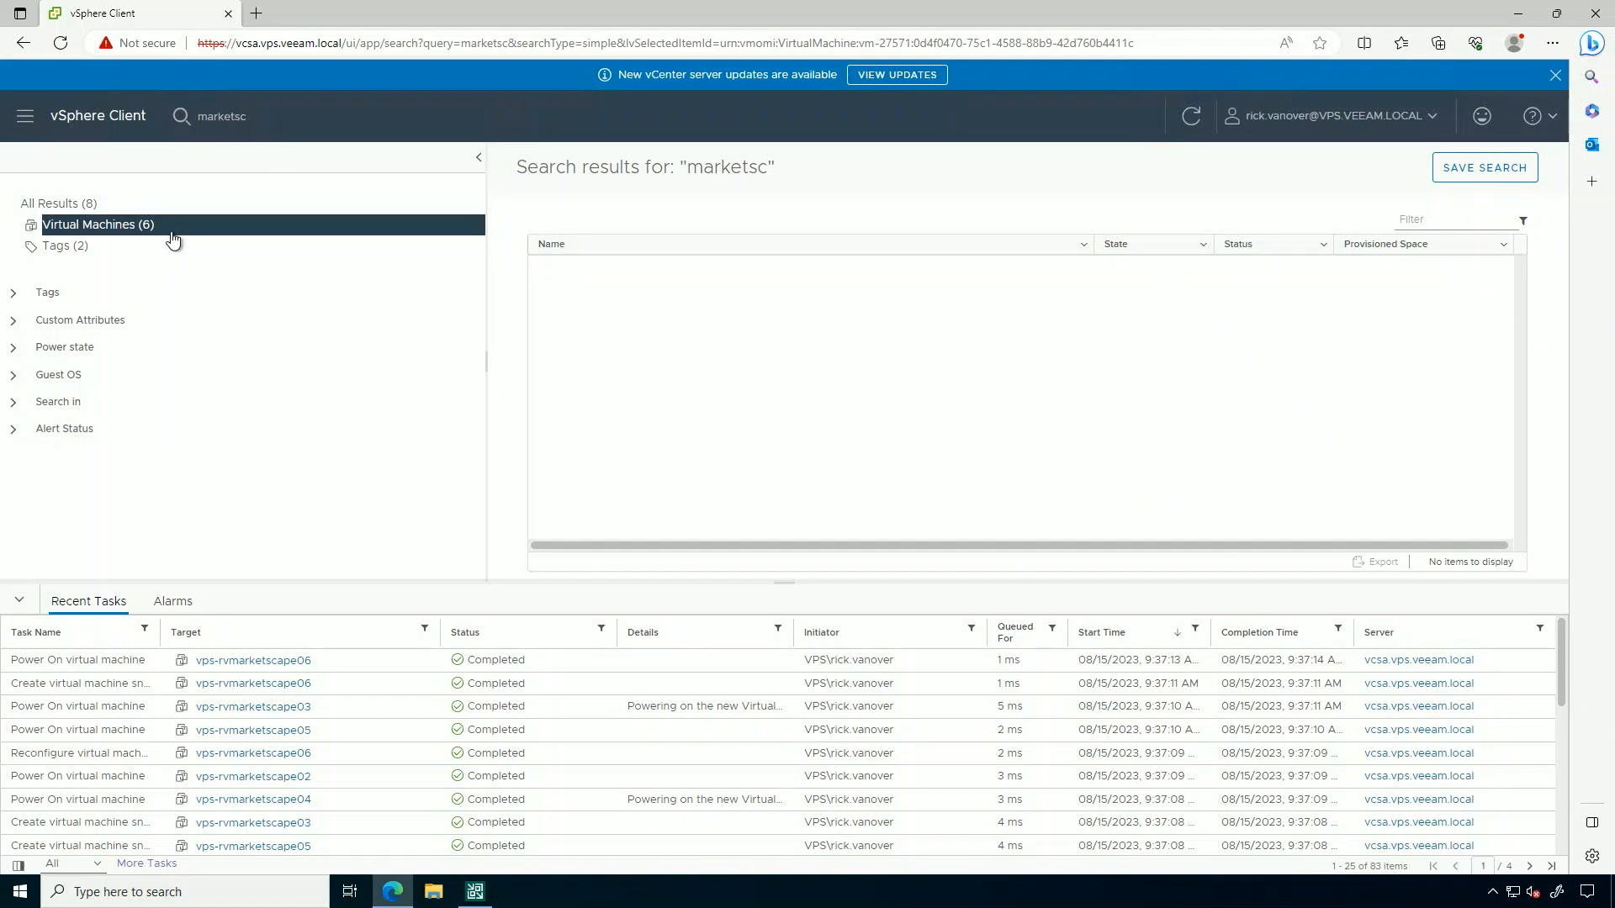
mouse_move(224, 145)
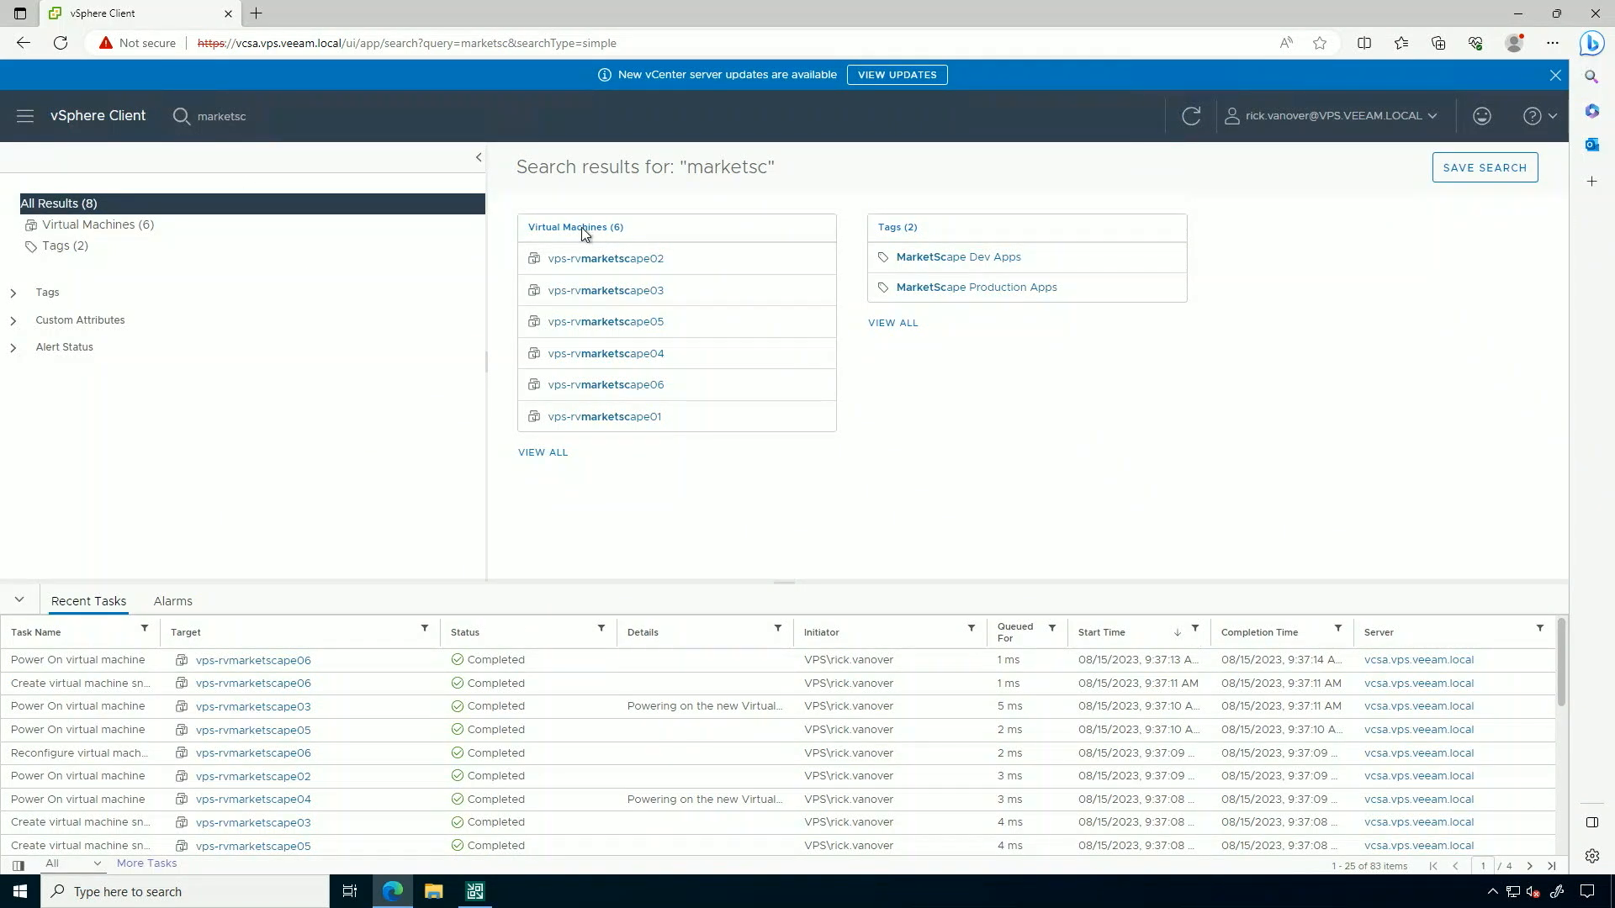
left_click(93, 224)
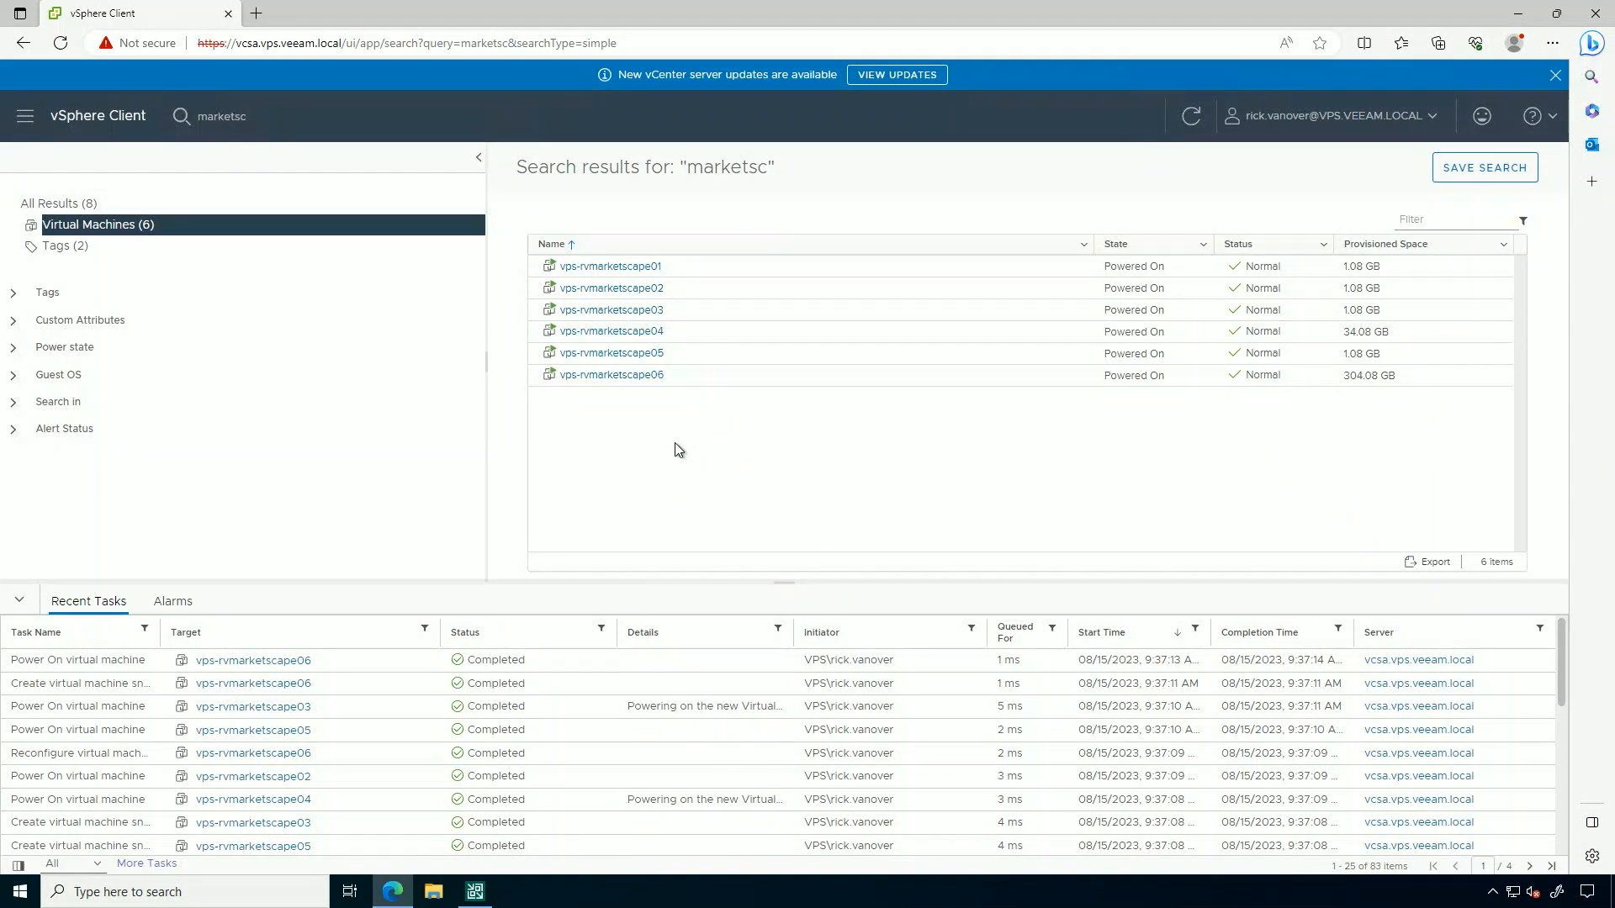
left_click(611, 373)
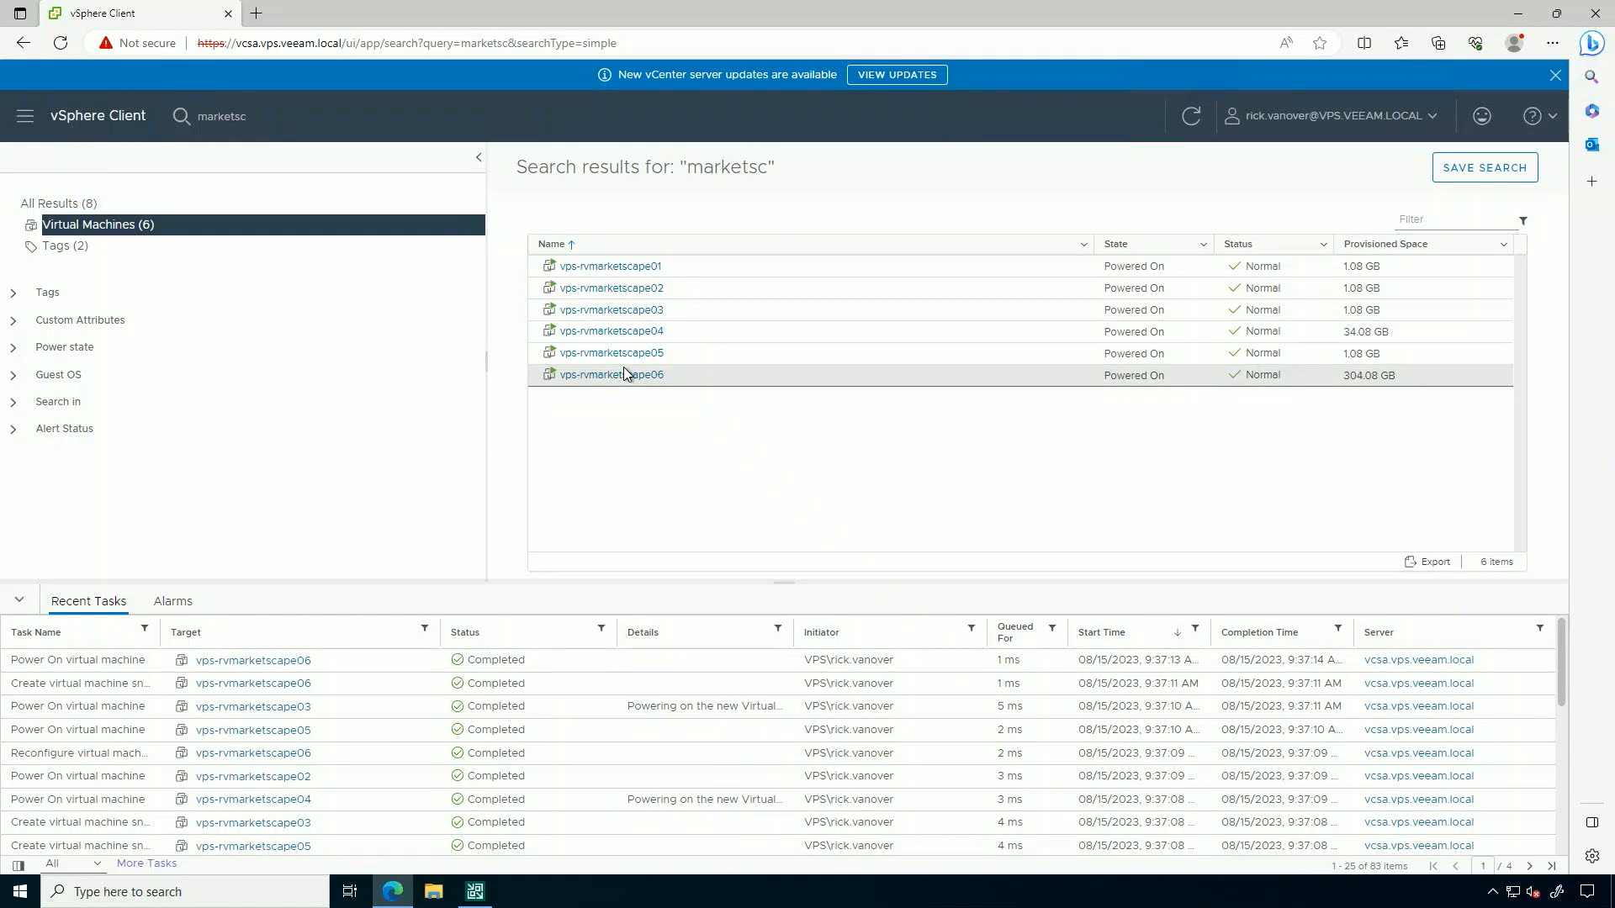
mouse_move(610, 332)
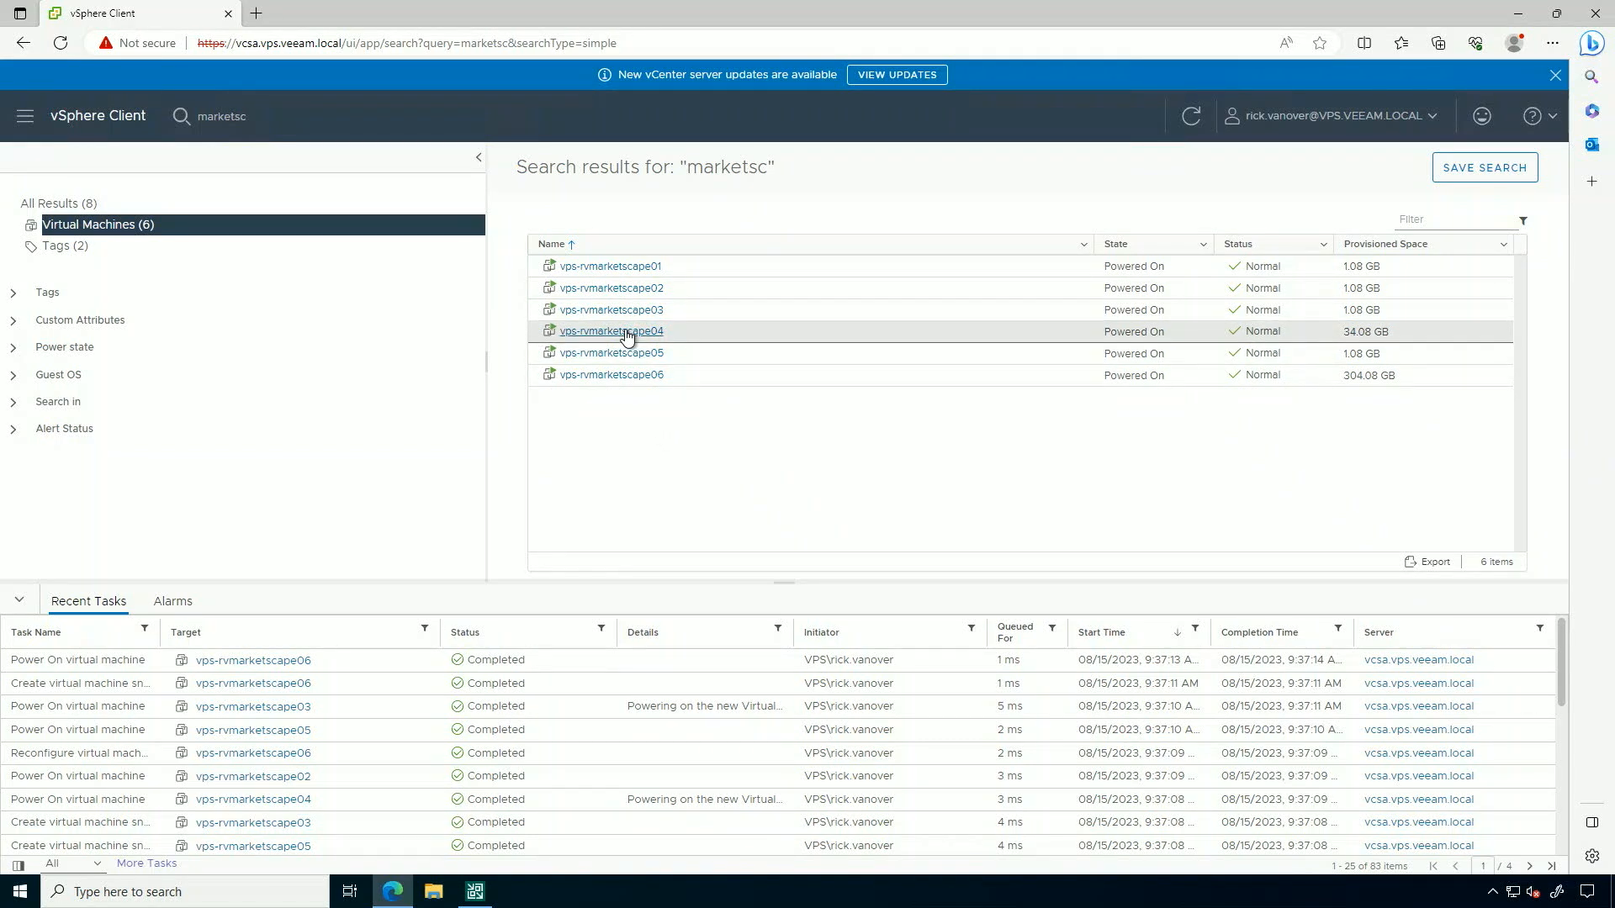
left_click(609, 332)
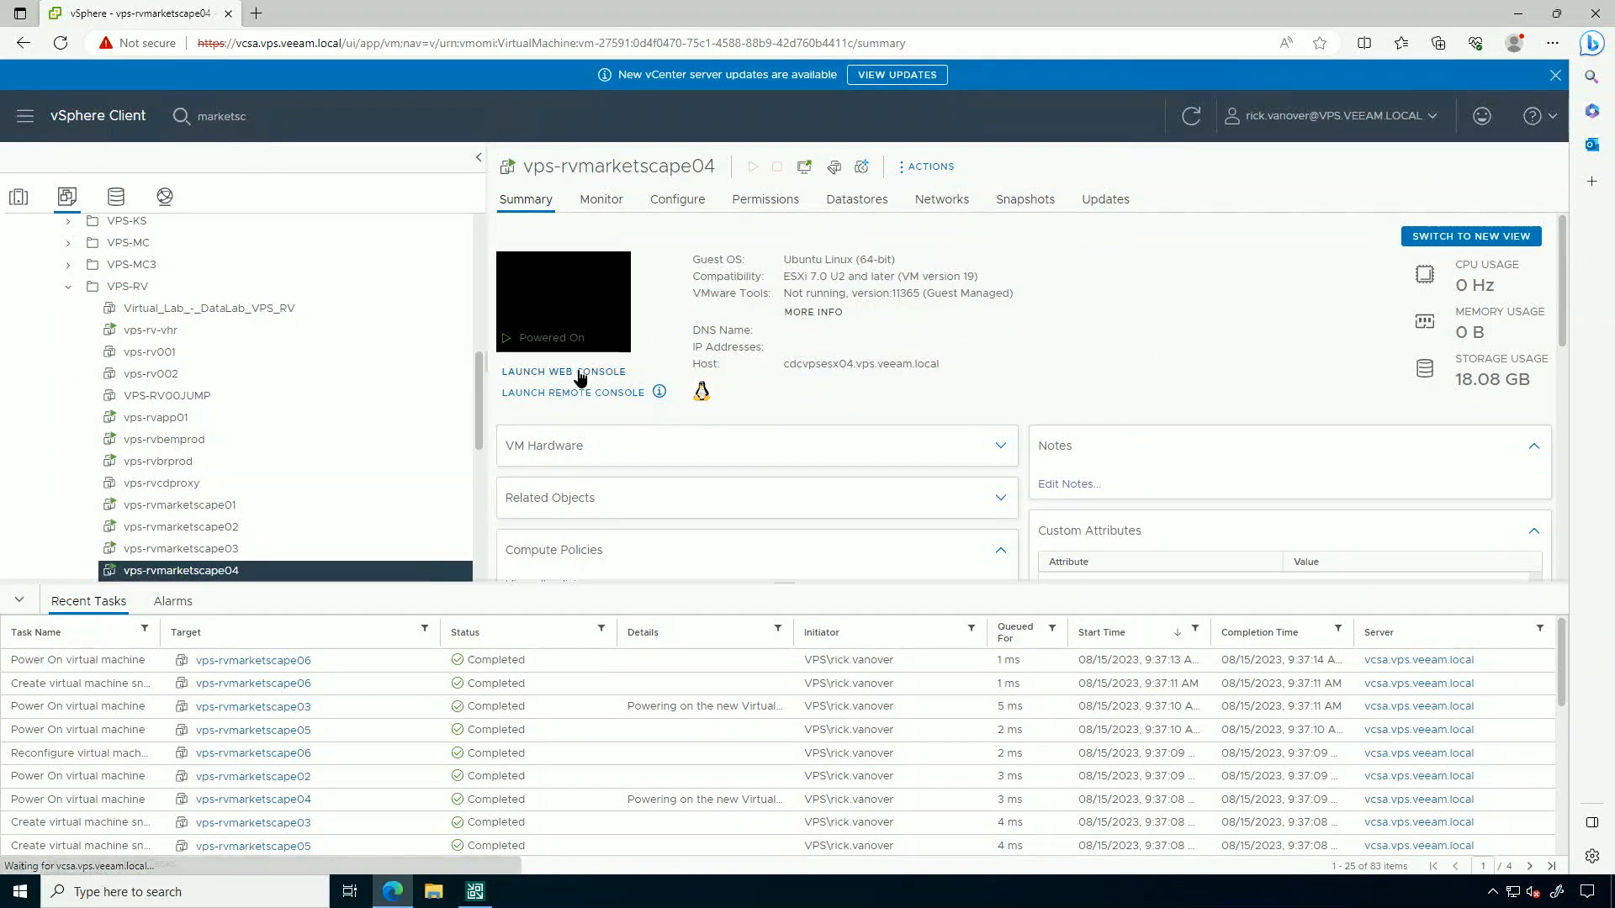
left_click(562, 371)
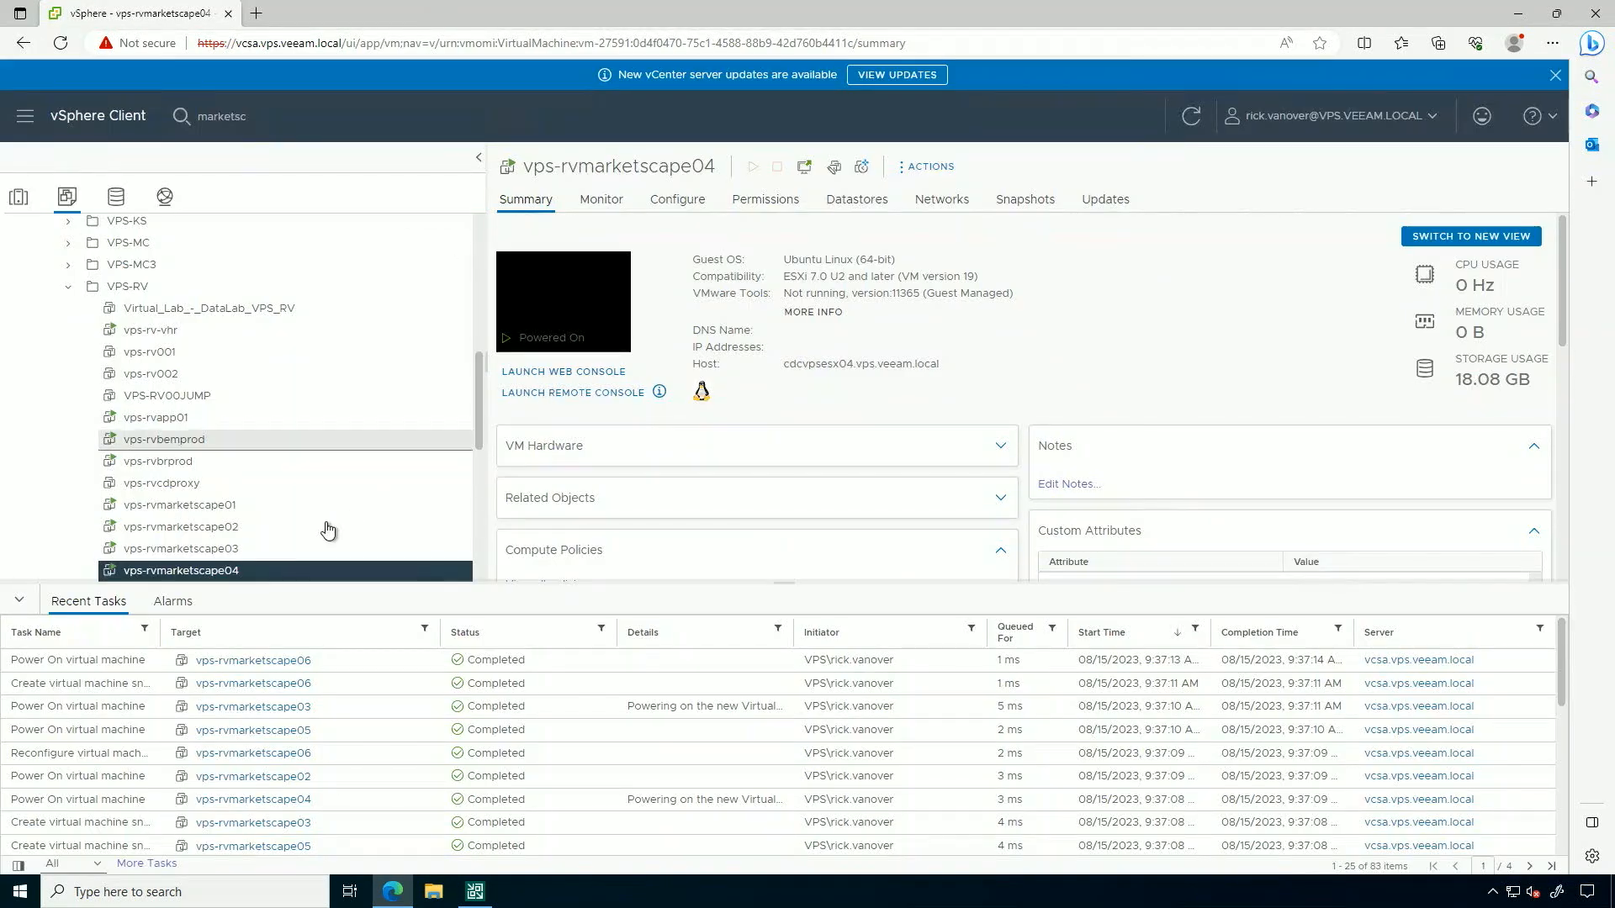
left_click(180, 503)
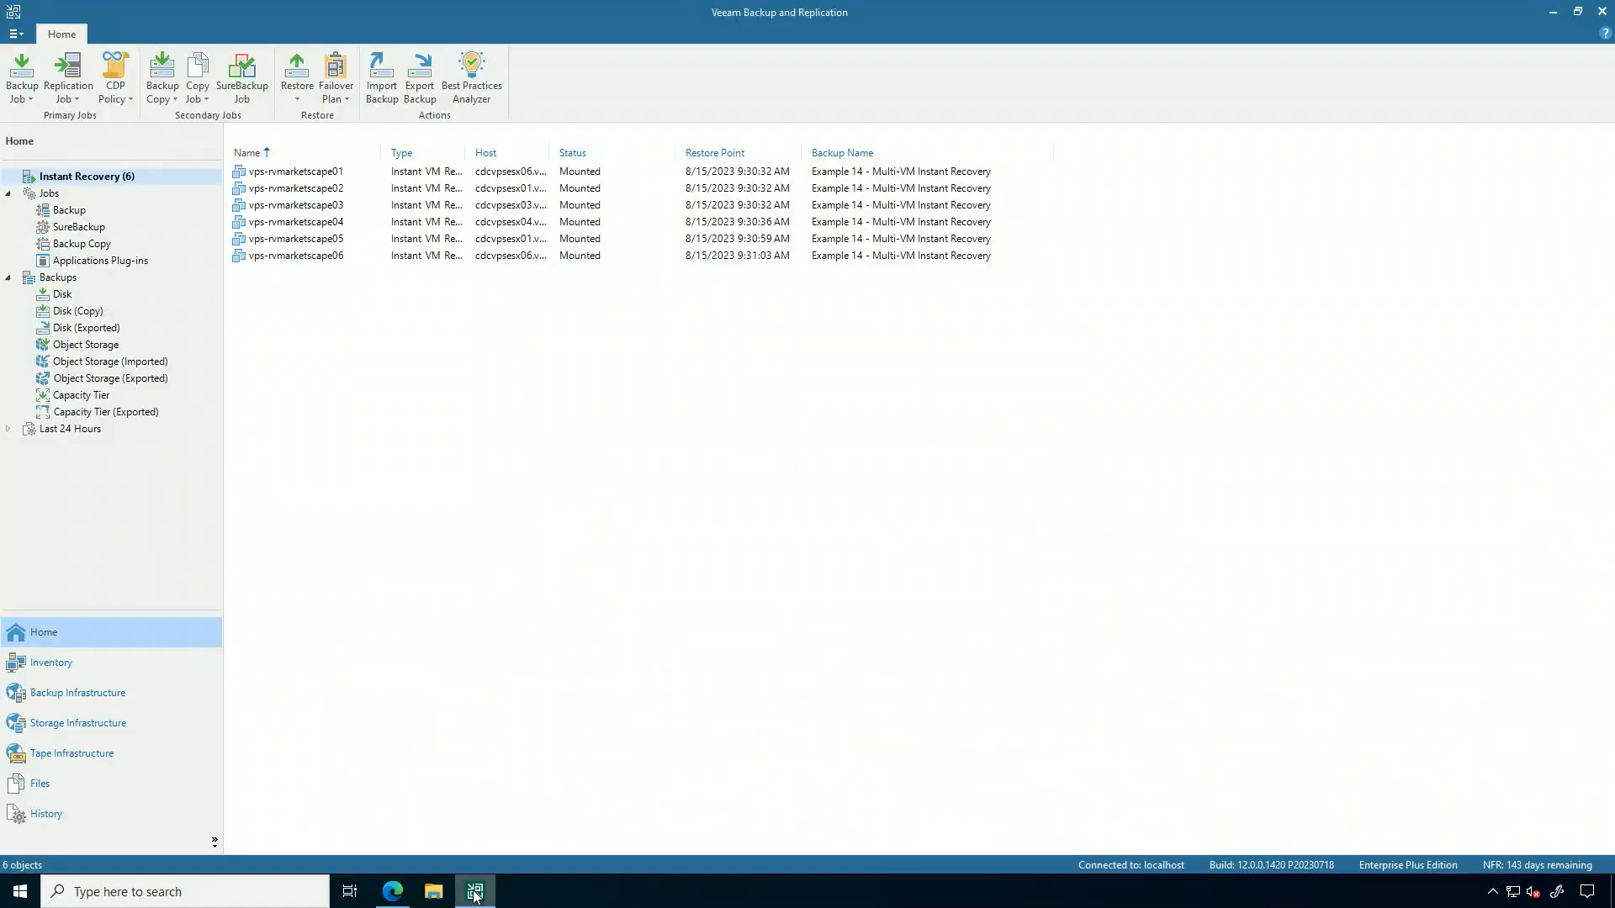
mouse_move(451, 392)
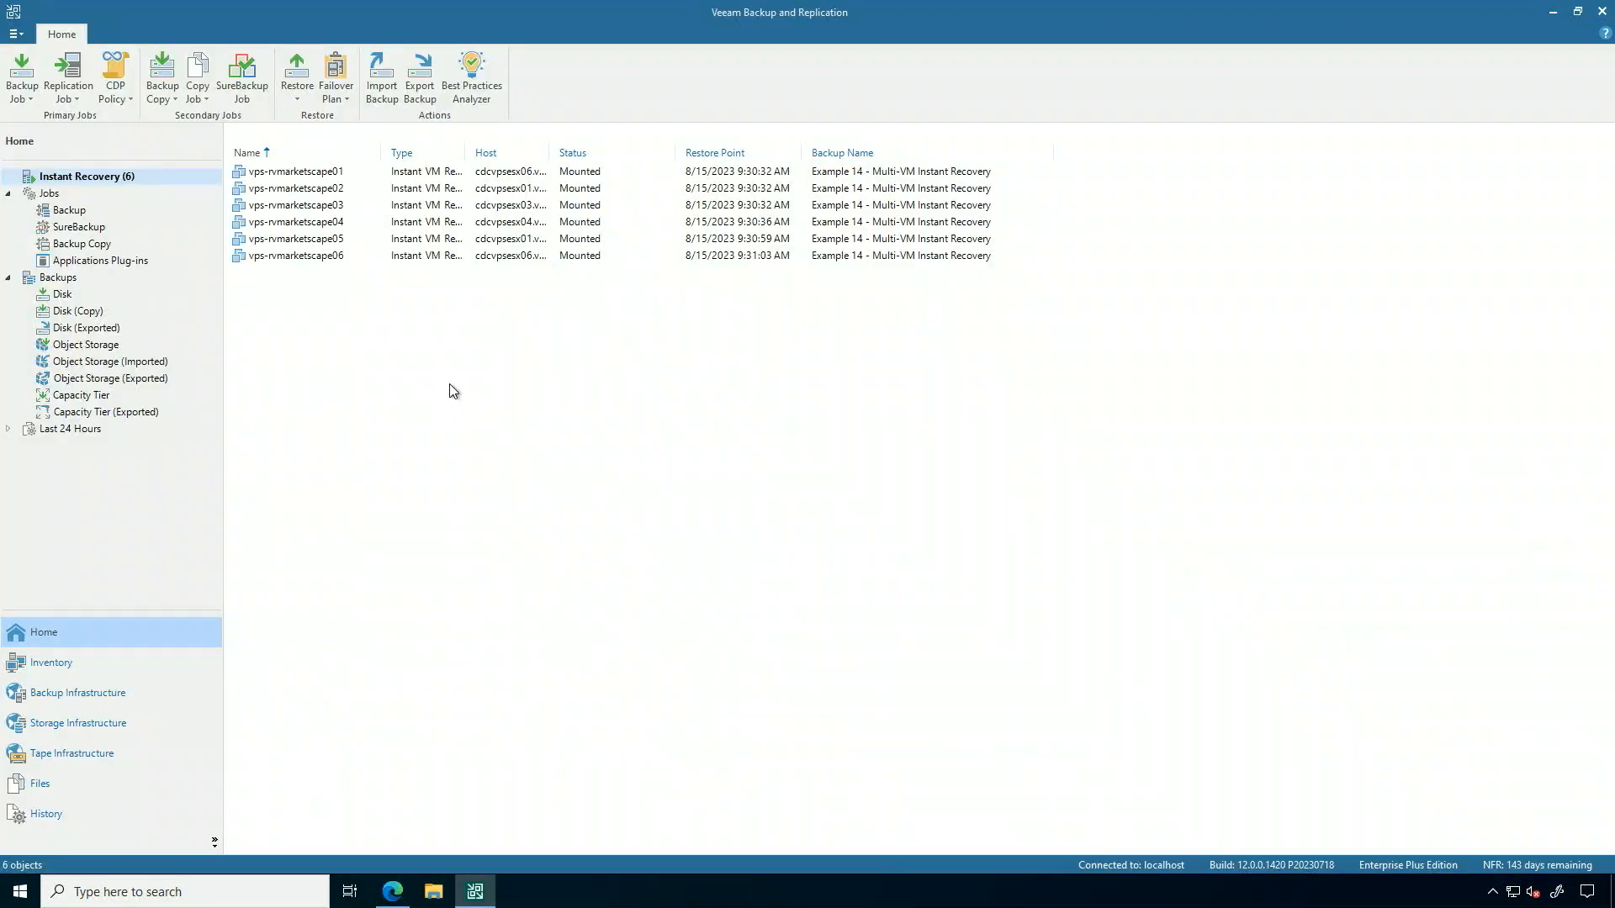
Select all six instant recovery sessions and start Migrate to production (Quick Migration).
left_click(294, 171)
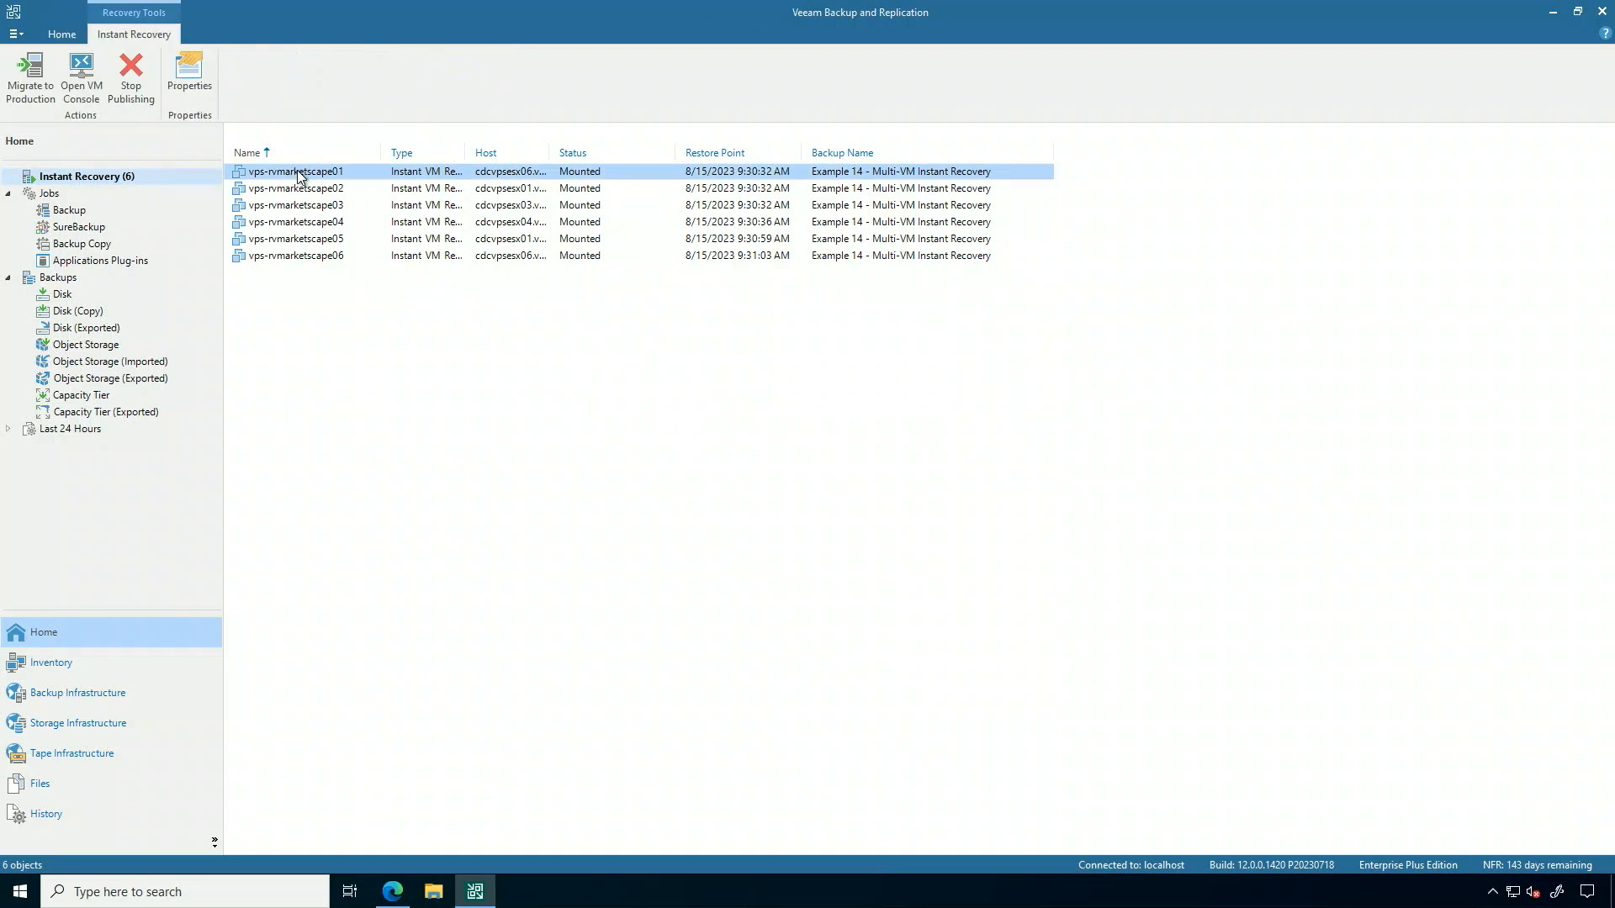
right_click(296, 172)
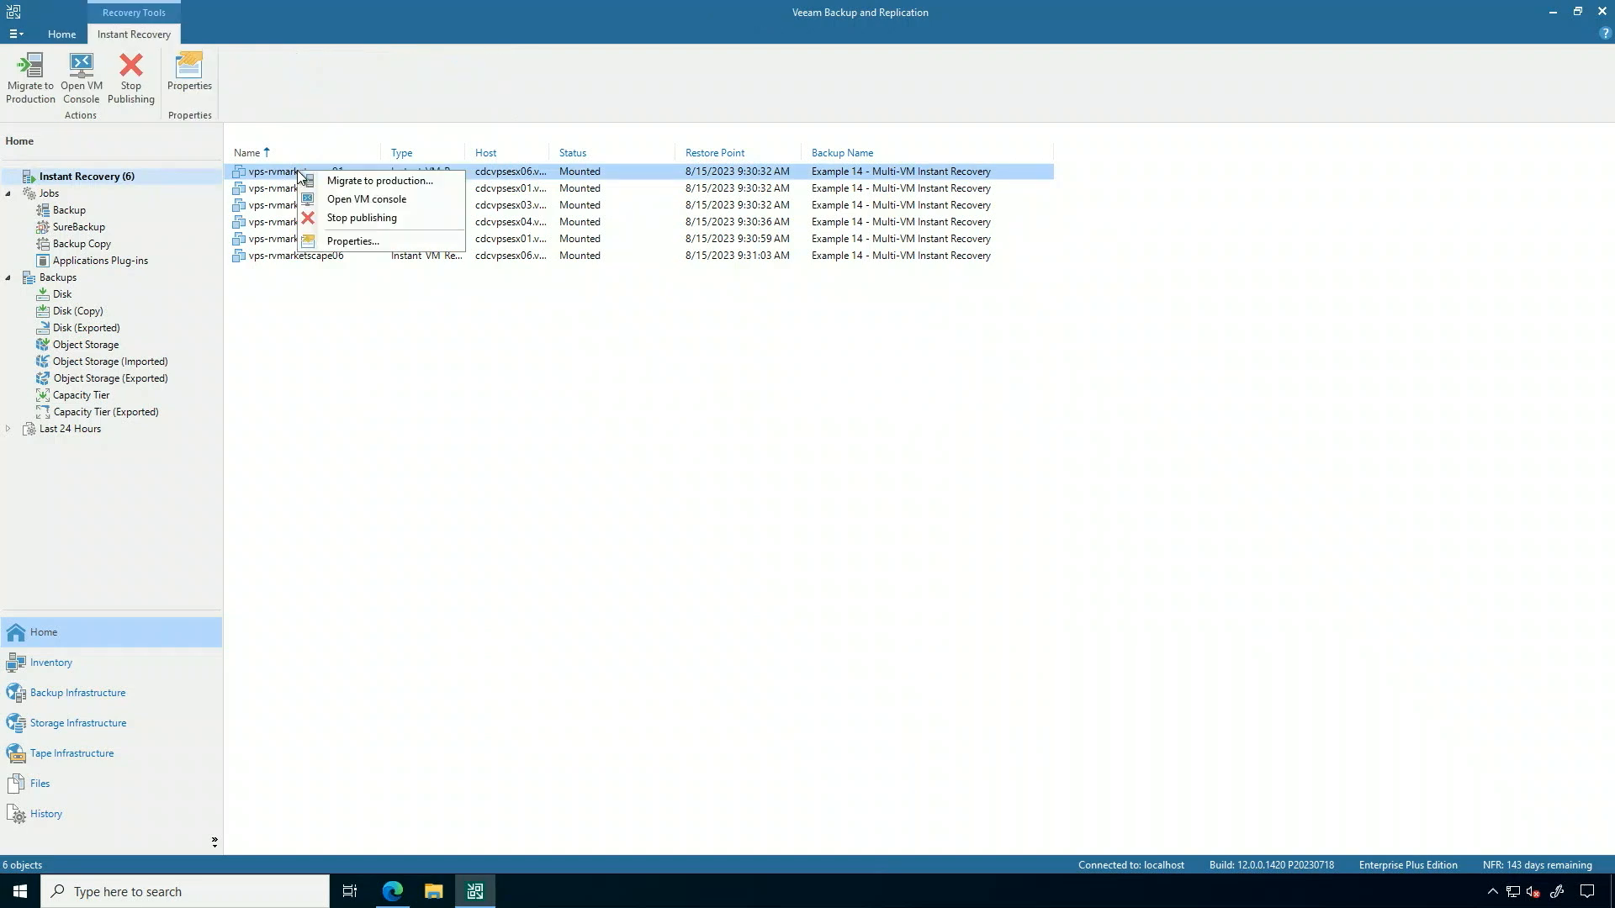
mouse_move(298, 179)
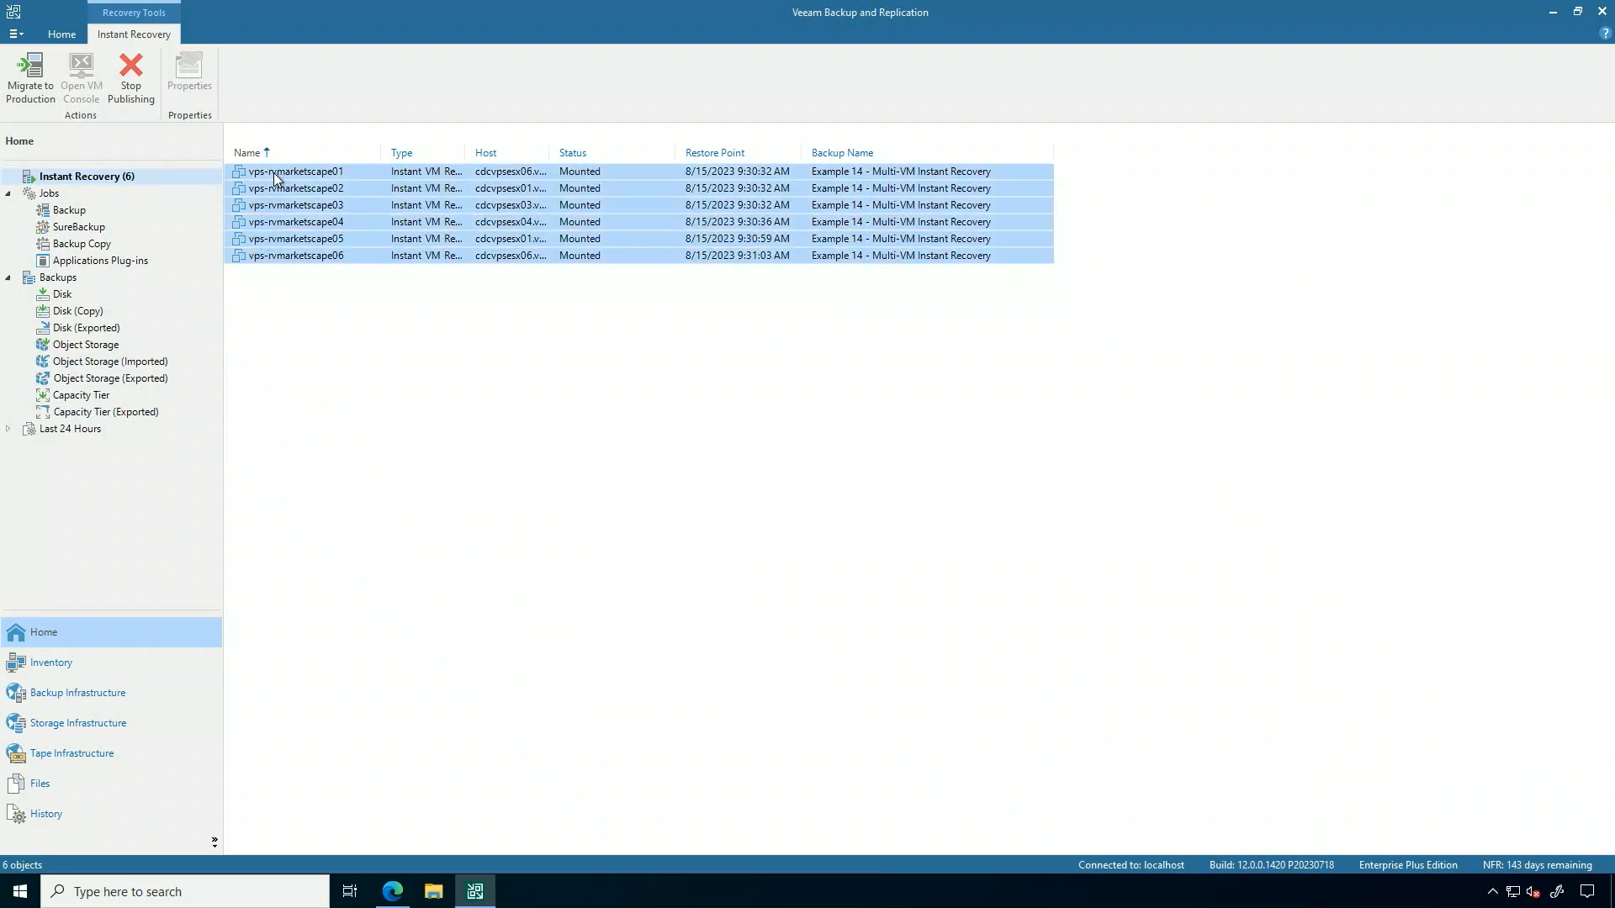
right_click(295, 171)
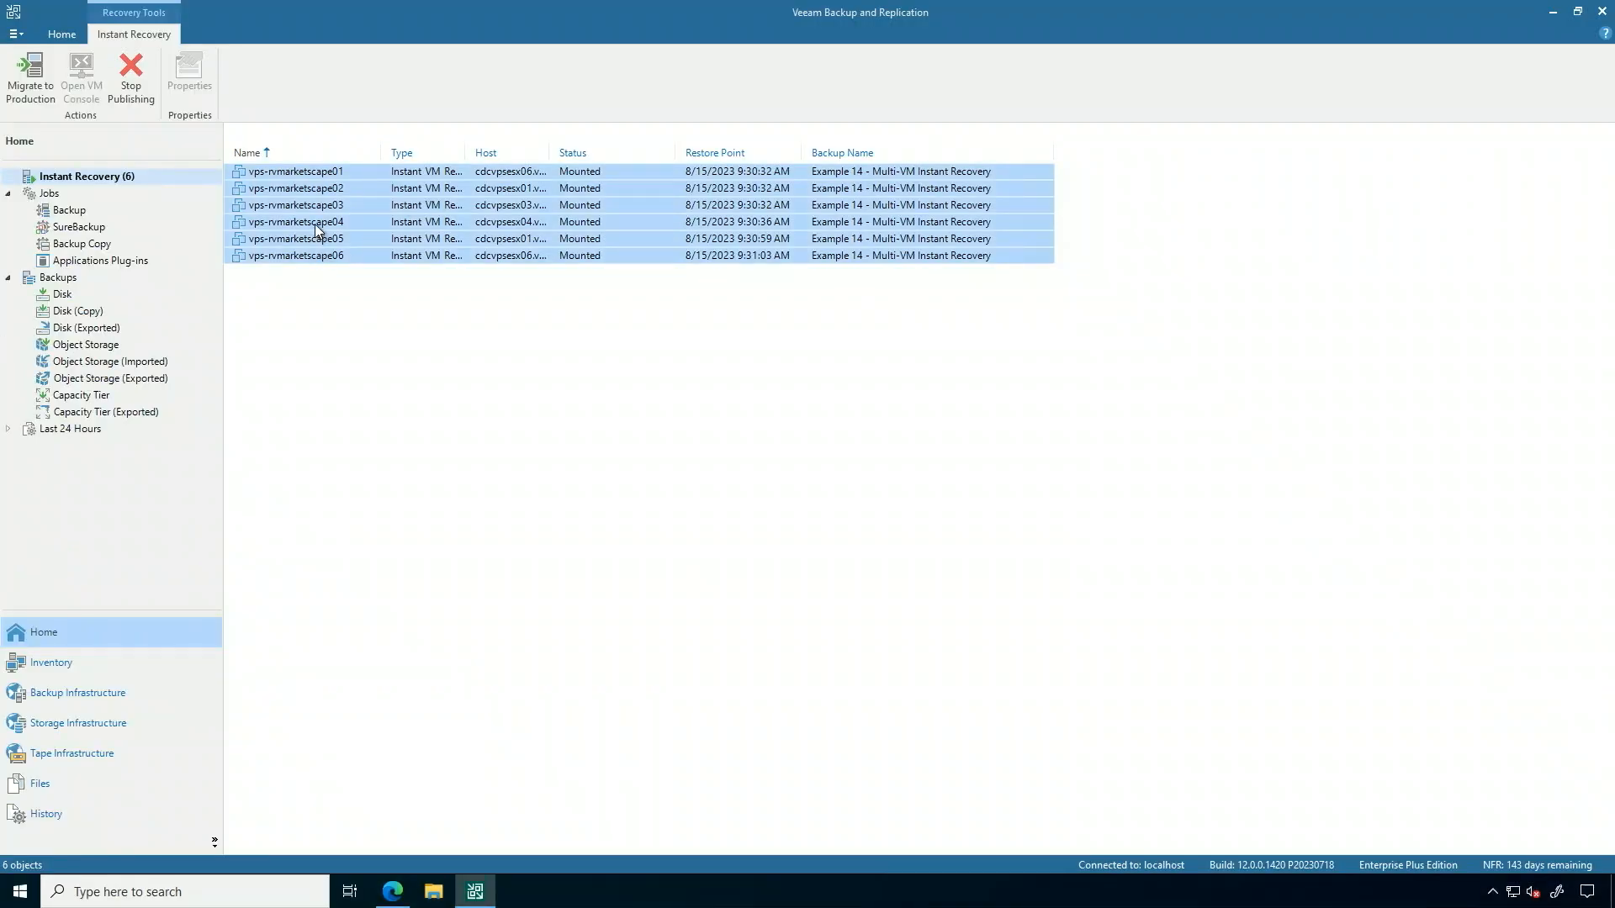
right_click(296, 222)
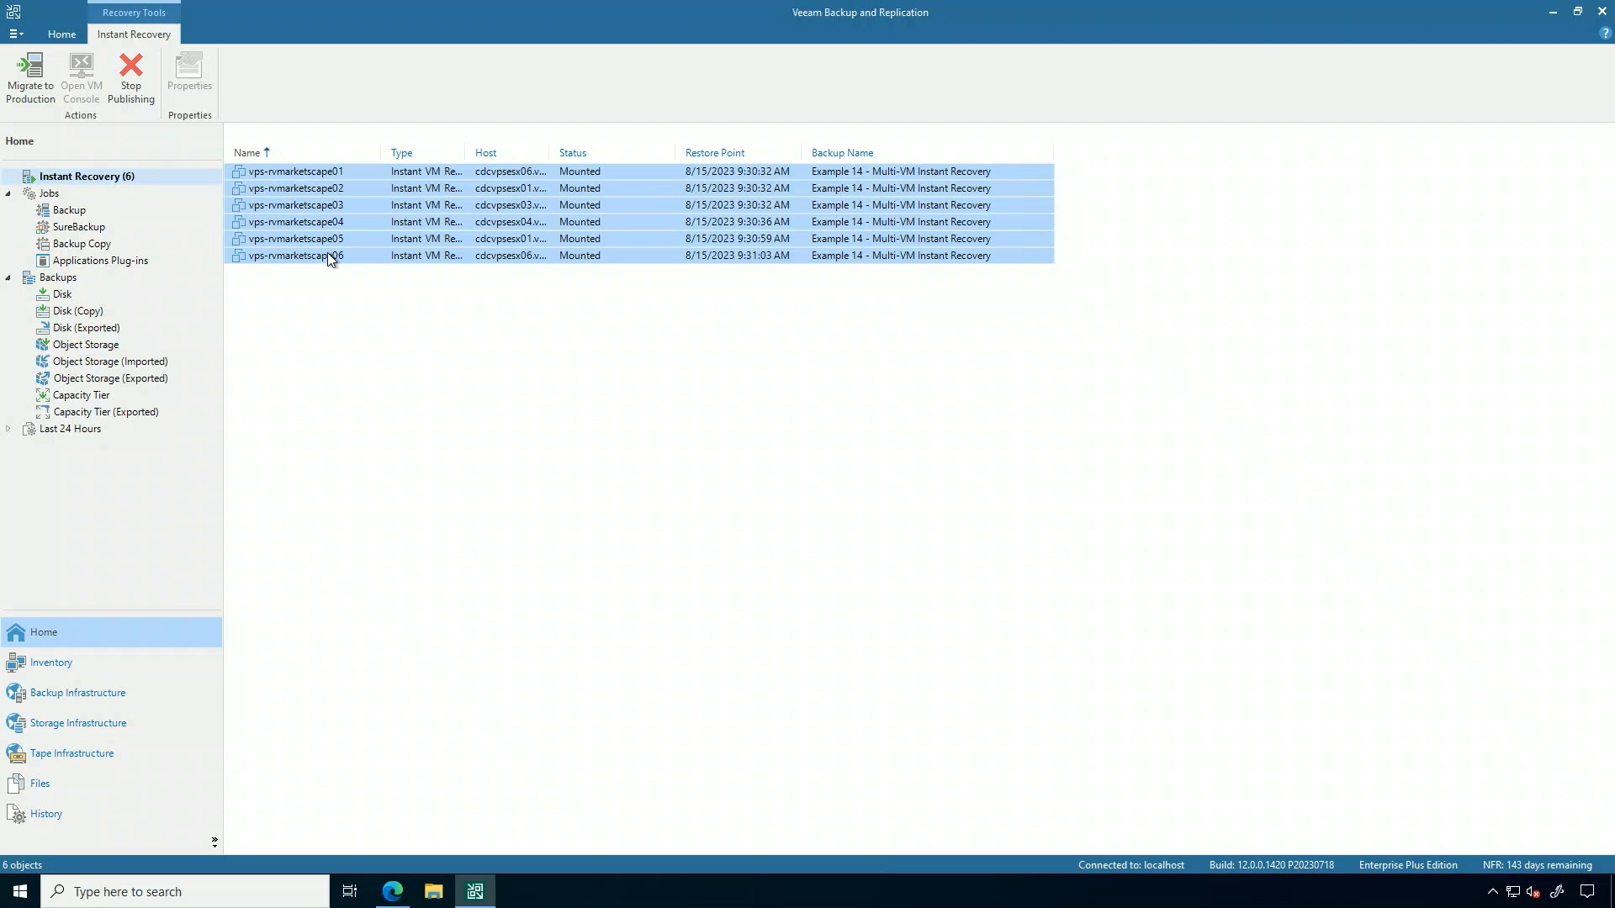
right_click(296, 255)
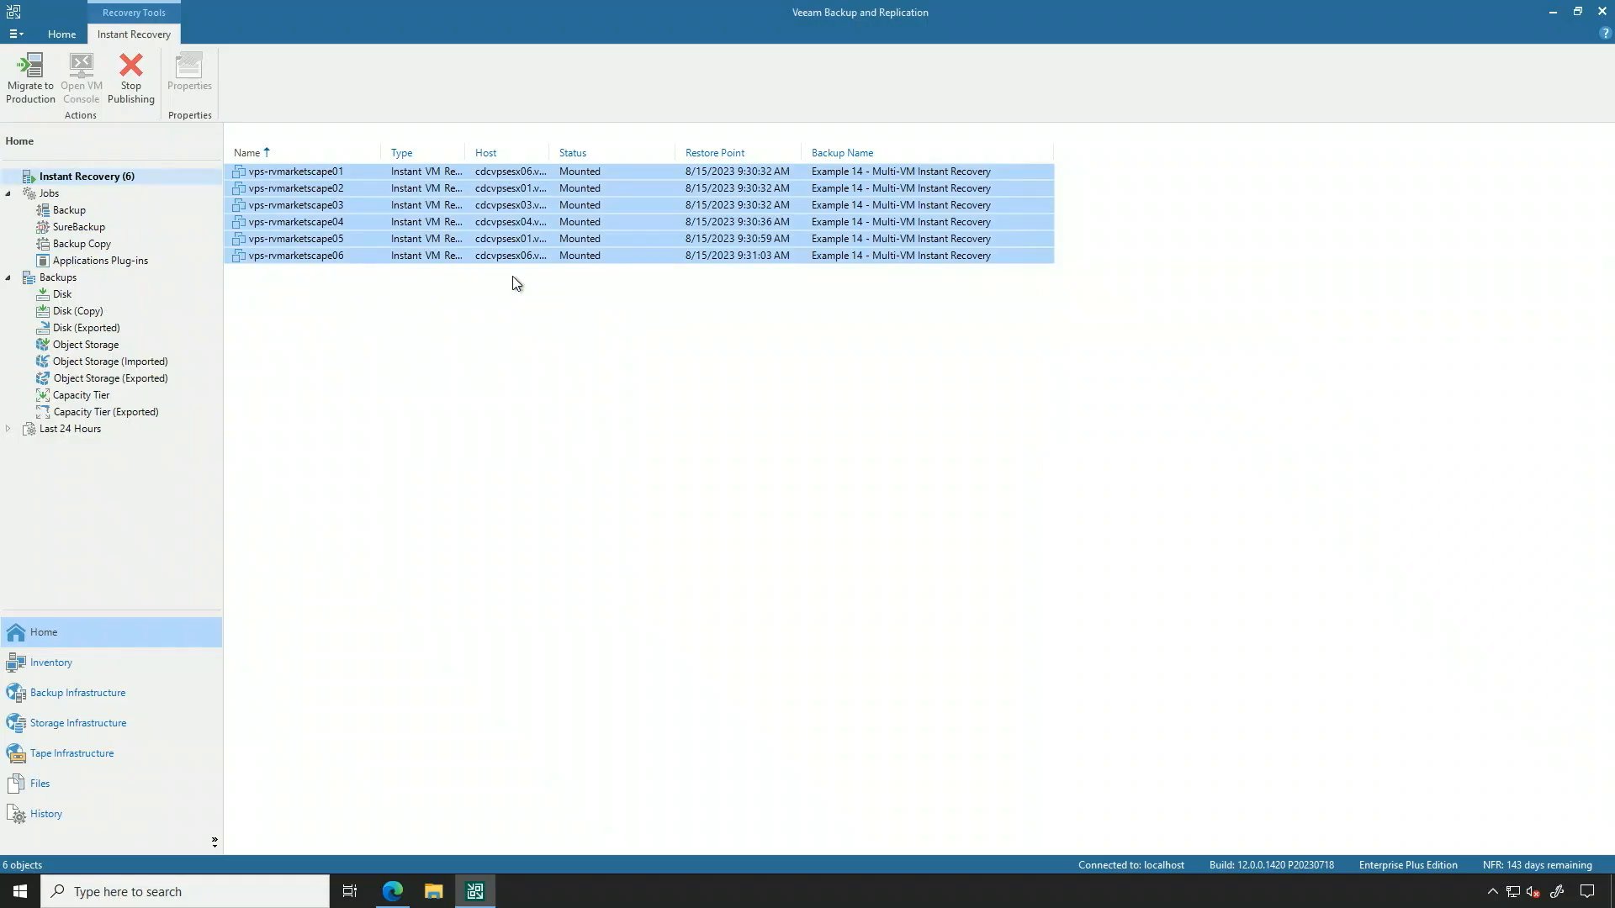
right_click(505, 256)
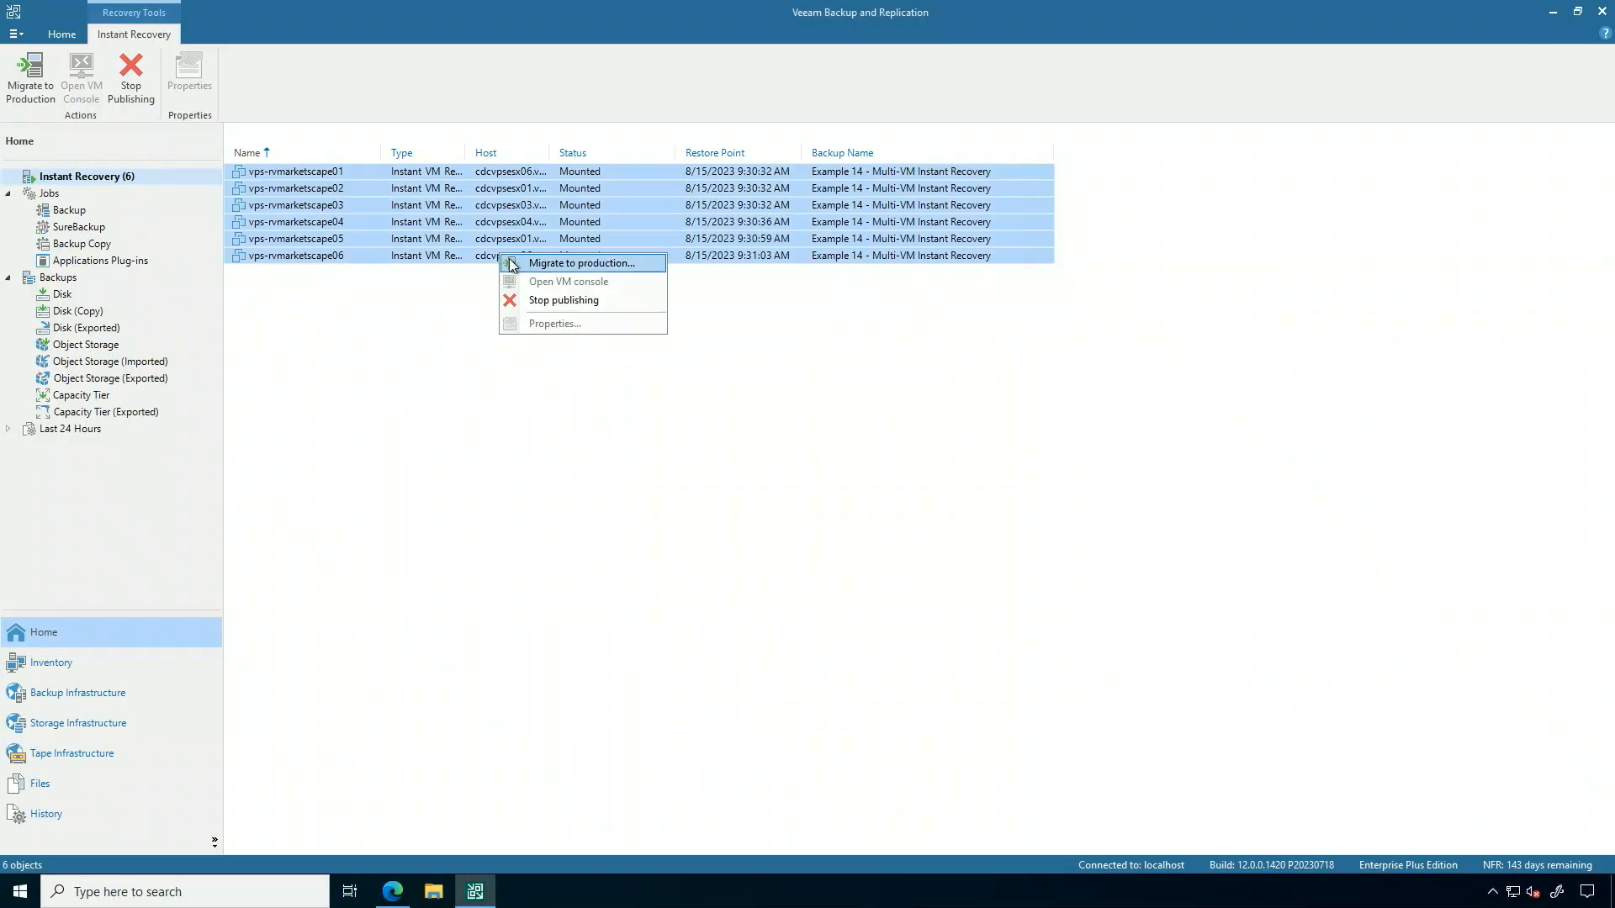
left_click(582, 263)
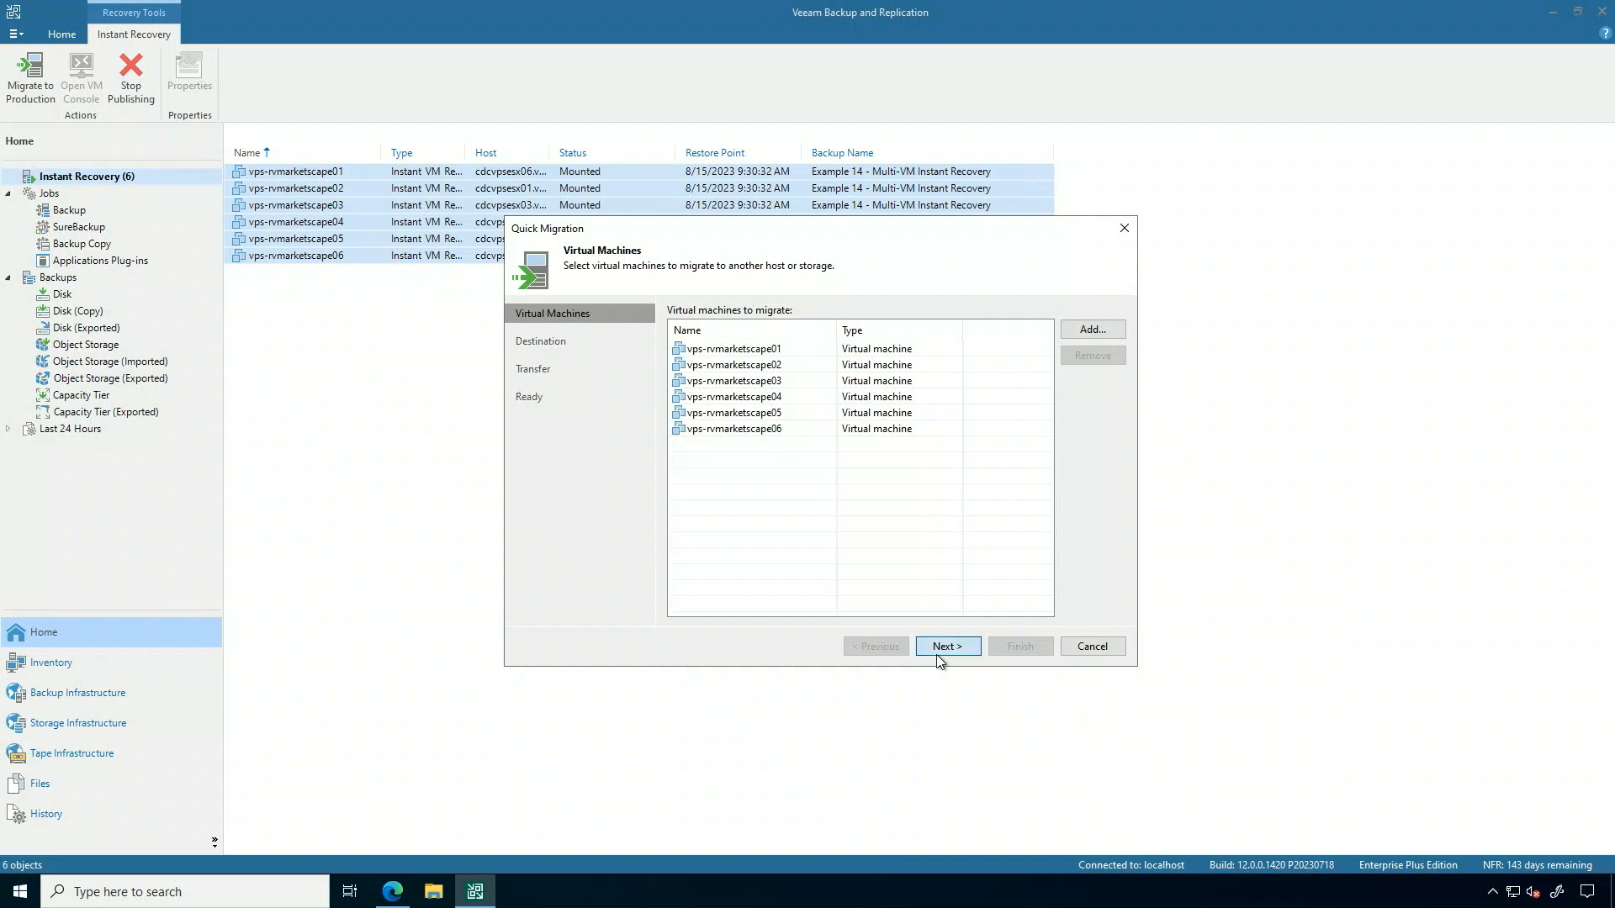
left_click(946, 646)
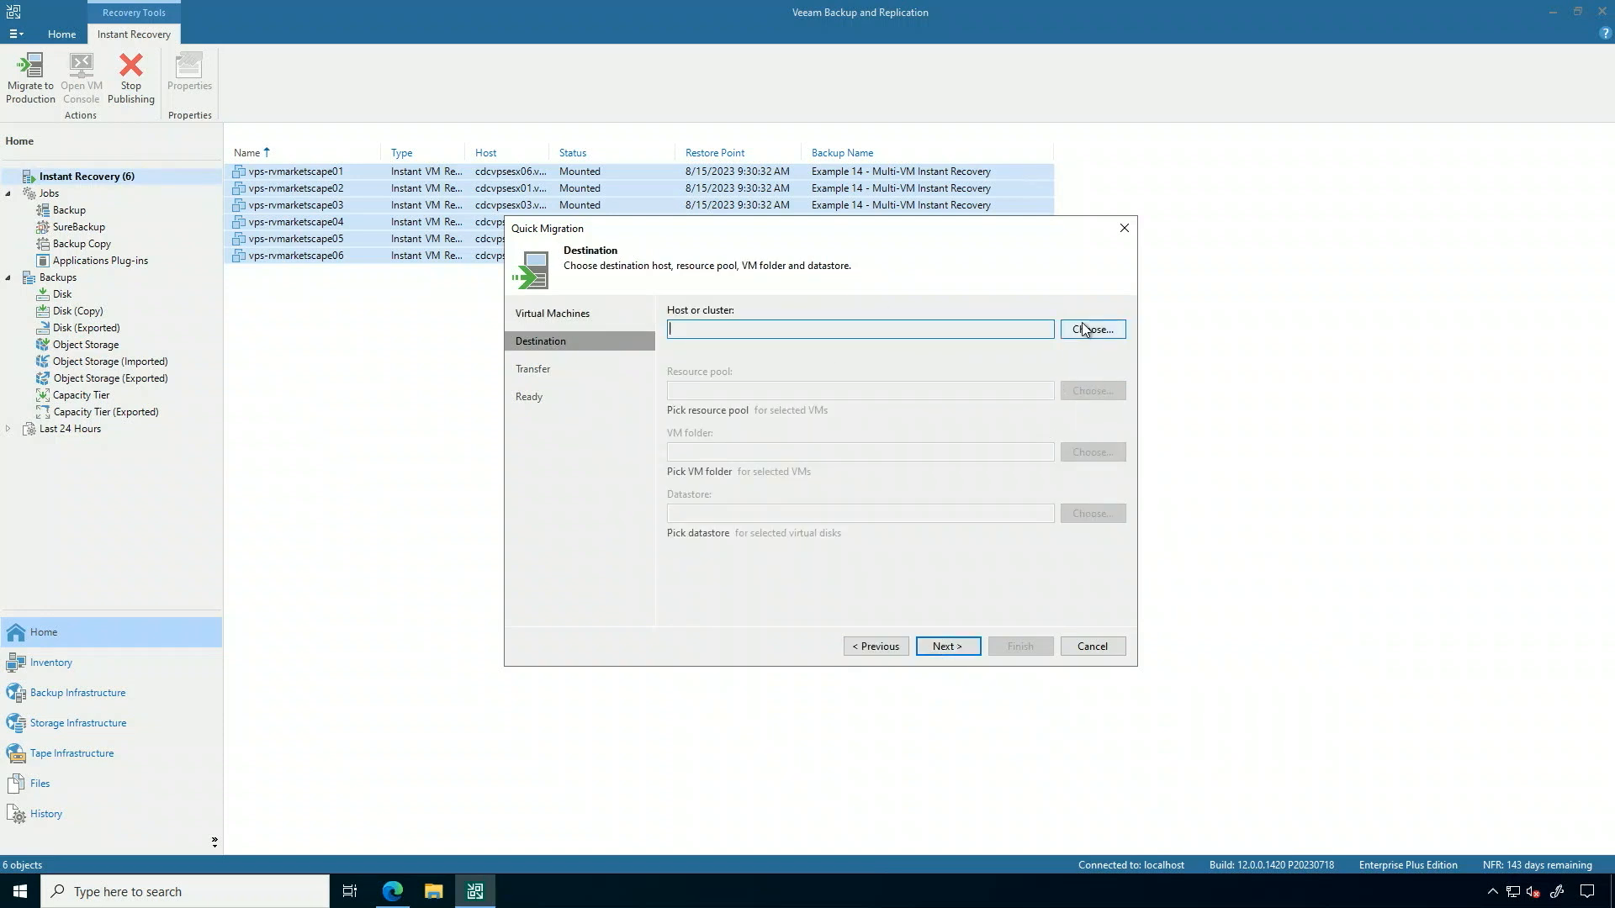
Choose host cdcvpsesx02.vps.veeam.local under the Primary cluster as the migration destination.
left_click(1090, 328)
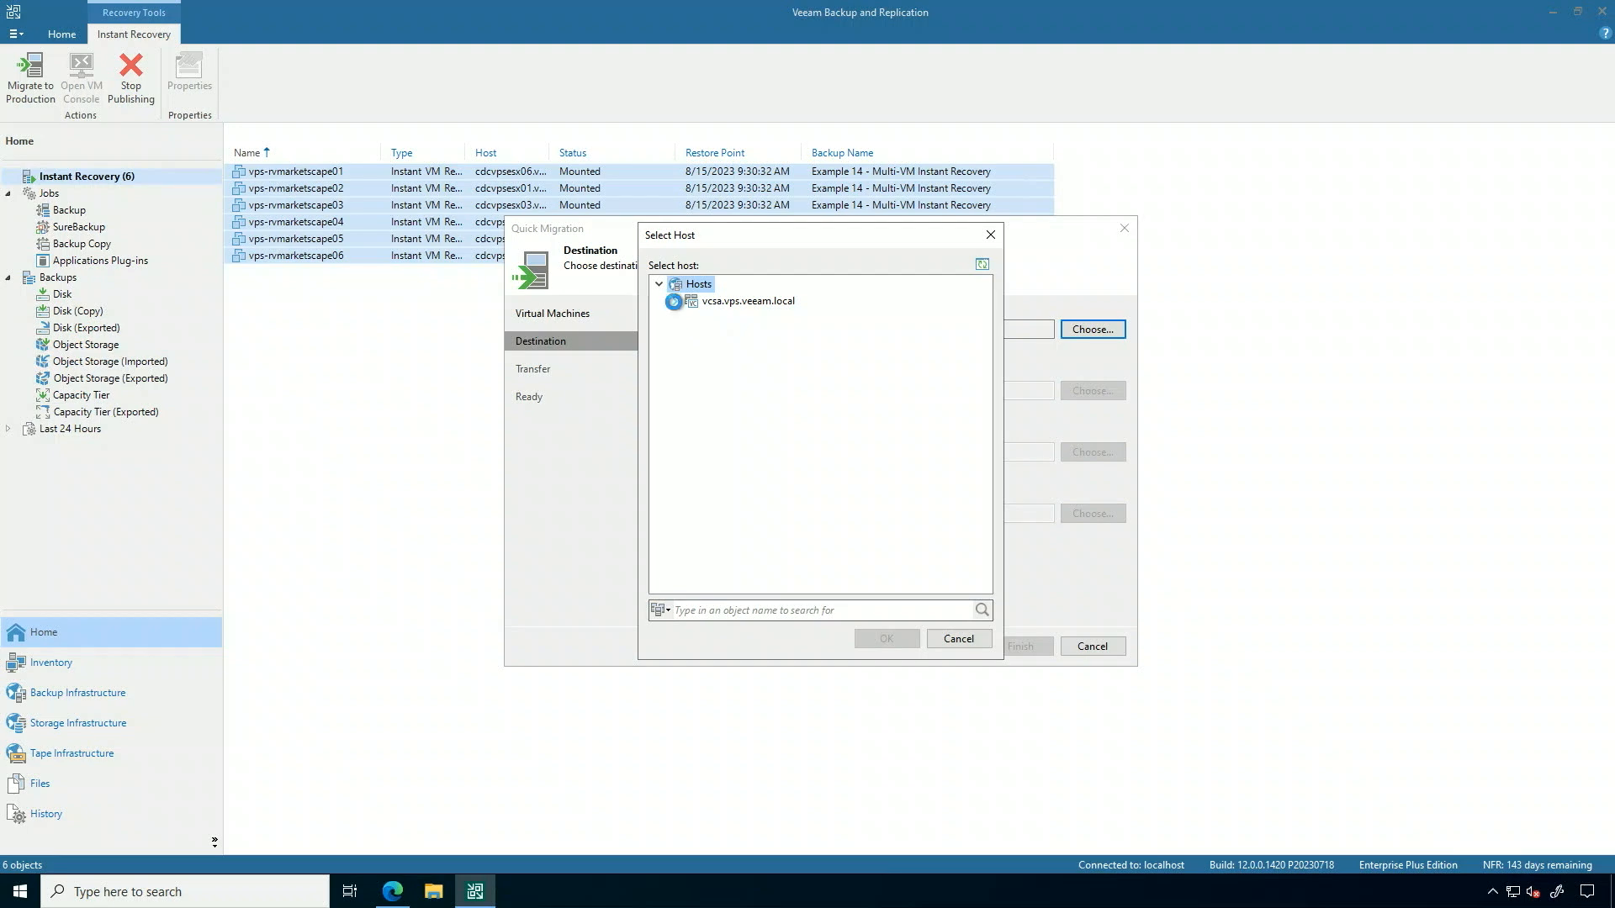
left_click(676, 301)
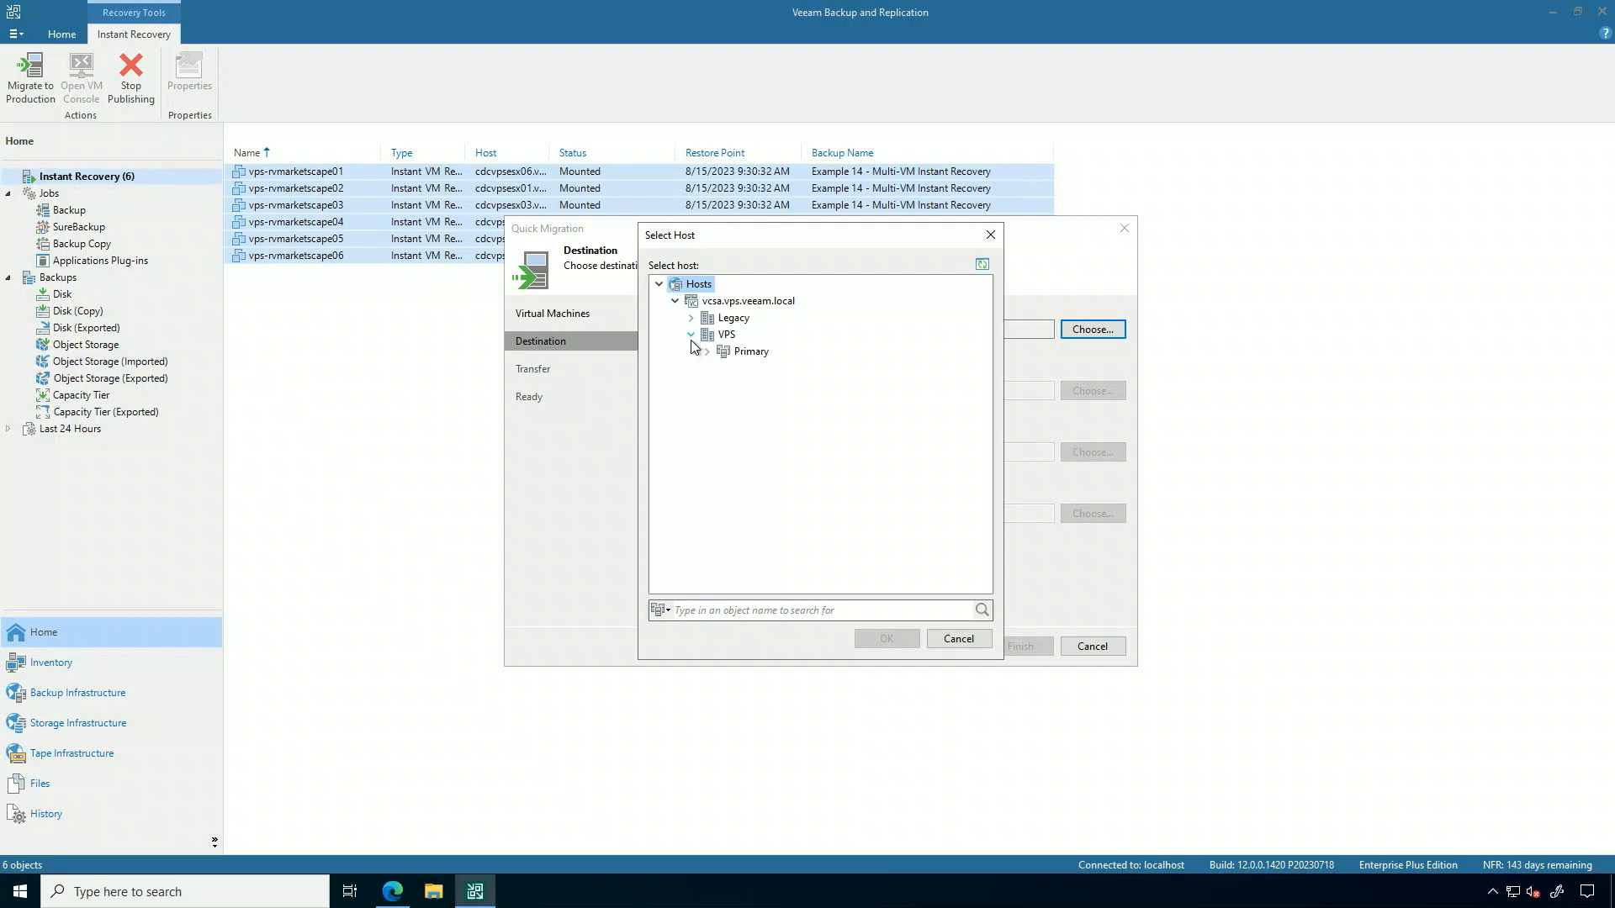
left_click(708, 352)
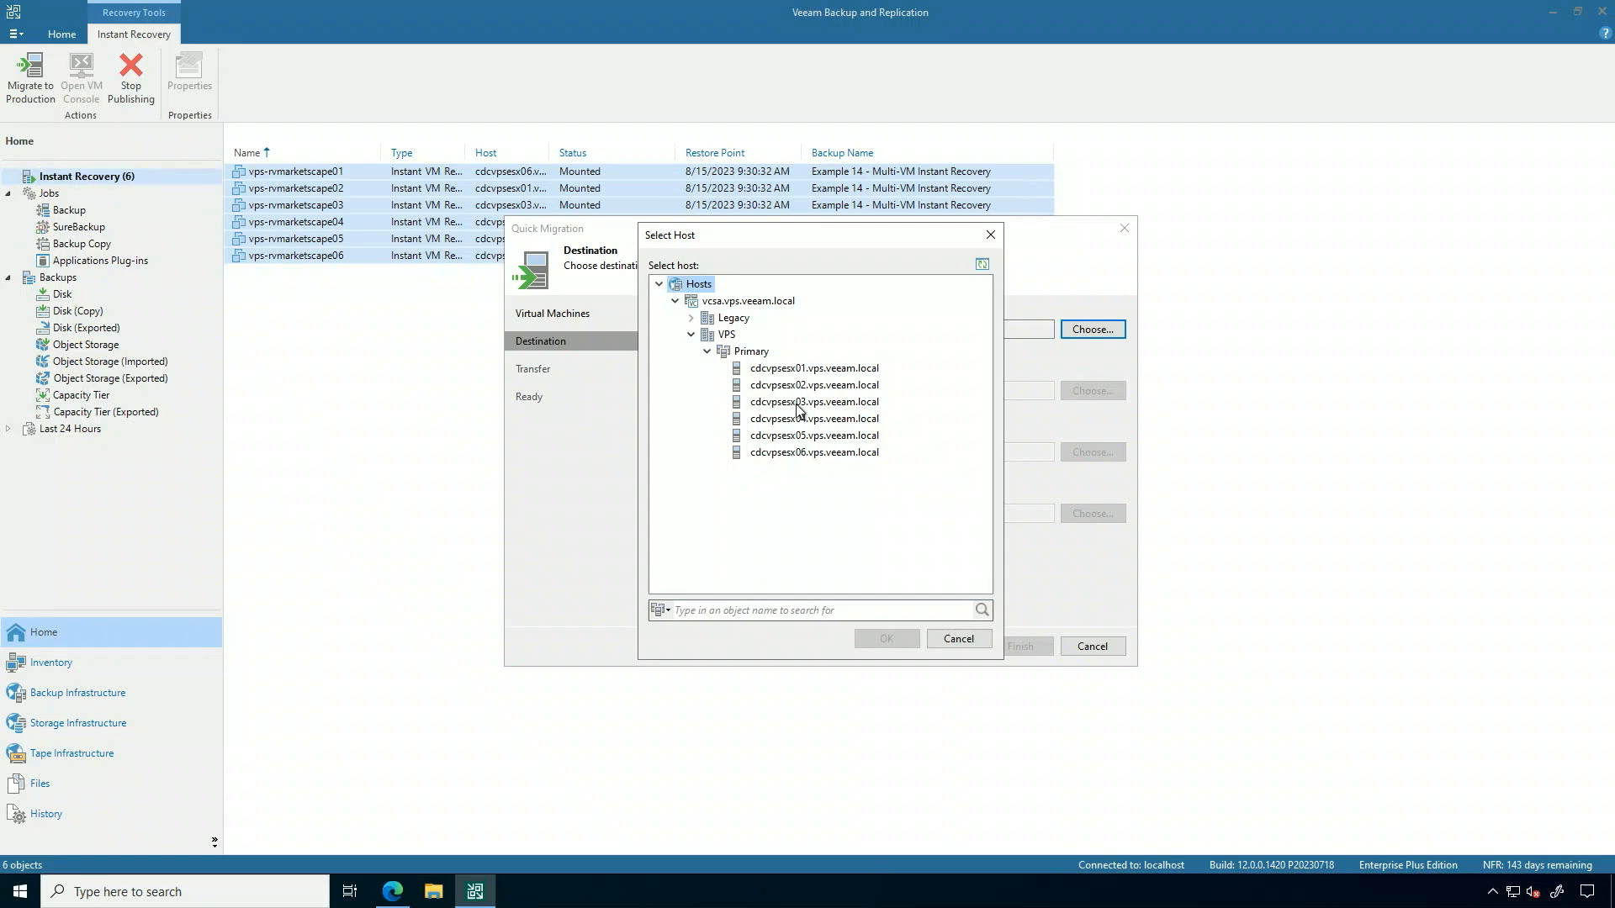
left_click(957, 639)
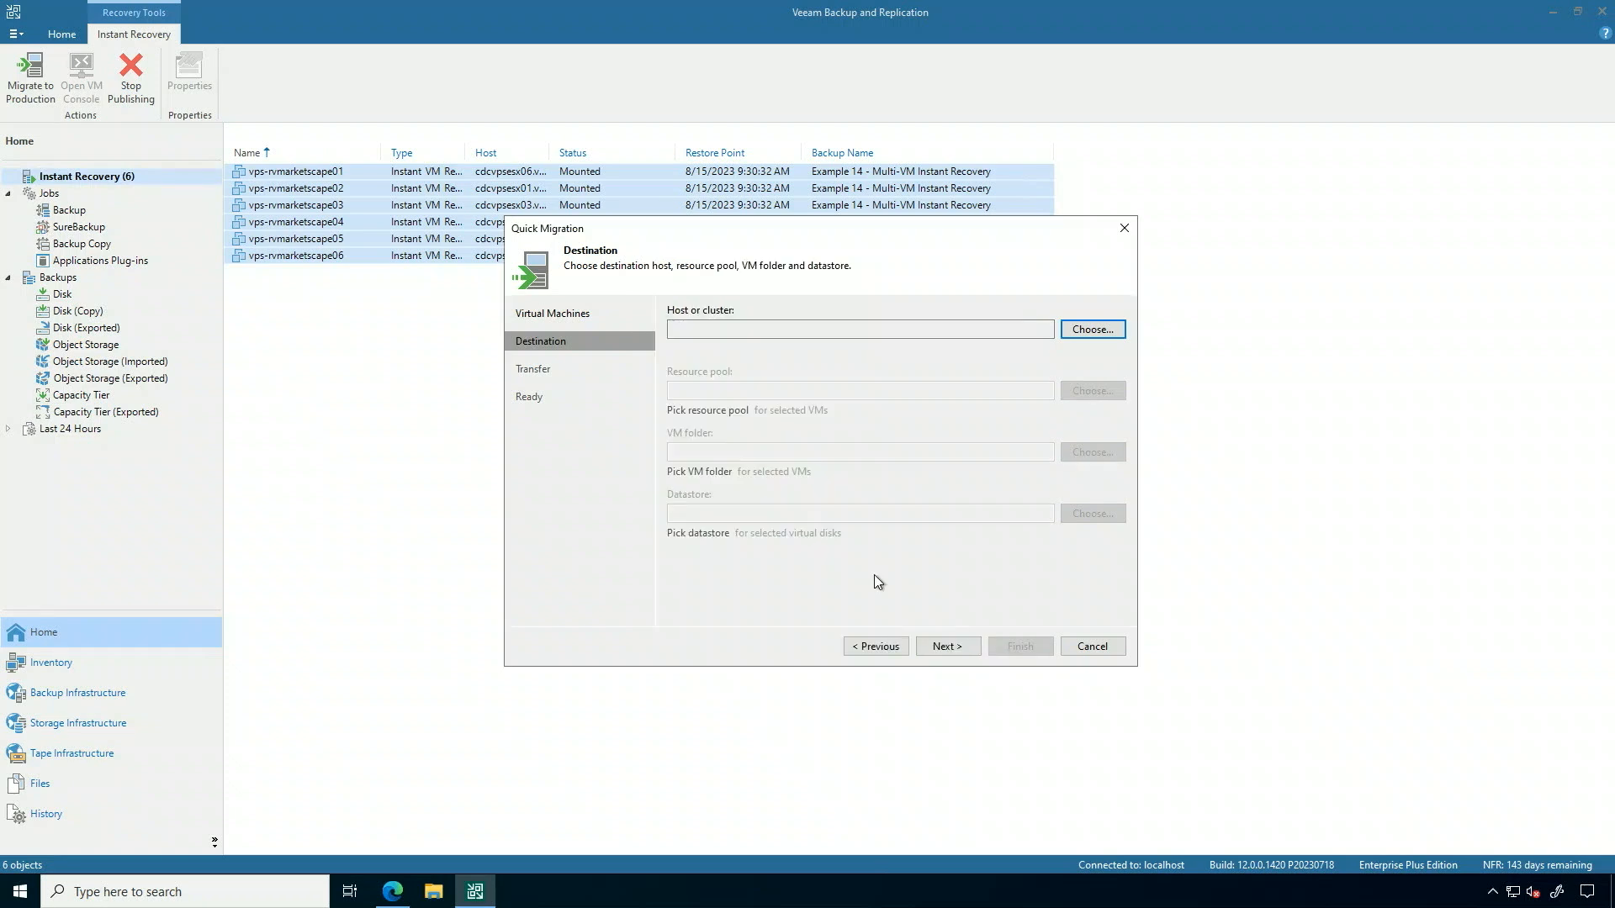
left_click(1091, 328)
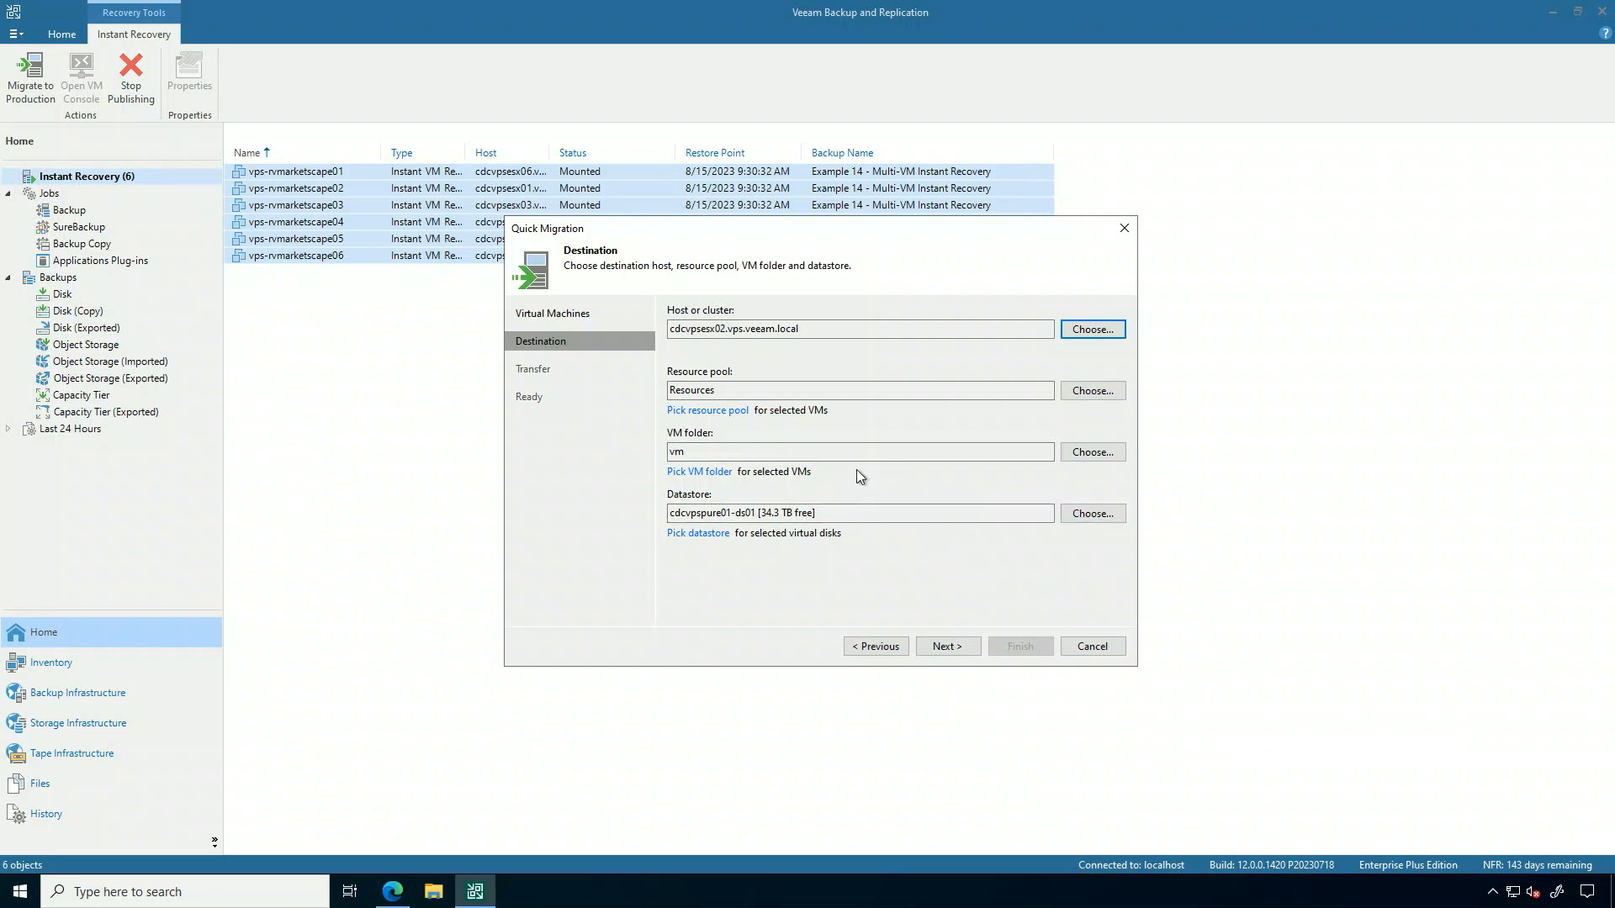
Set the VM folder to VPS-RV under Lab user VMs and continue to the Transfer step.
left_click(1090, 450)
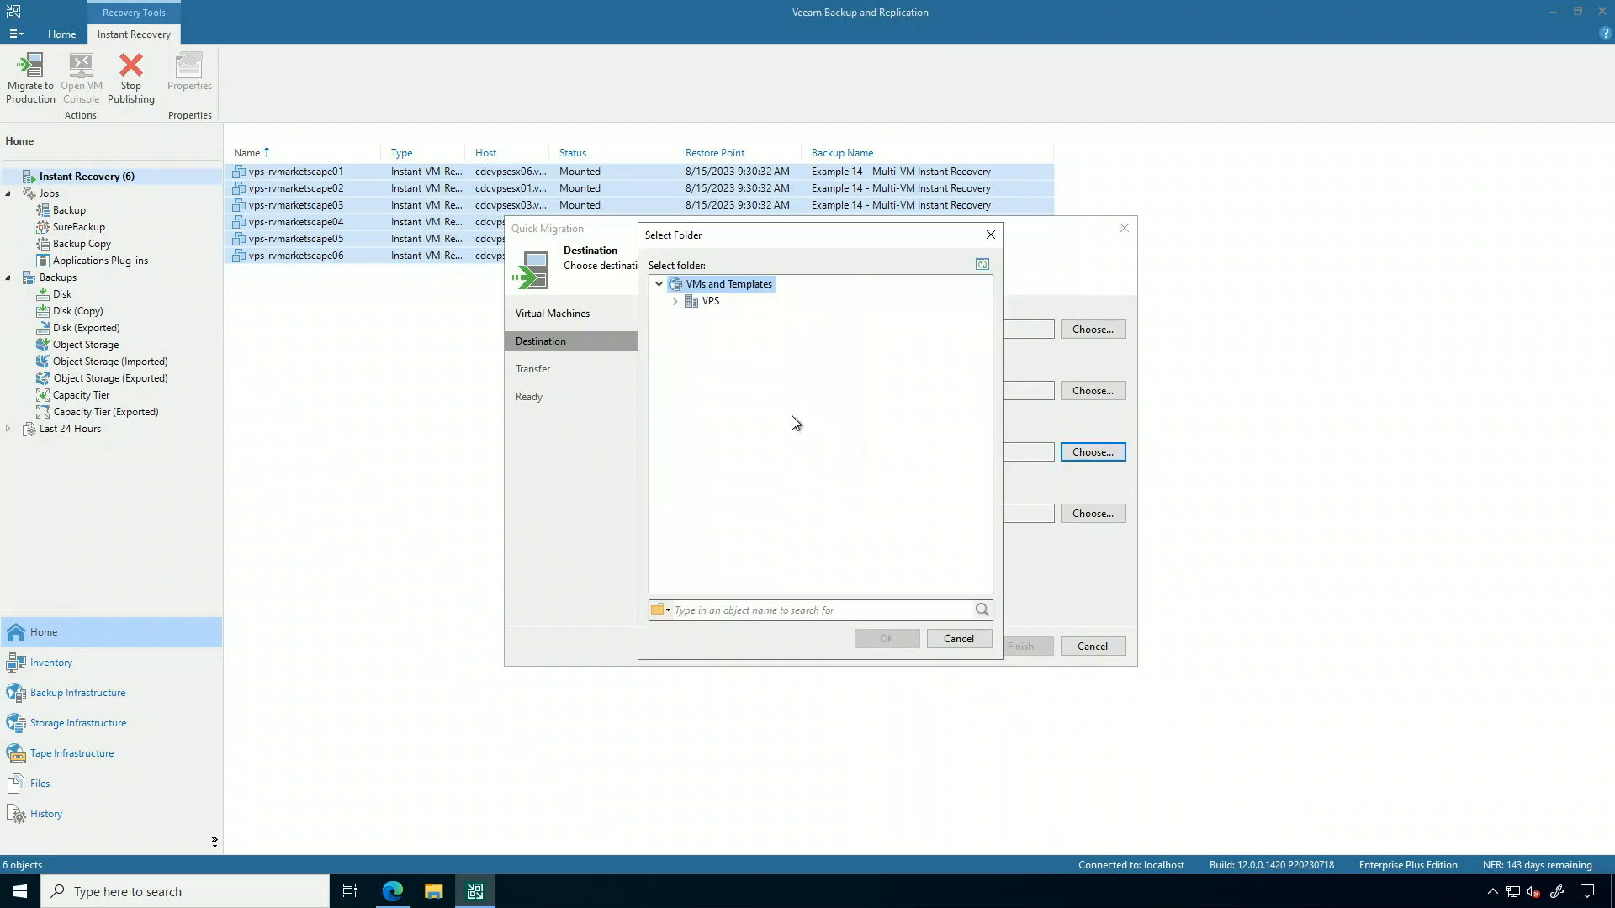
left_click(676, 301)
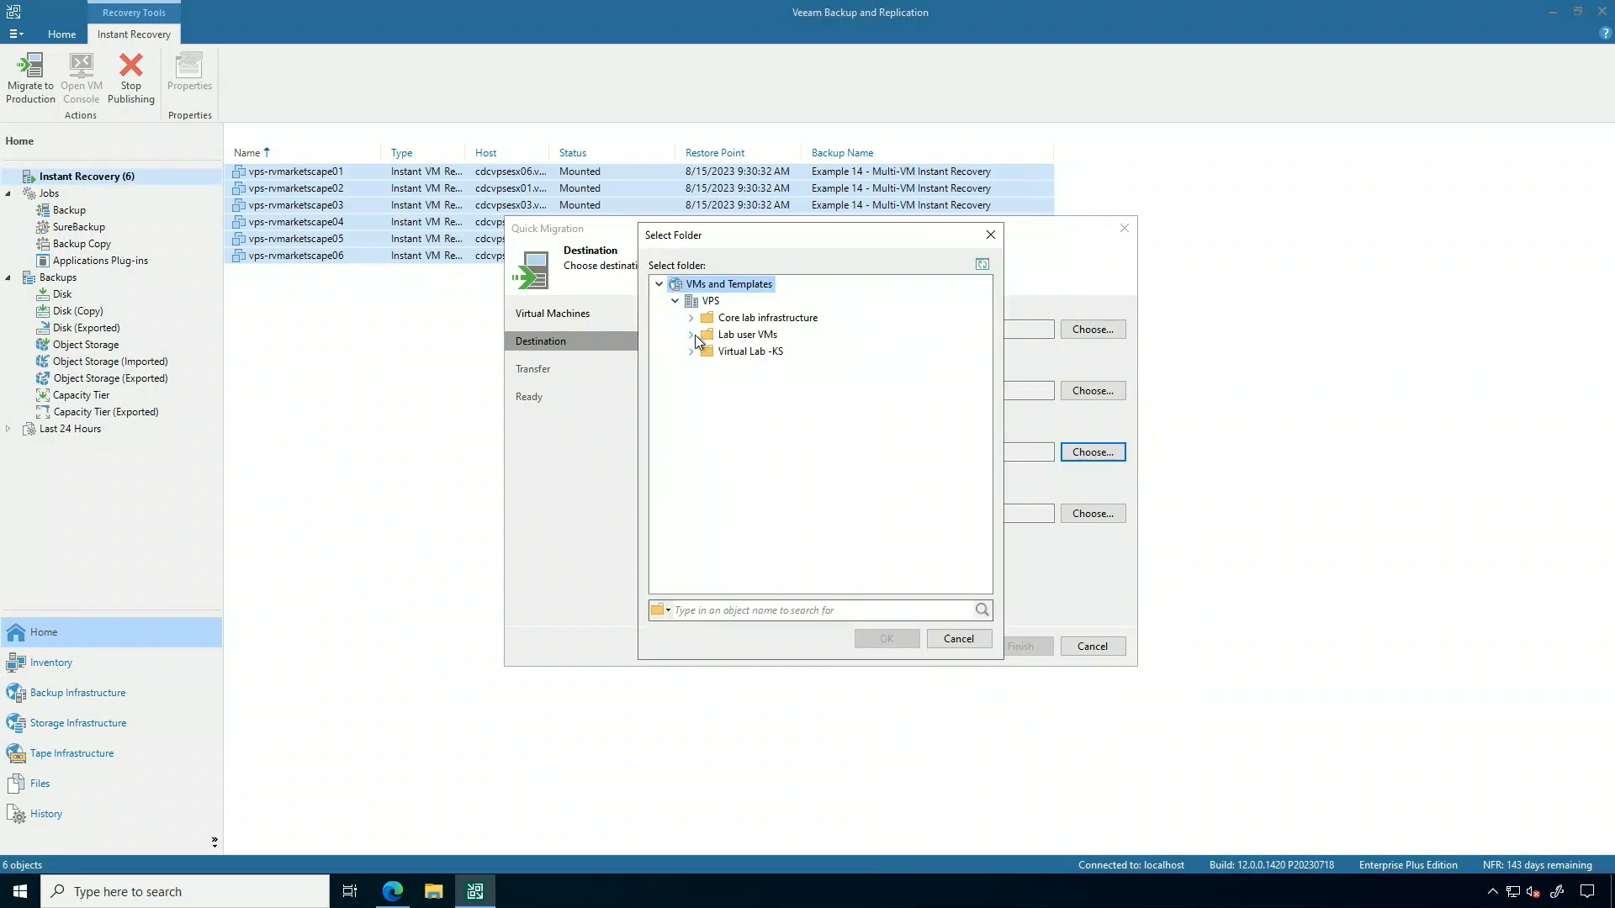
left_click(691, 333)
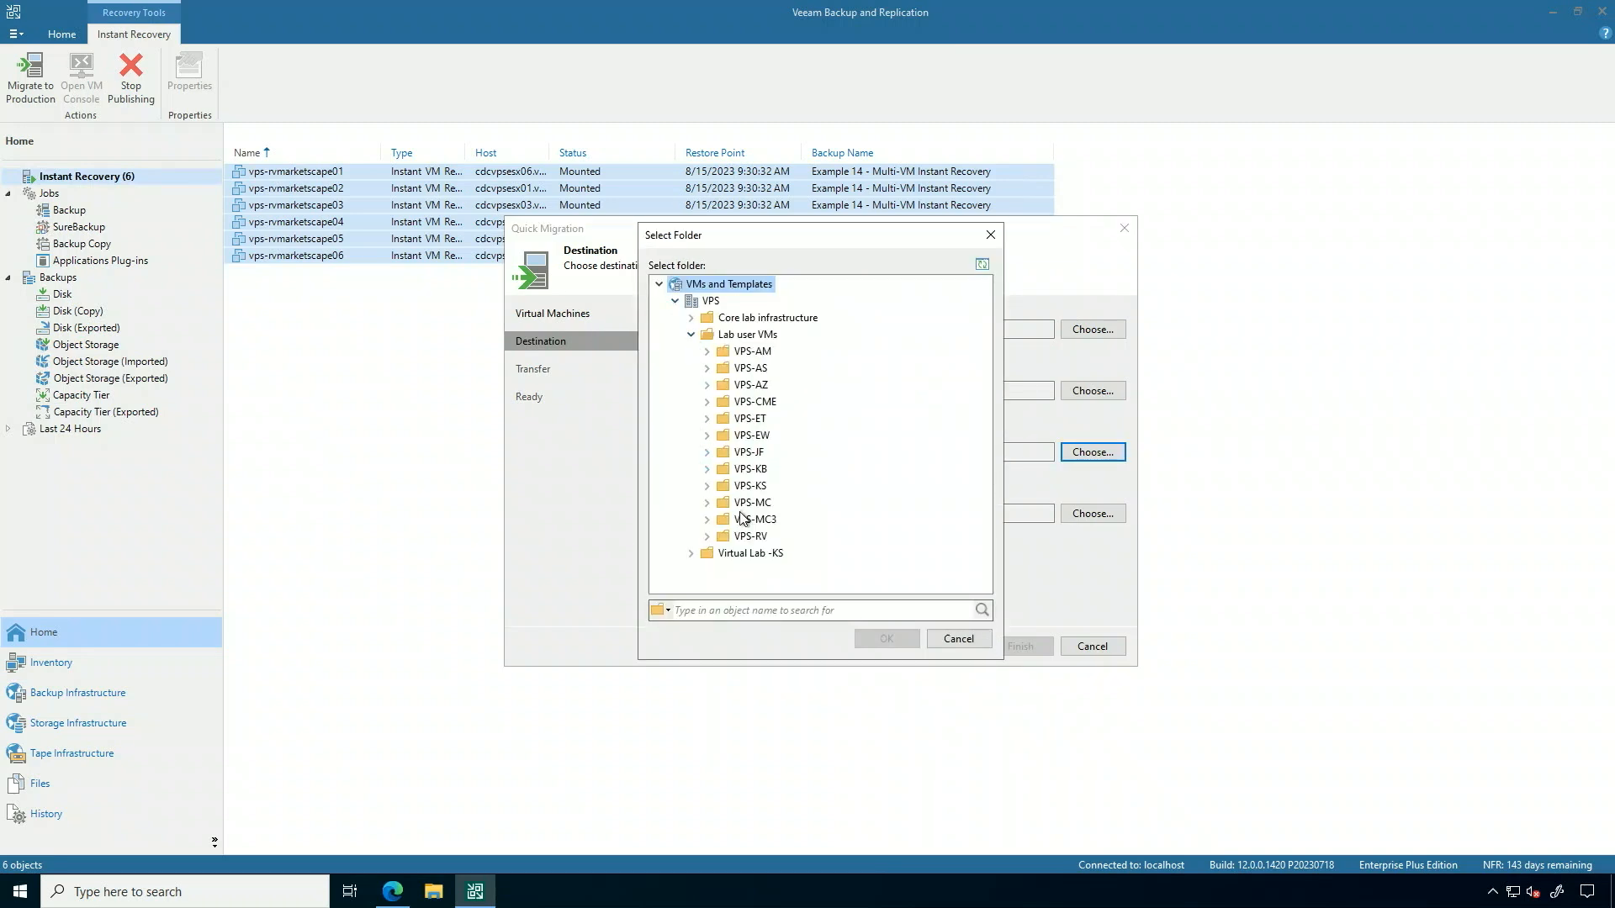
left_click(750, 537)
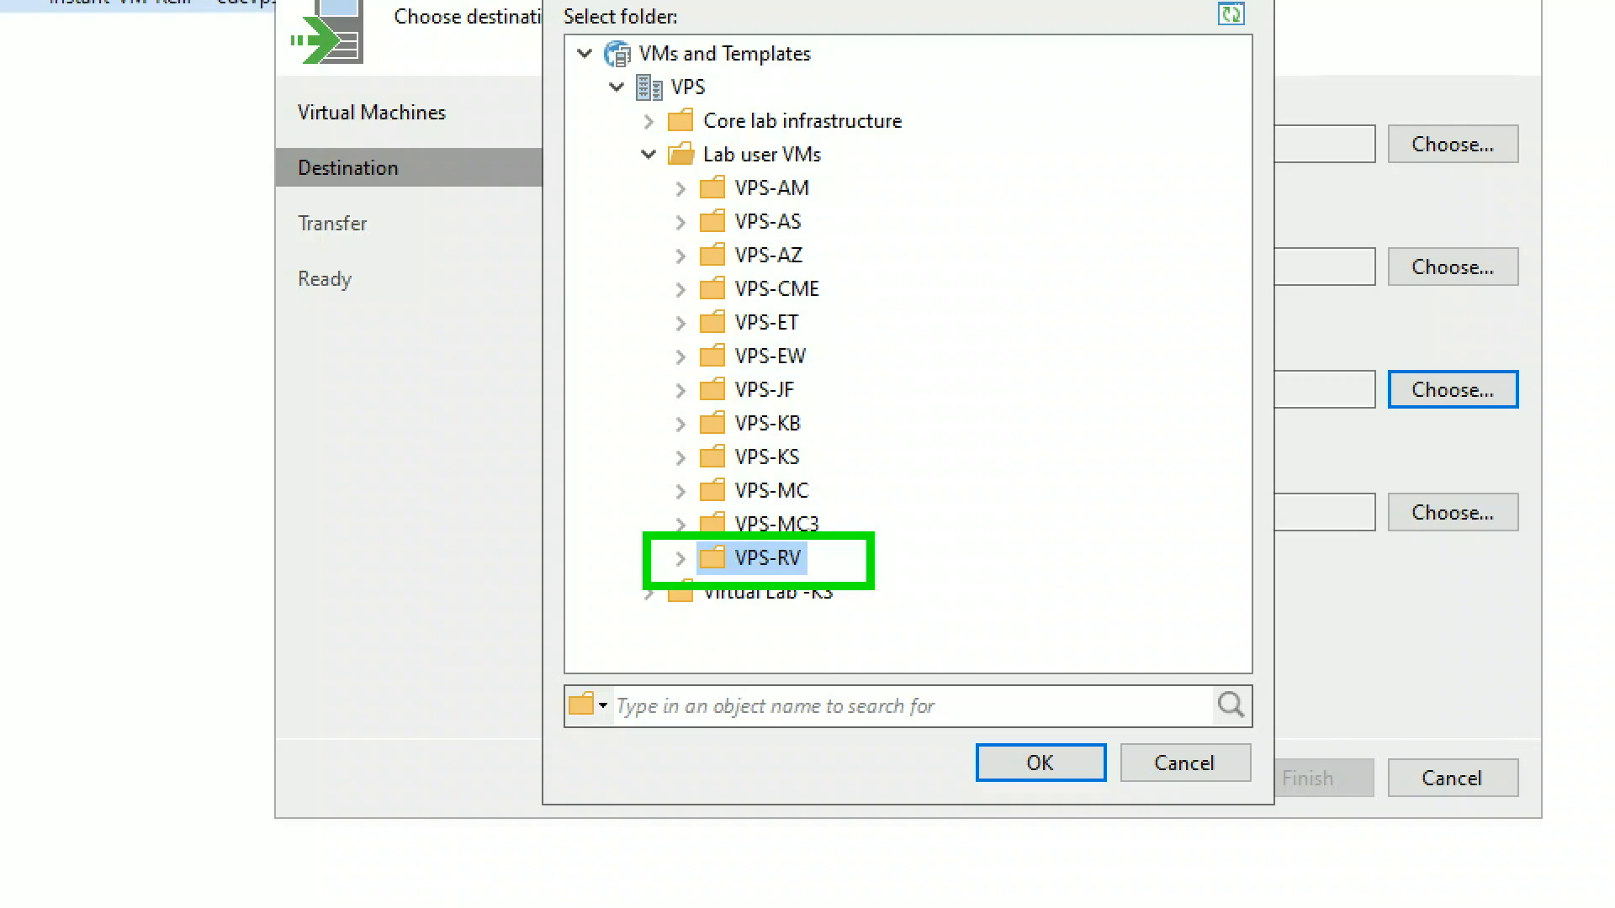
left_click(1039, 764)
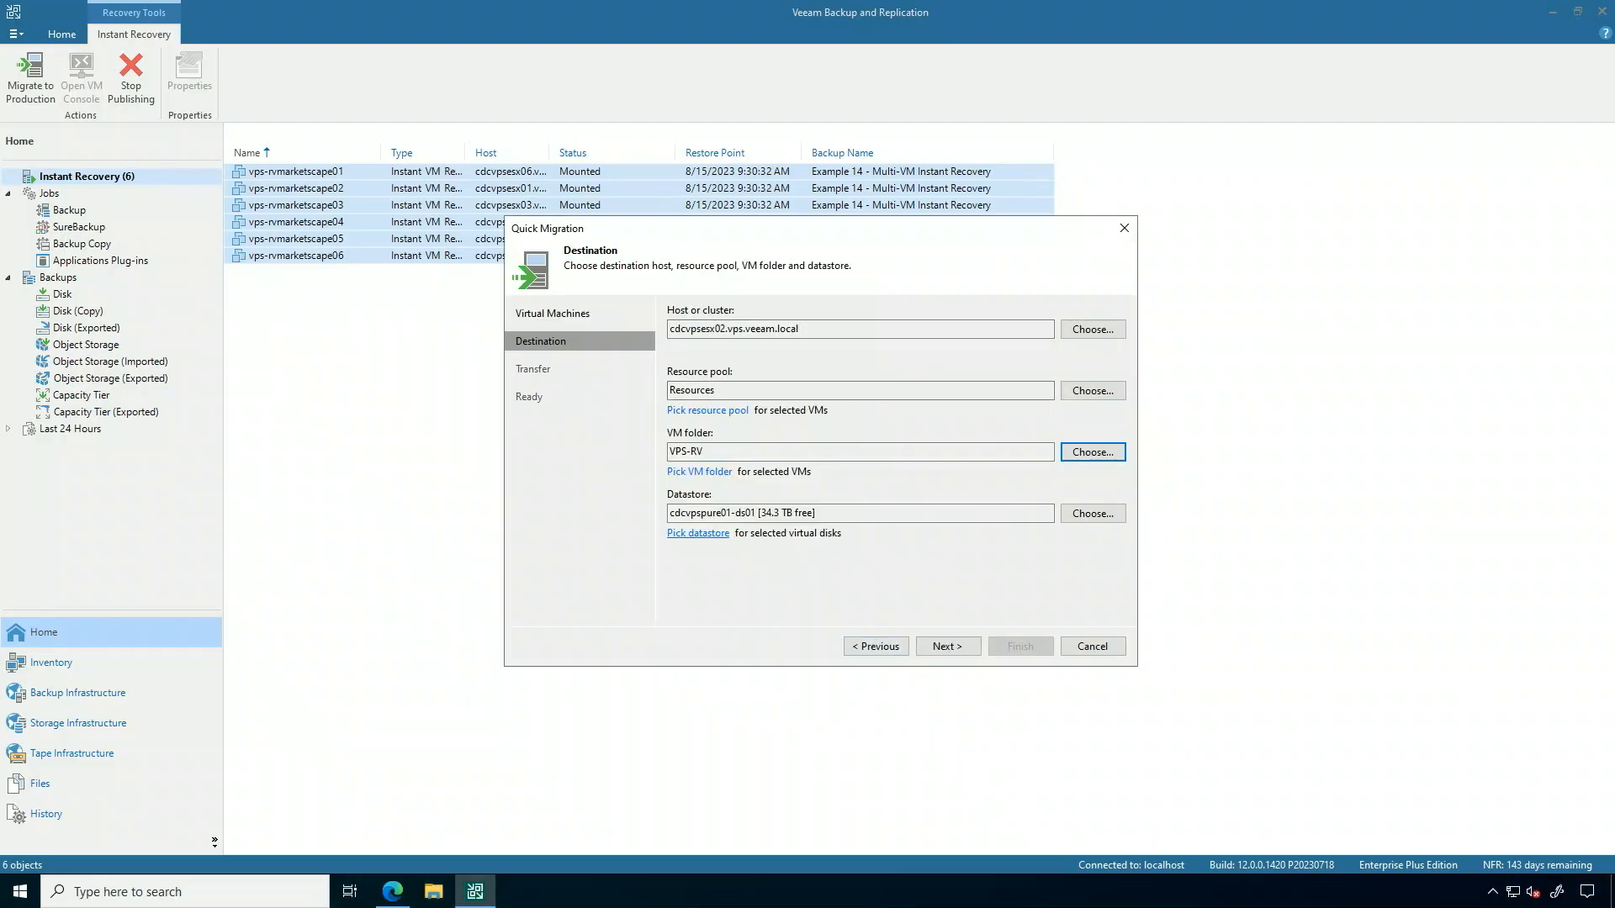
left_click(945, 646)
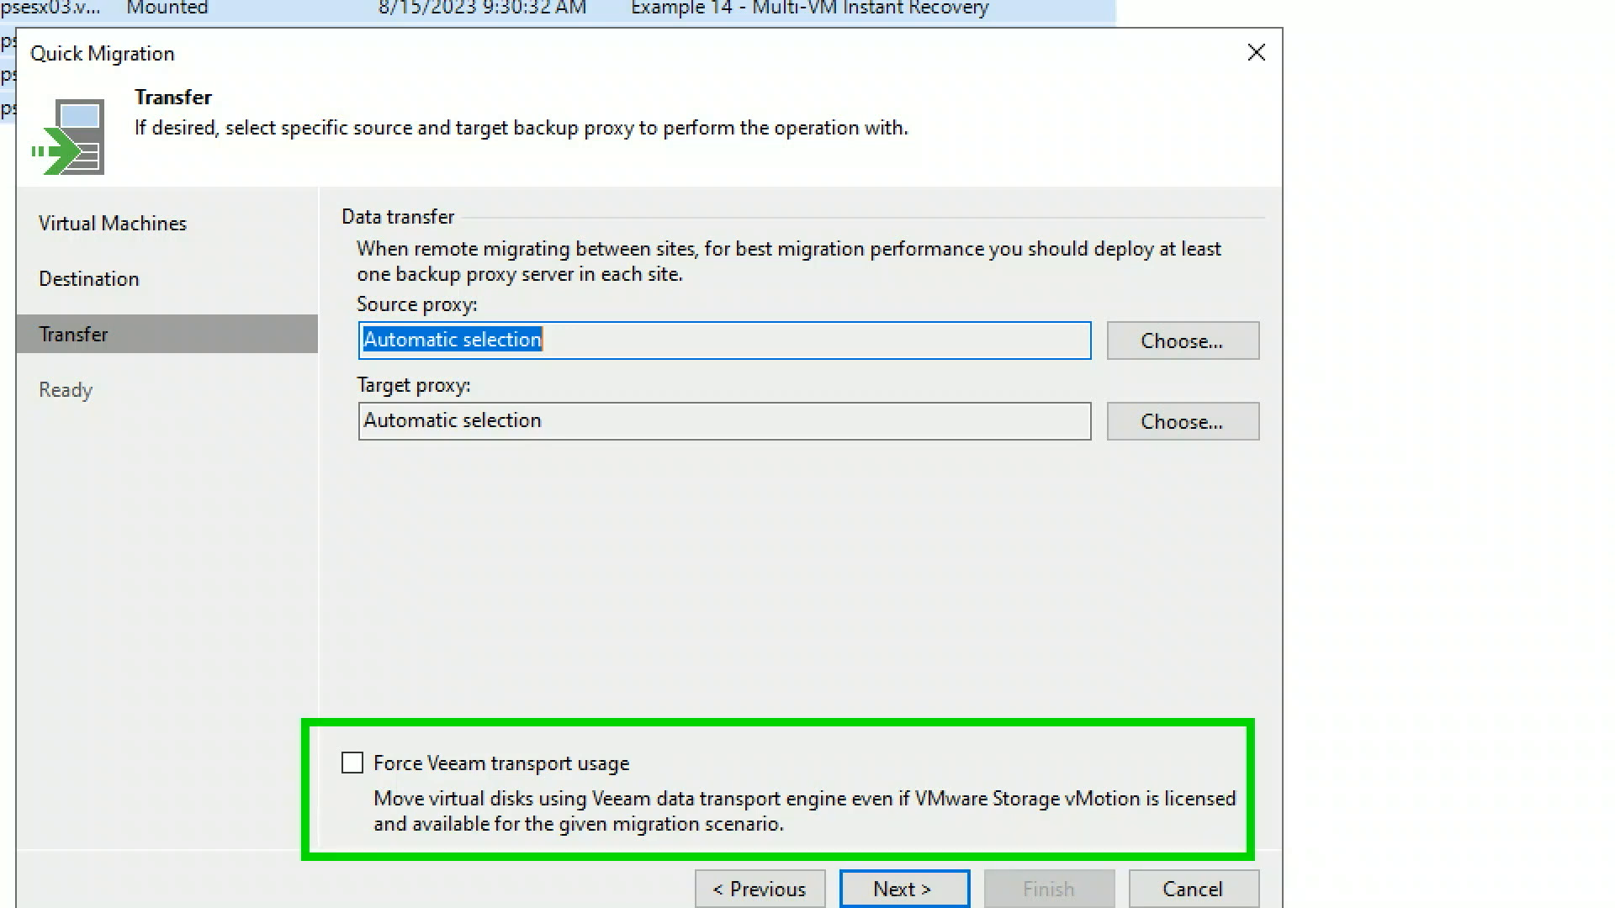
mouse_move(1125, 639)
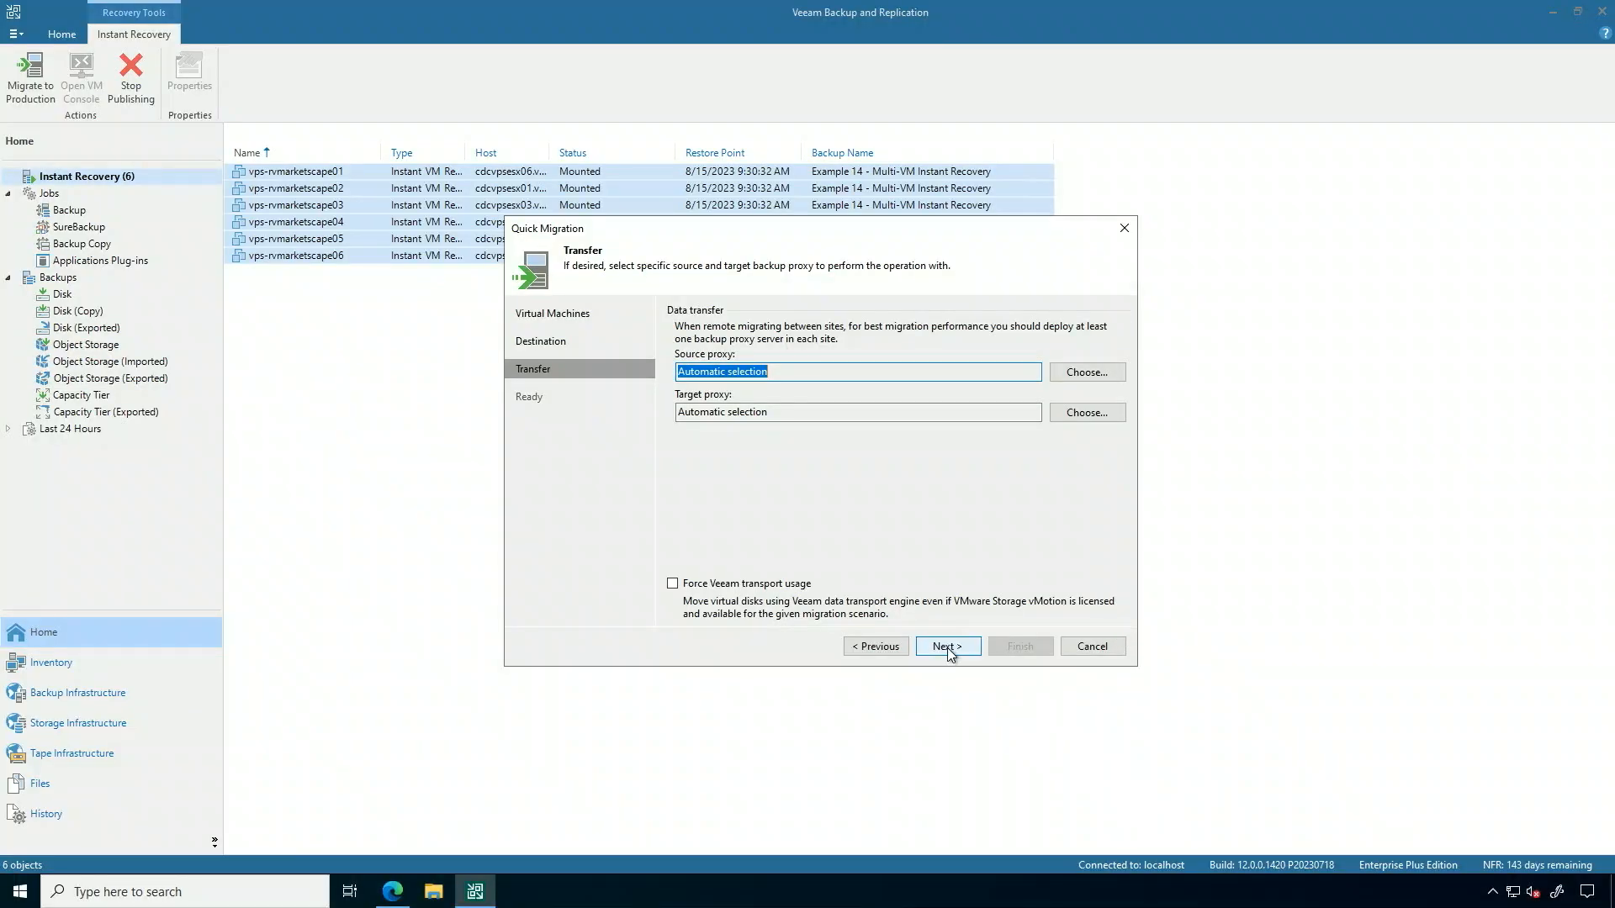
Keep automatic source and target proxies and let the migration check reach the Ready summary.
left_click(945, 646)
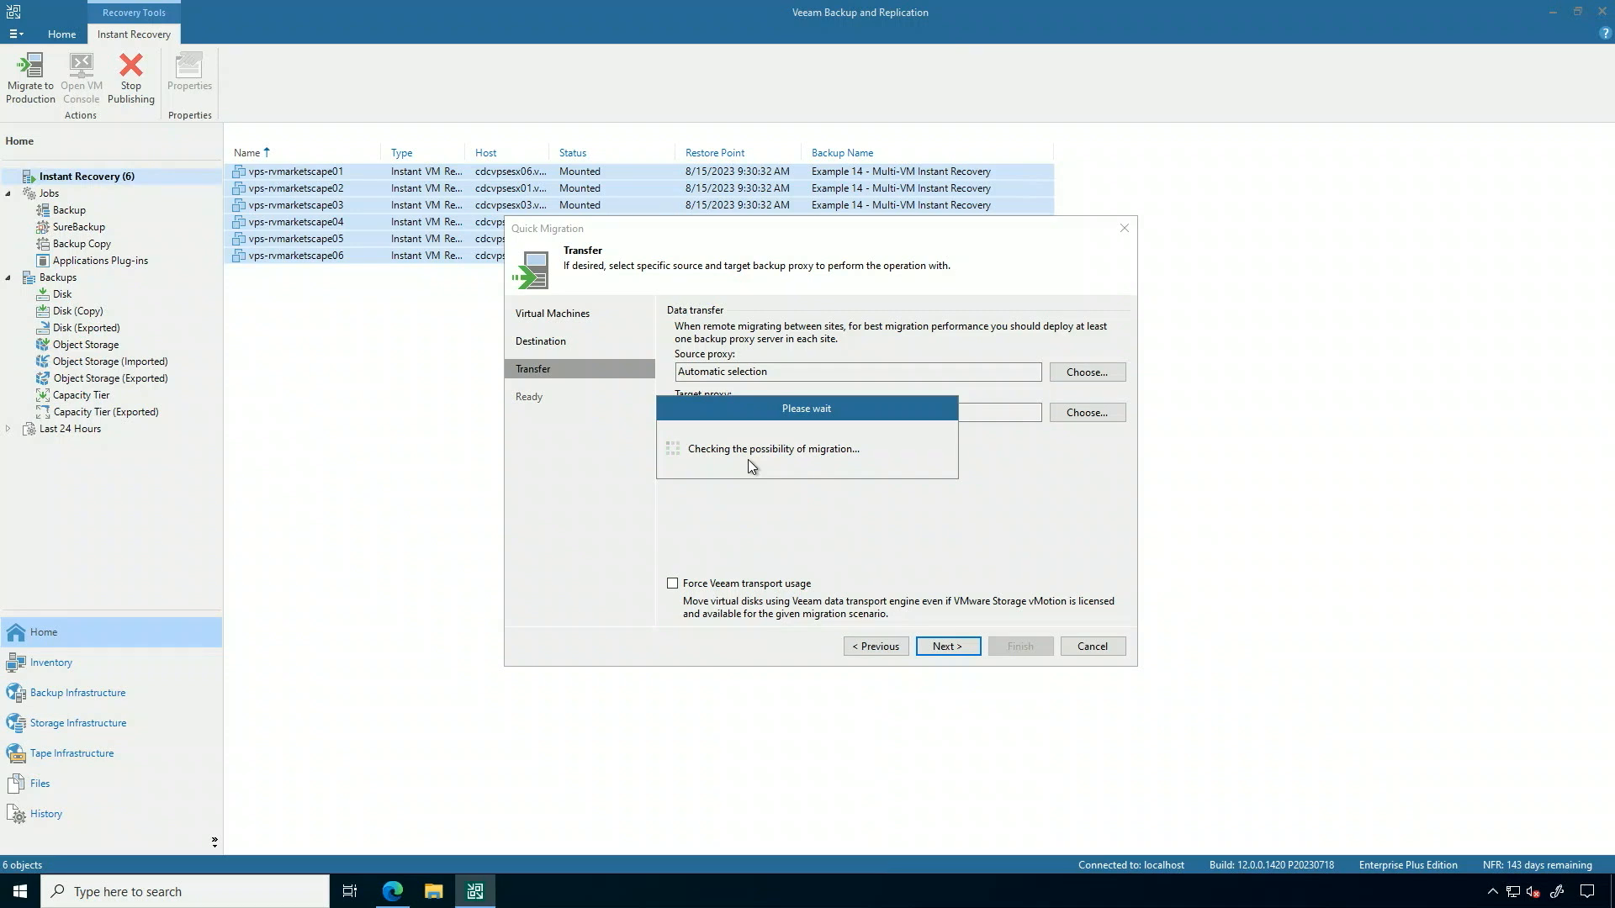
mouse_move(1275, 855)
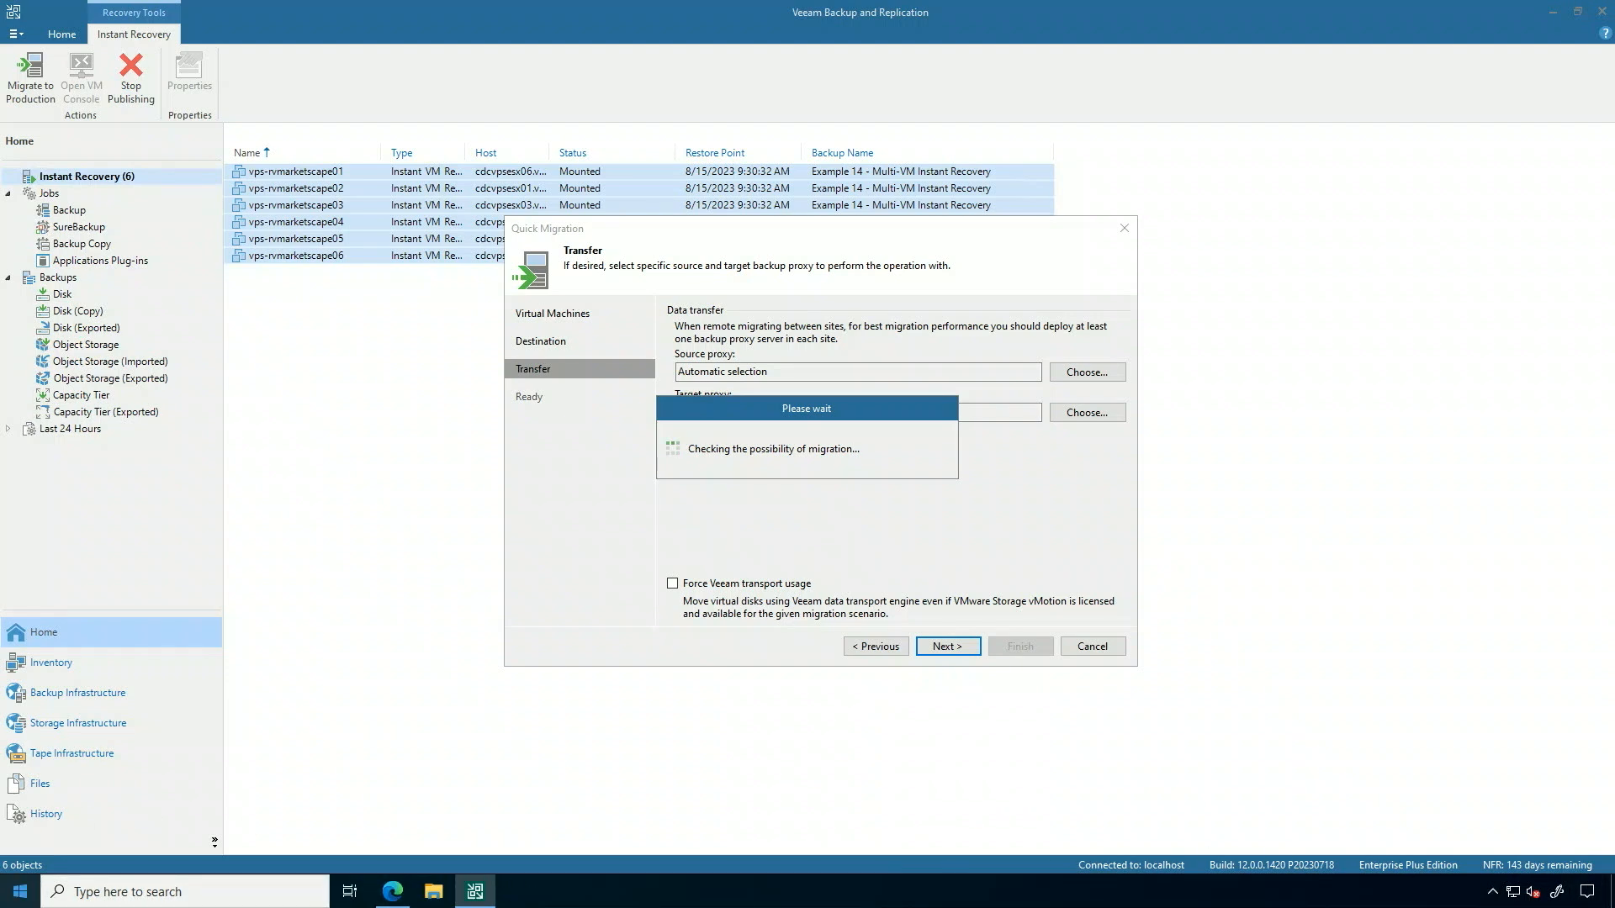
left_click(943, 646)
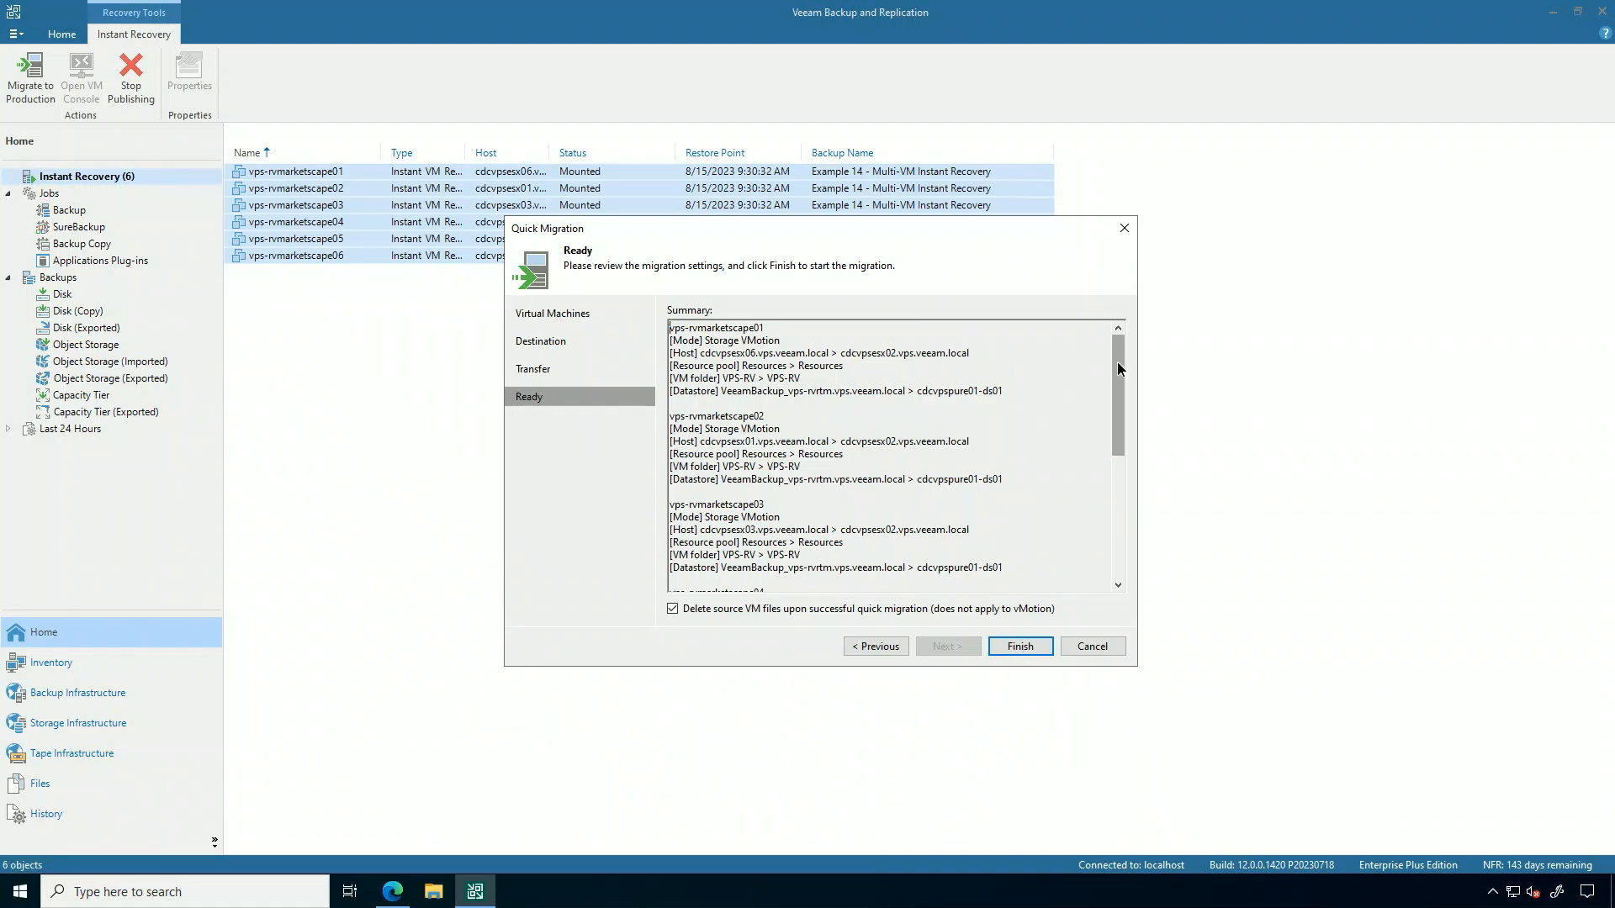
Review the Storage vMotion summary with 'Delete source VM files' kept and launch the quick migration.
scroll("down", 3)
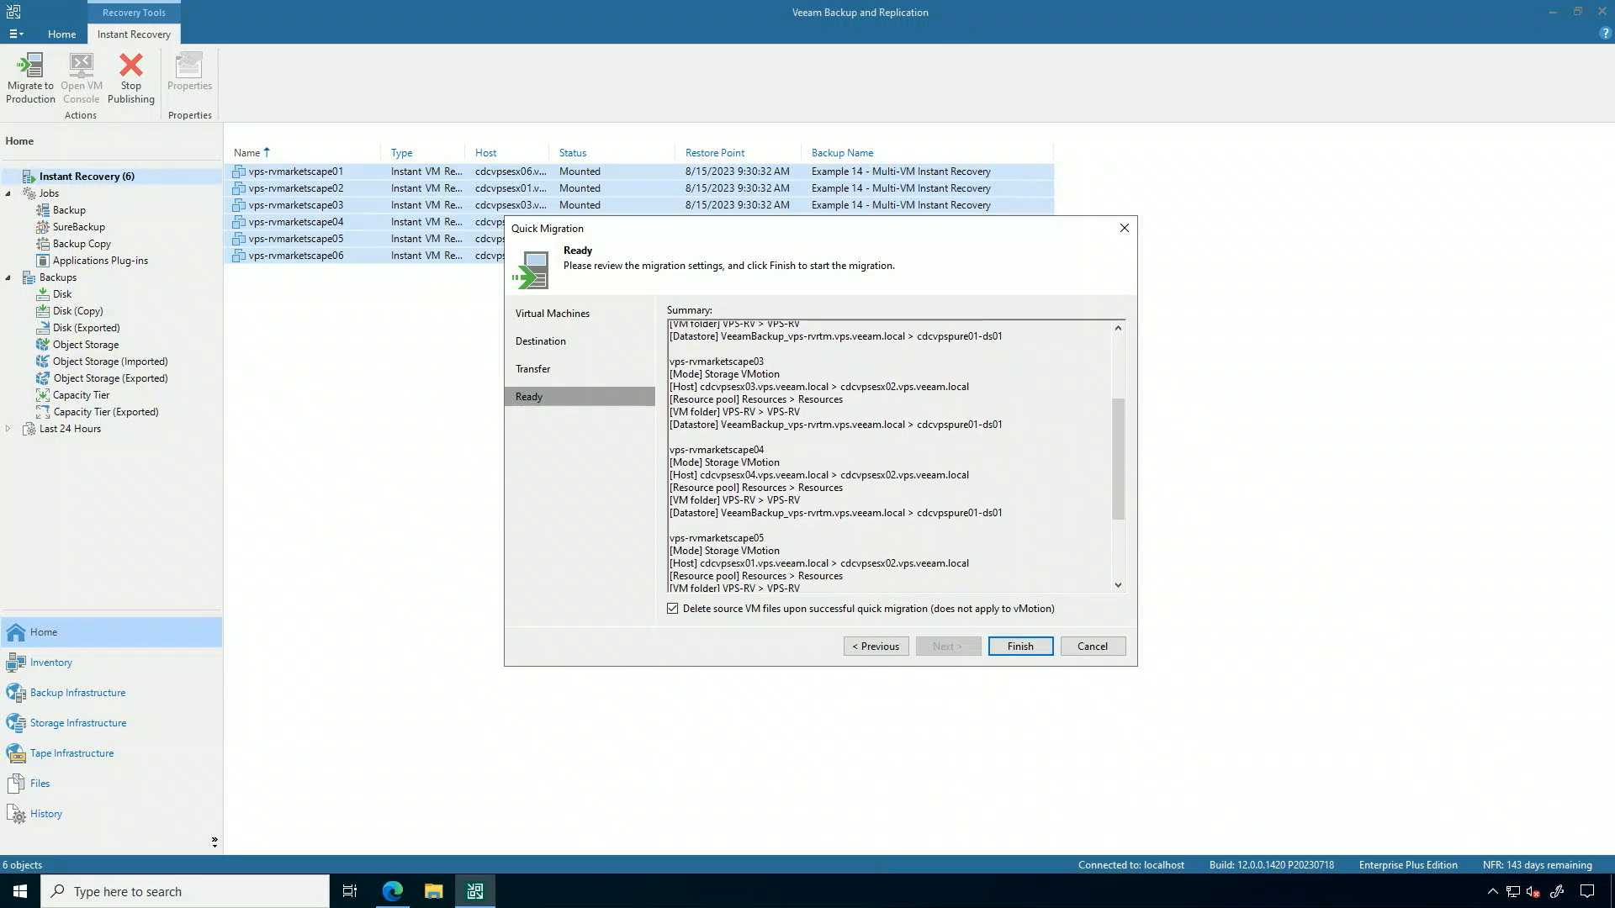
scroll("down", 3)
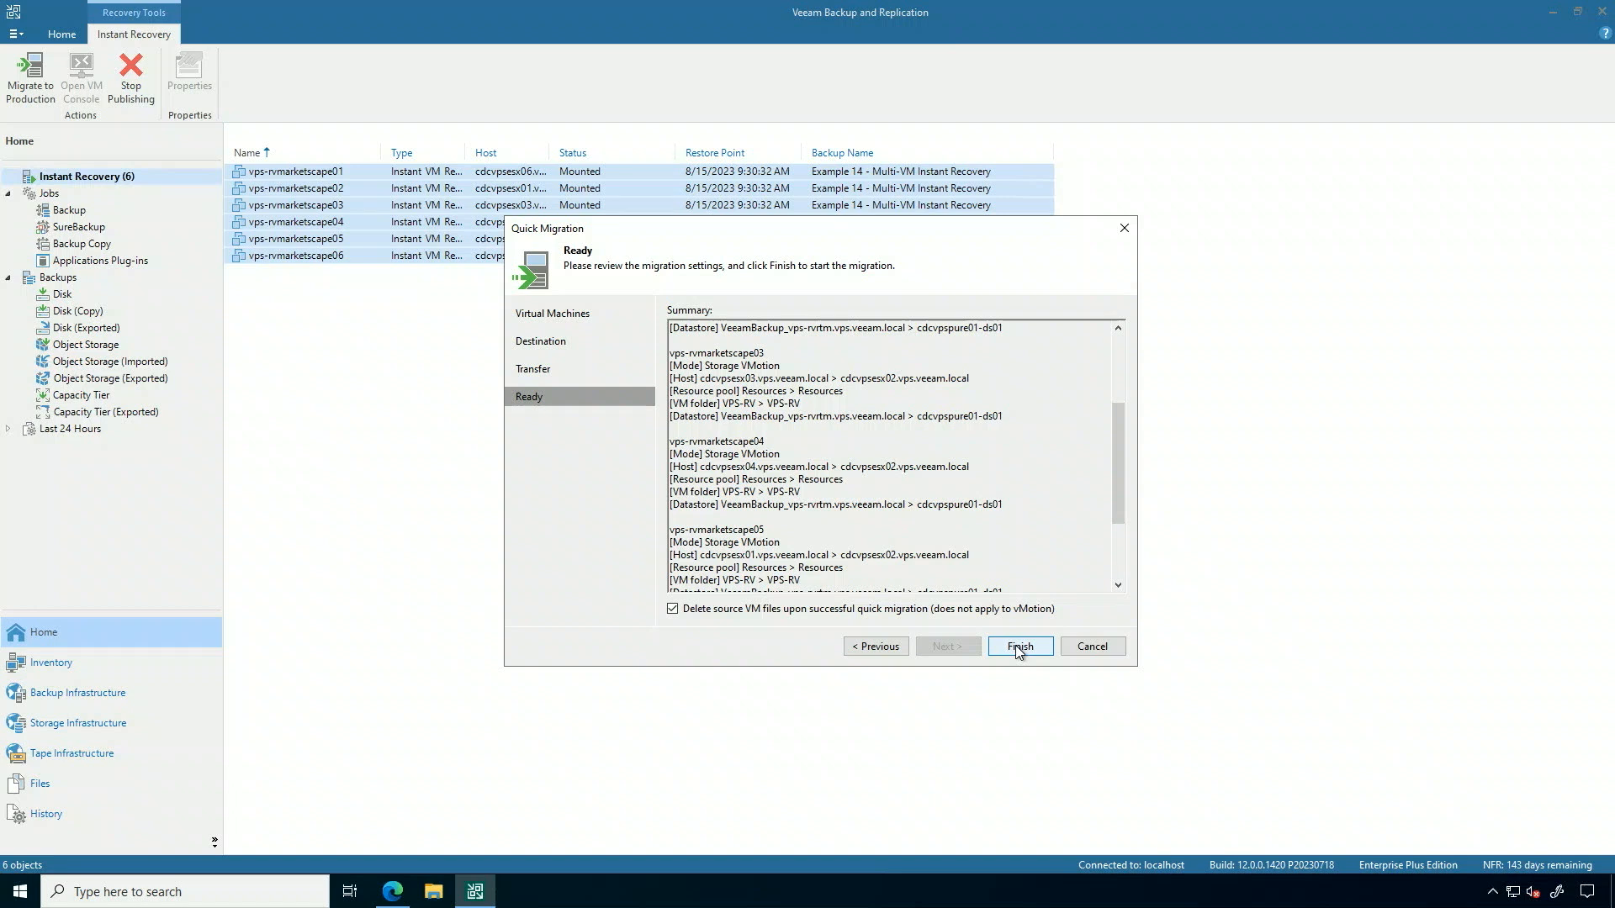
left_click(1020, 646)
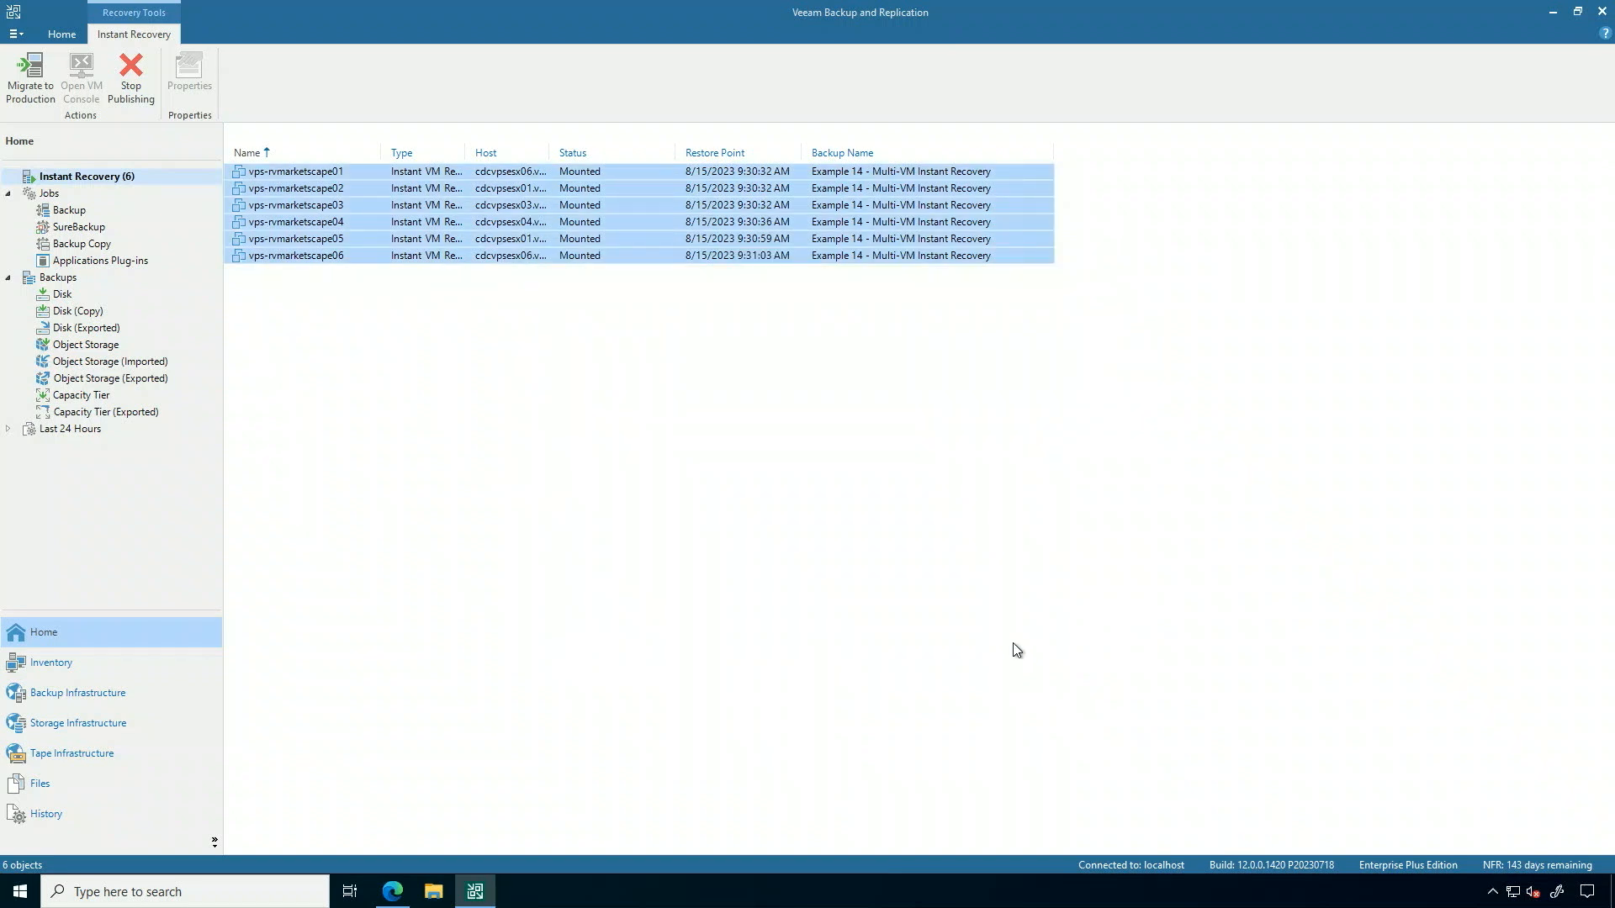
mouse_move(700, 355)
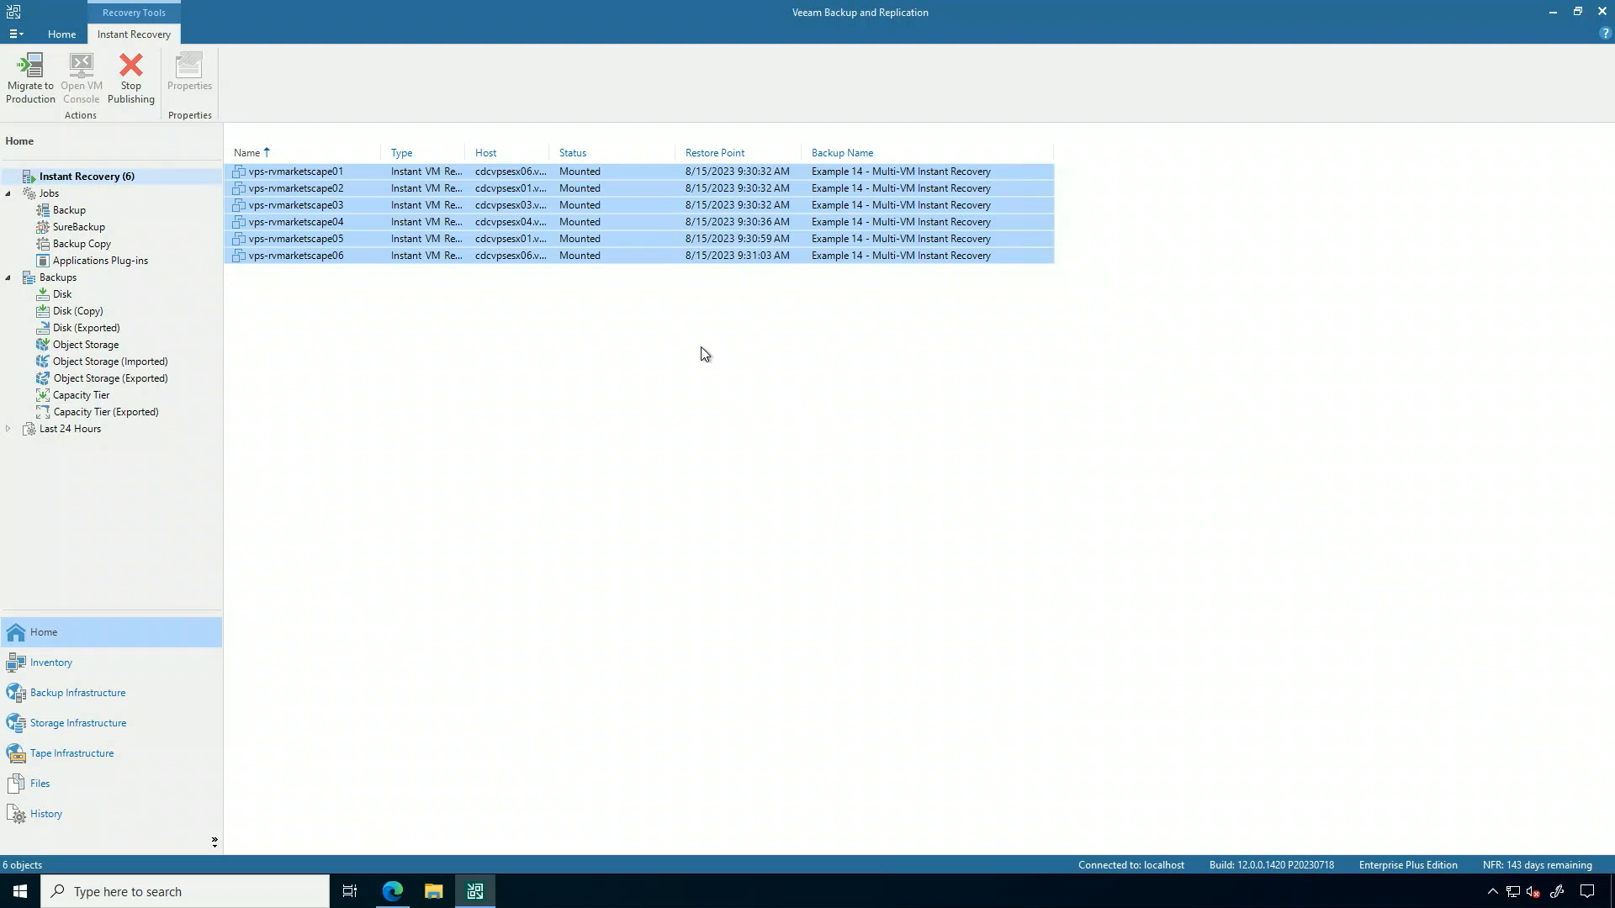
mouse_move(688, 357)
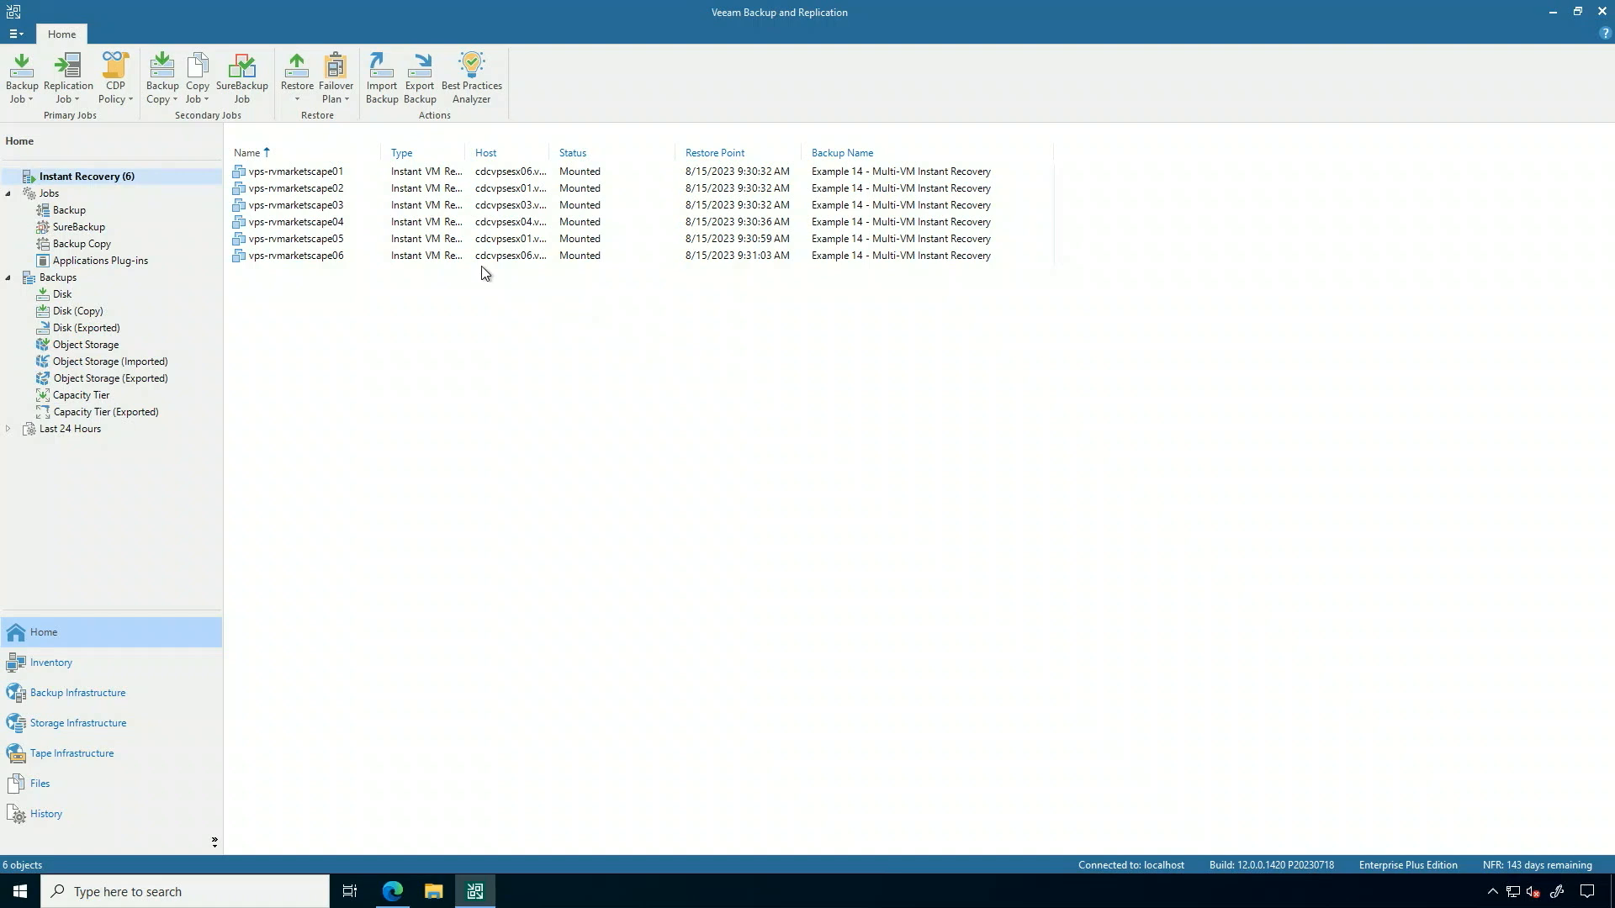
mouse_move(338, 180)
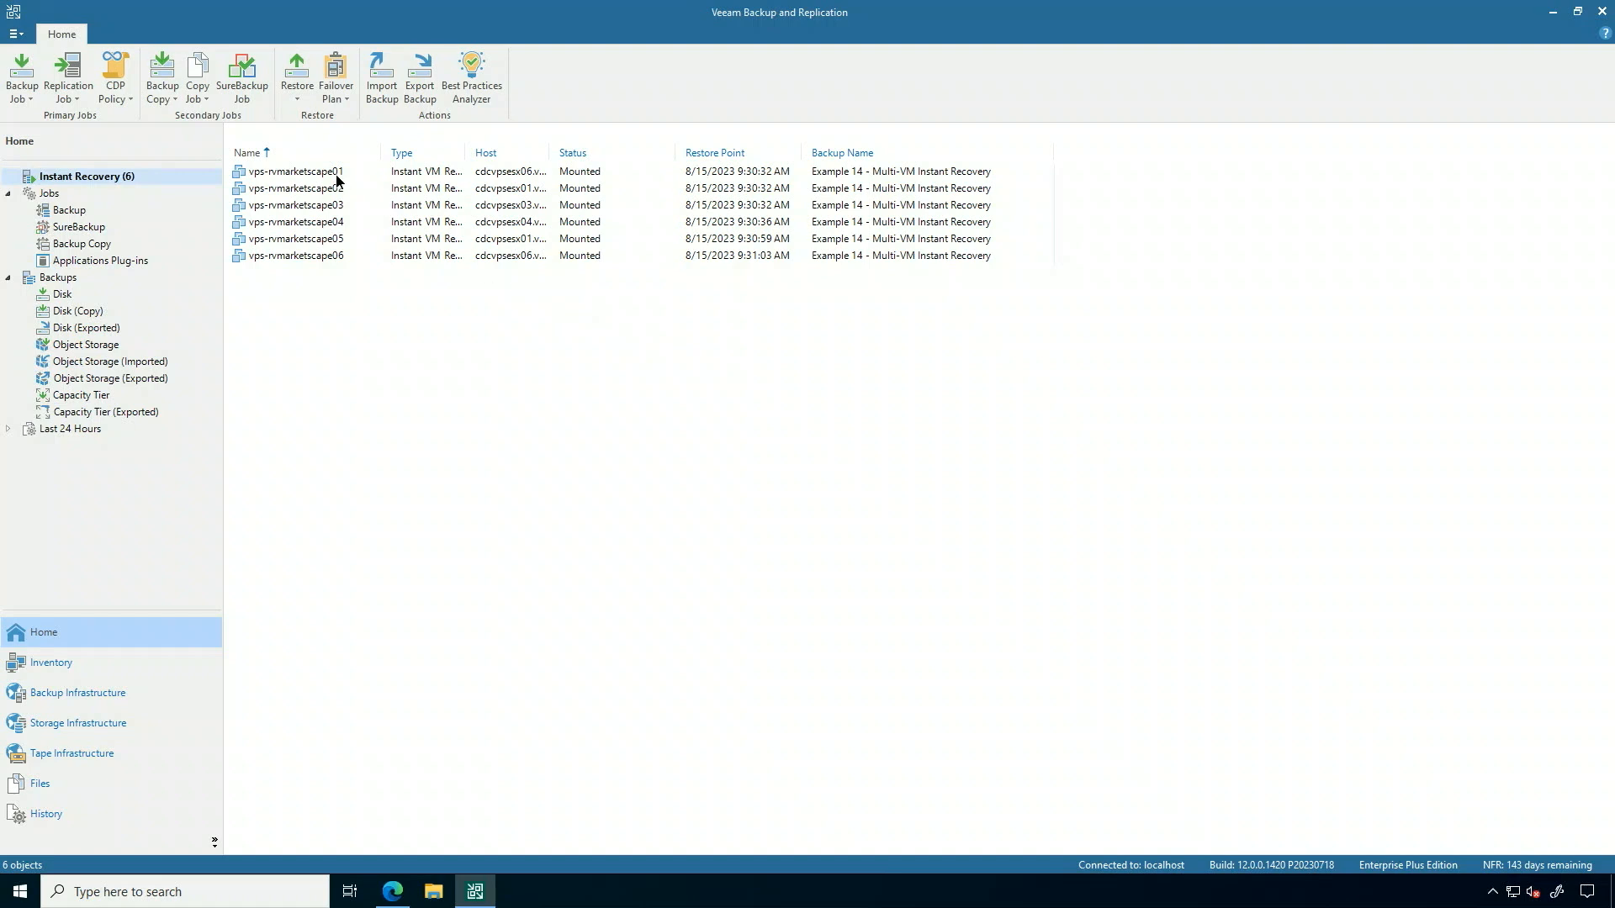
right_click(294, 171)
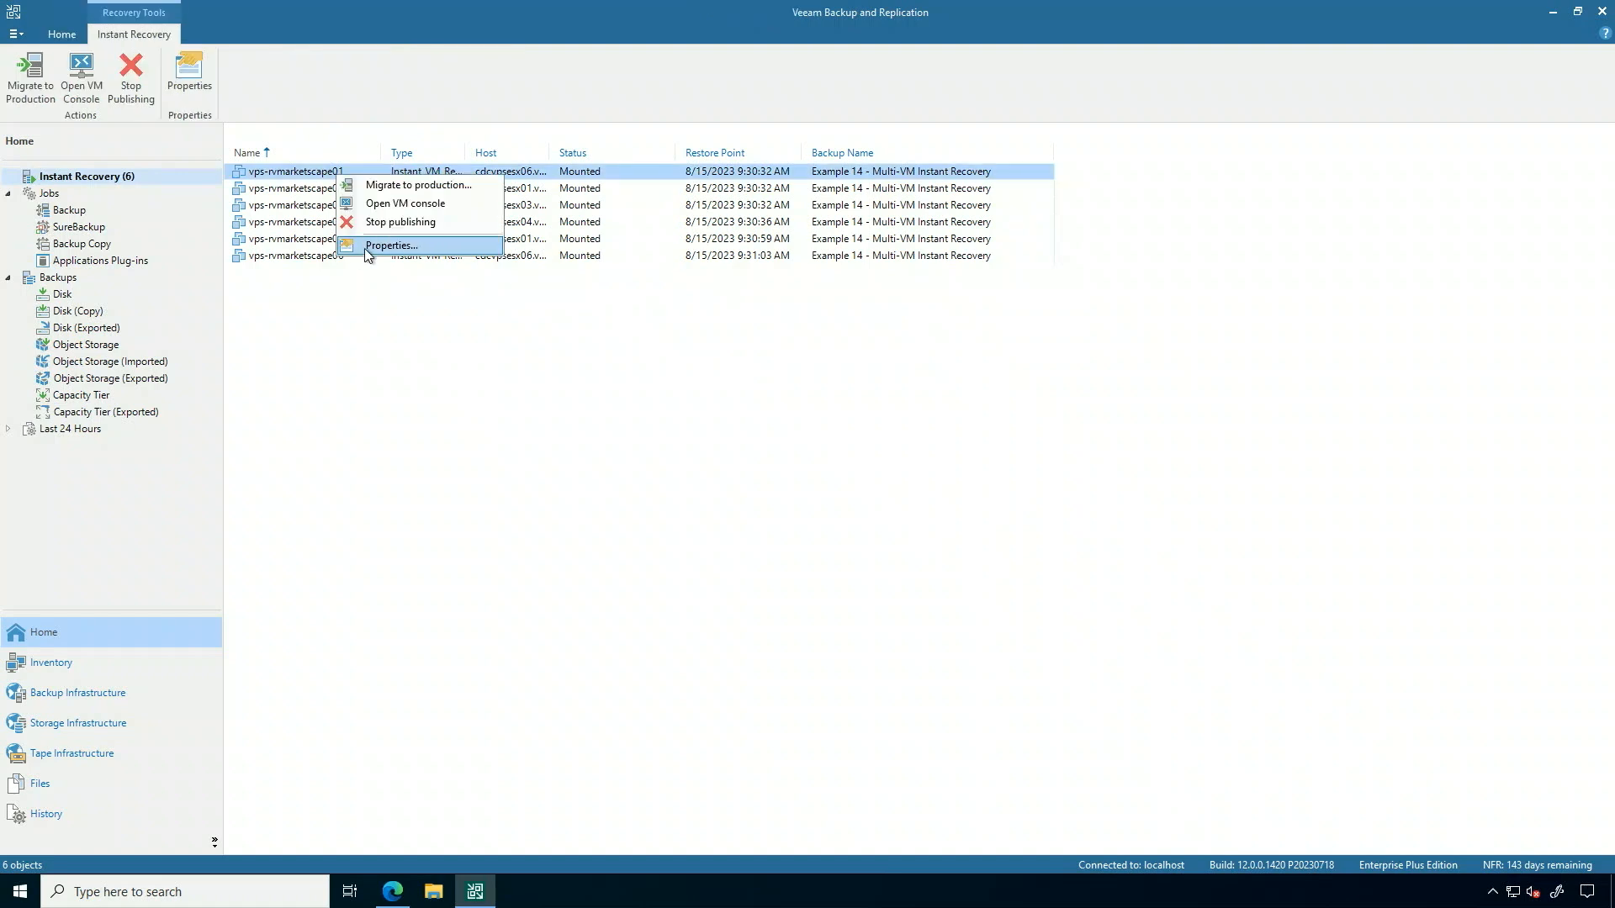
left_click(390, 246)
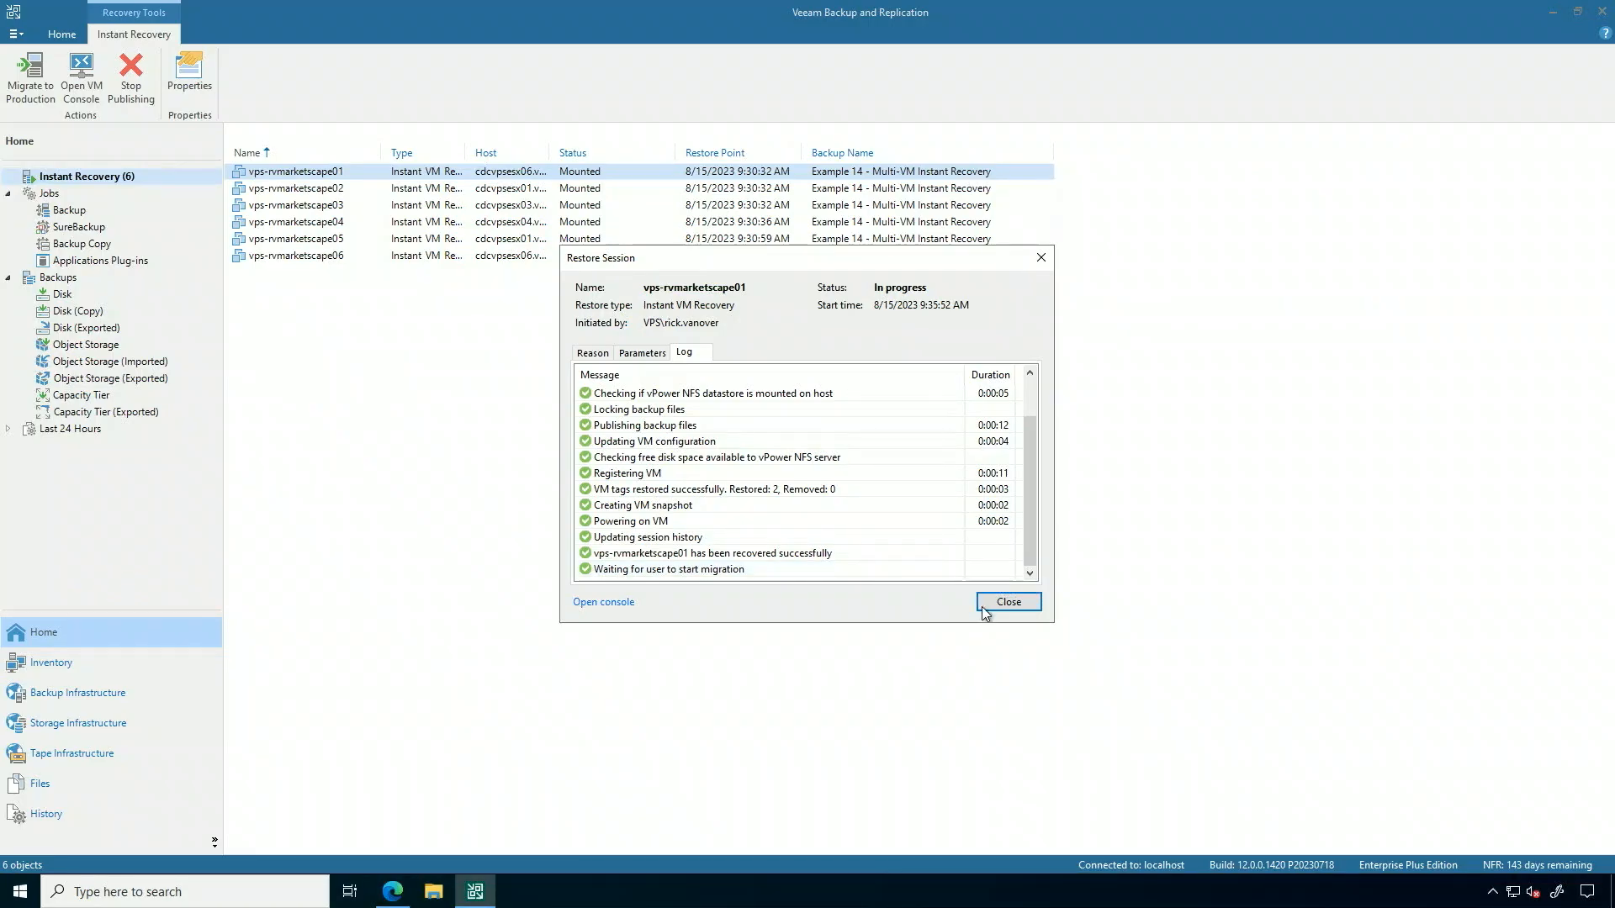
left_click(1006, 602)
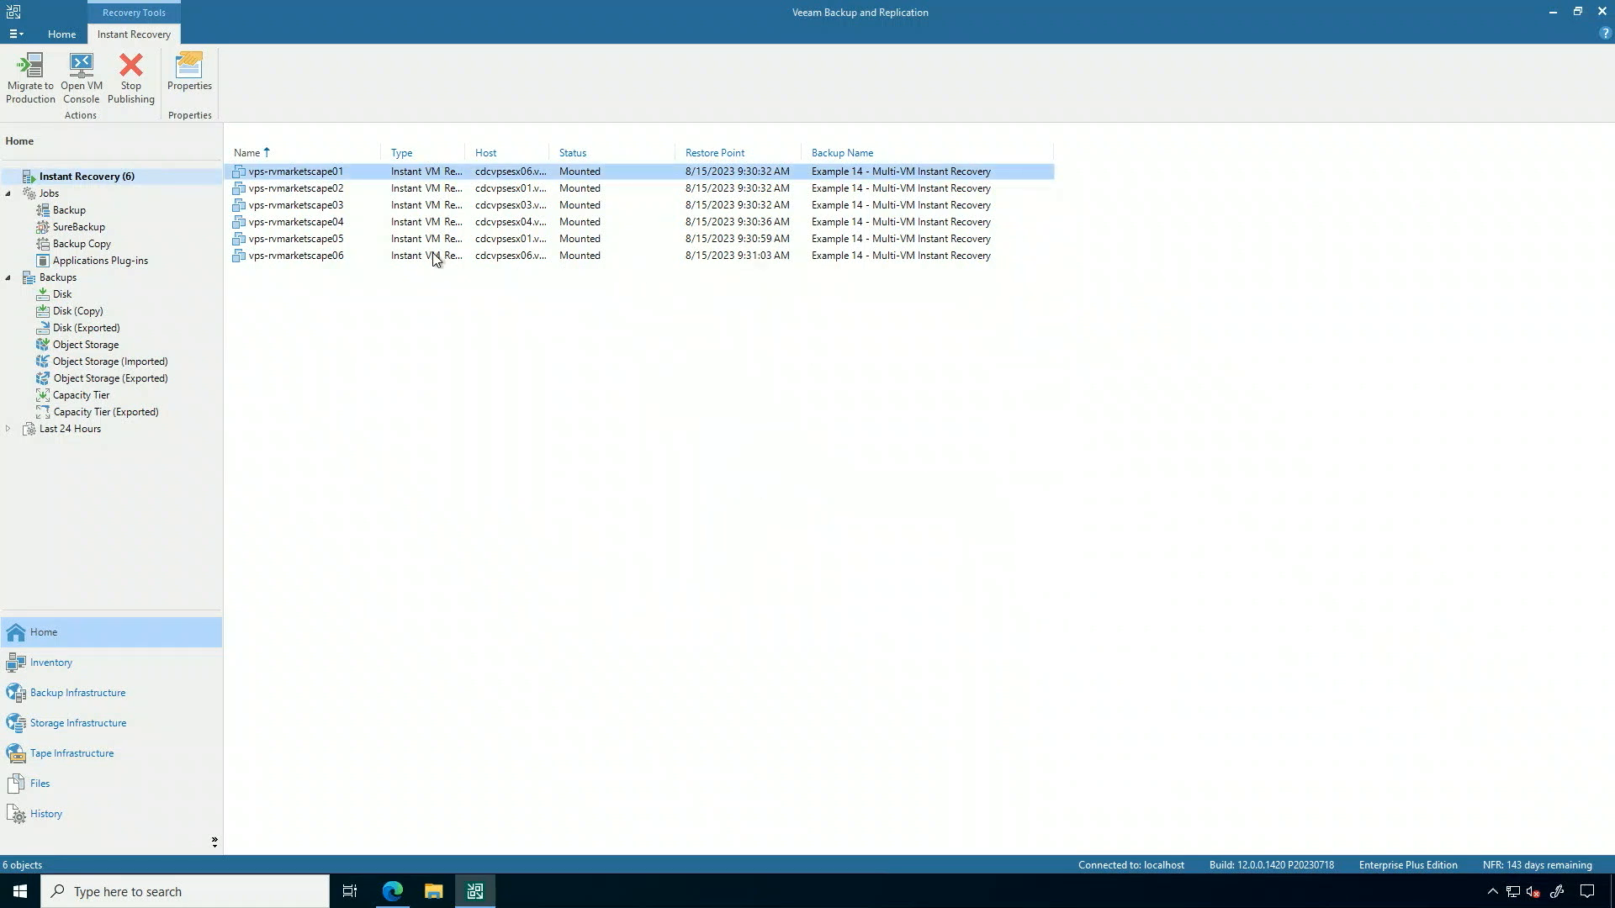
double_click(295, 255)
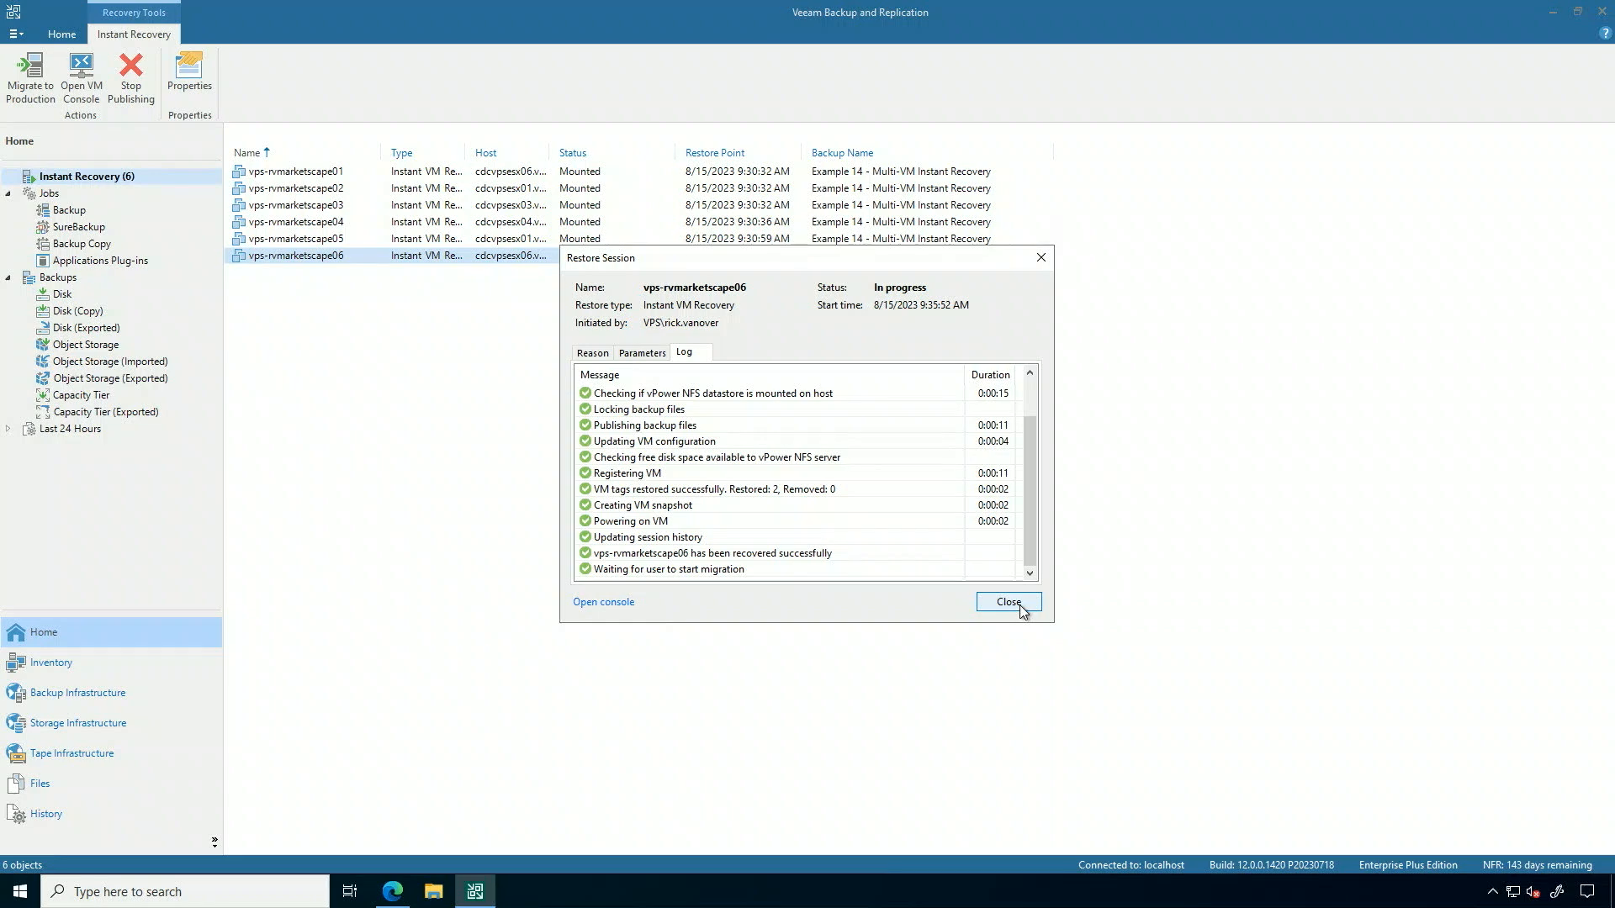
left_click(1008, 602)
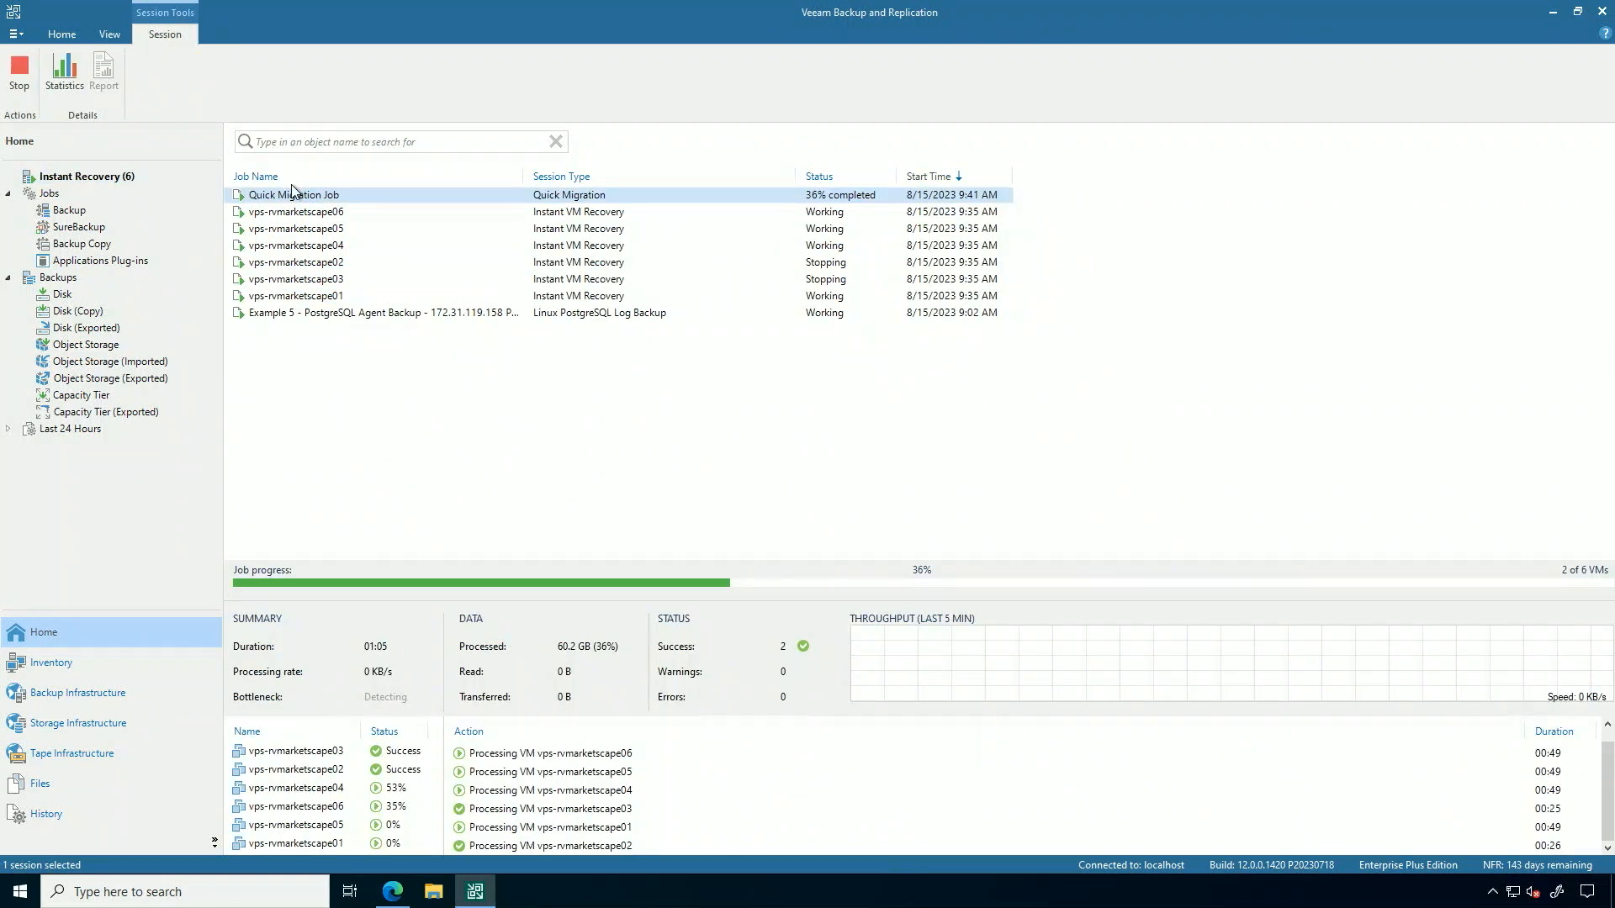
Watch the Quick Migration Job progress until five VMs succeed, then dismiss the details.
right_click(292, 195)
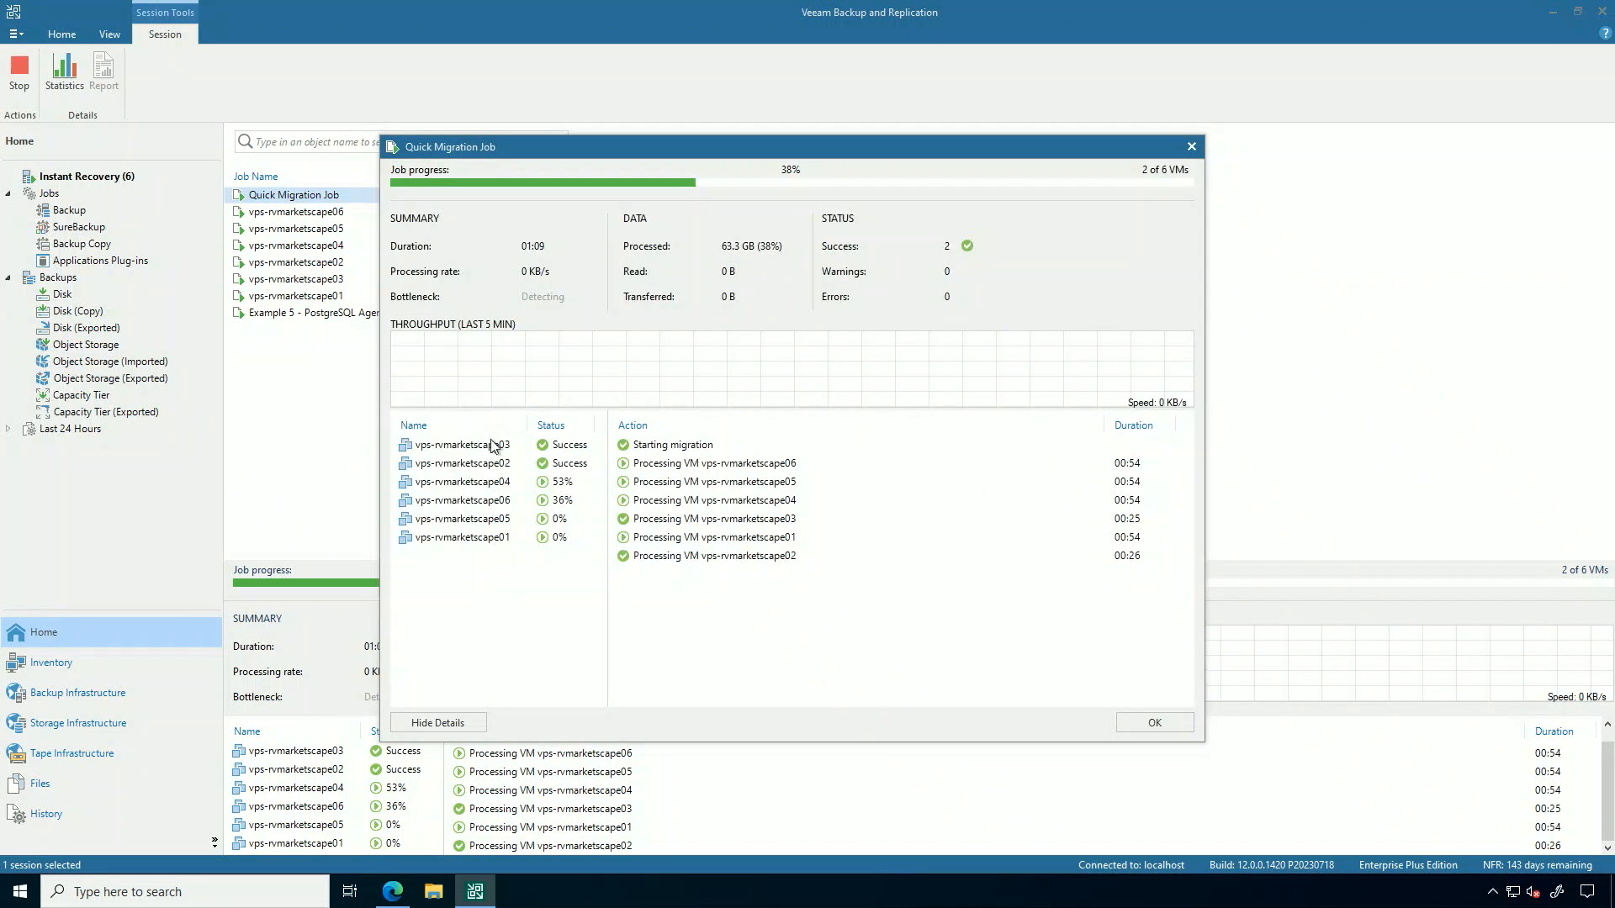
mouse_move(439, 494)
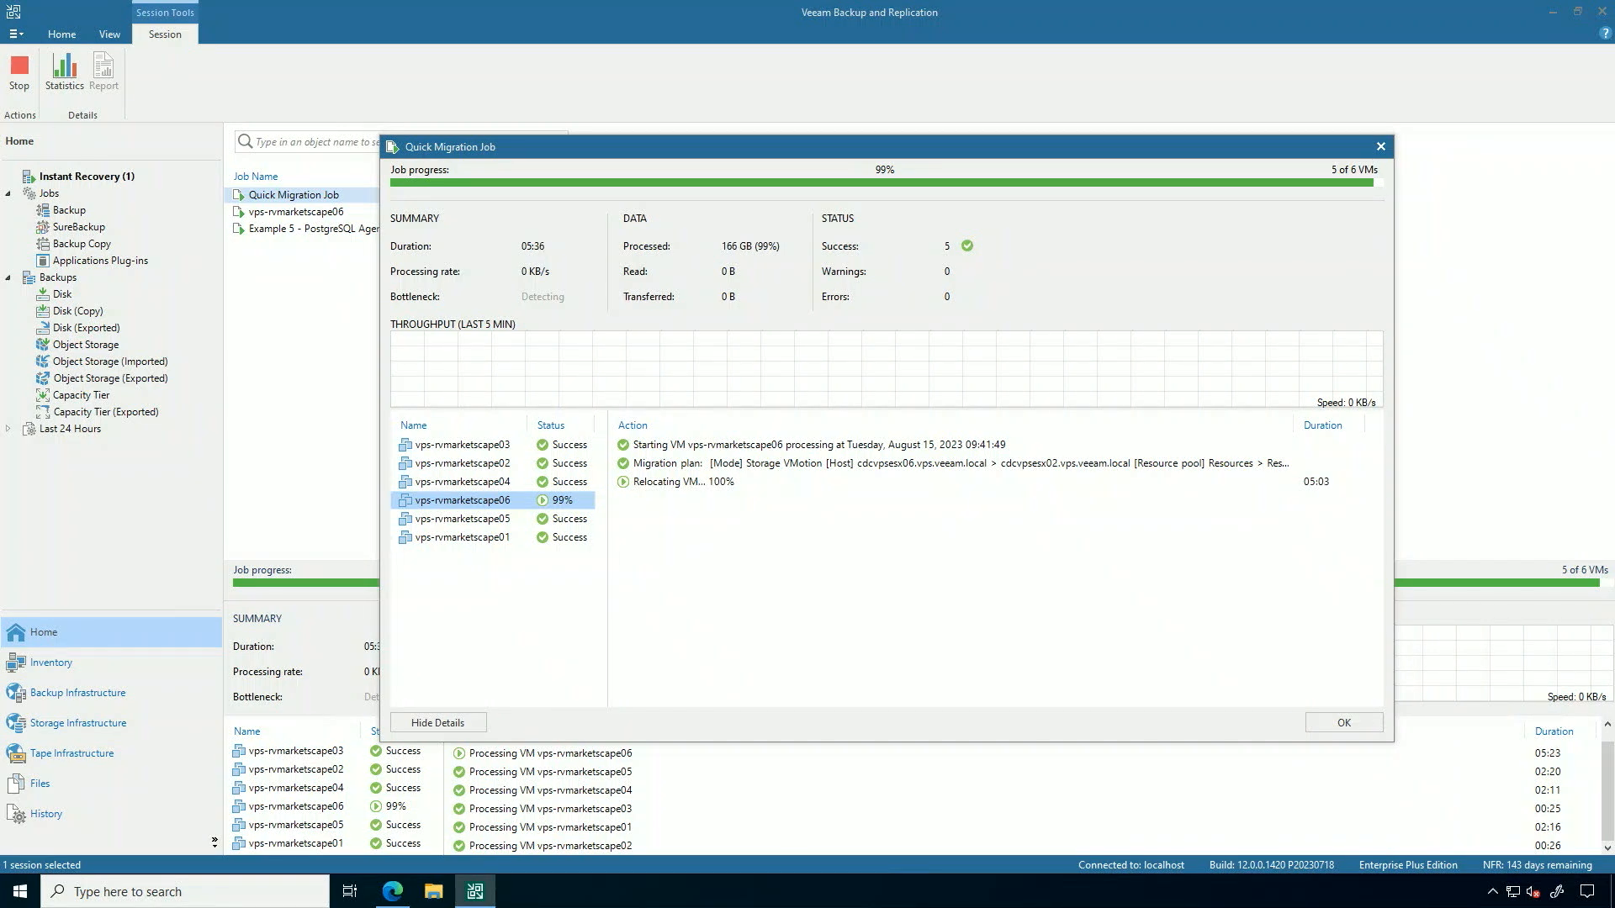
mouse_move(691, 557)
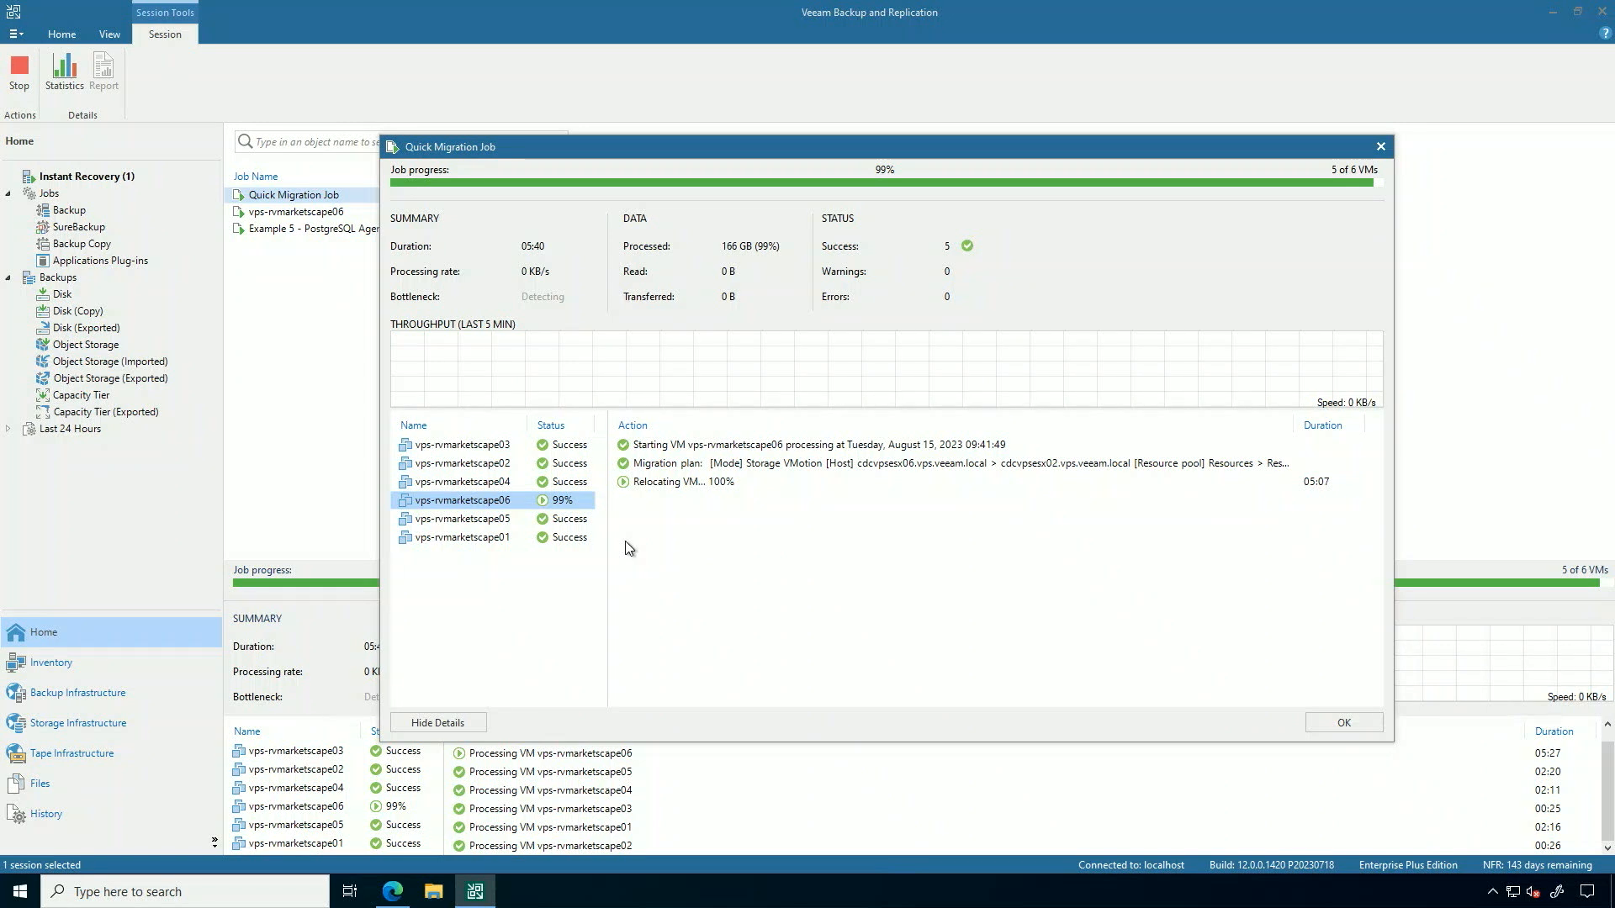
mouse_move(782, 572)
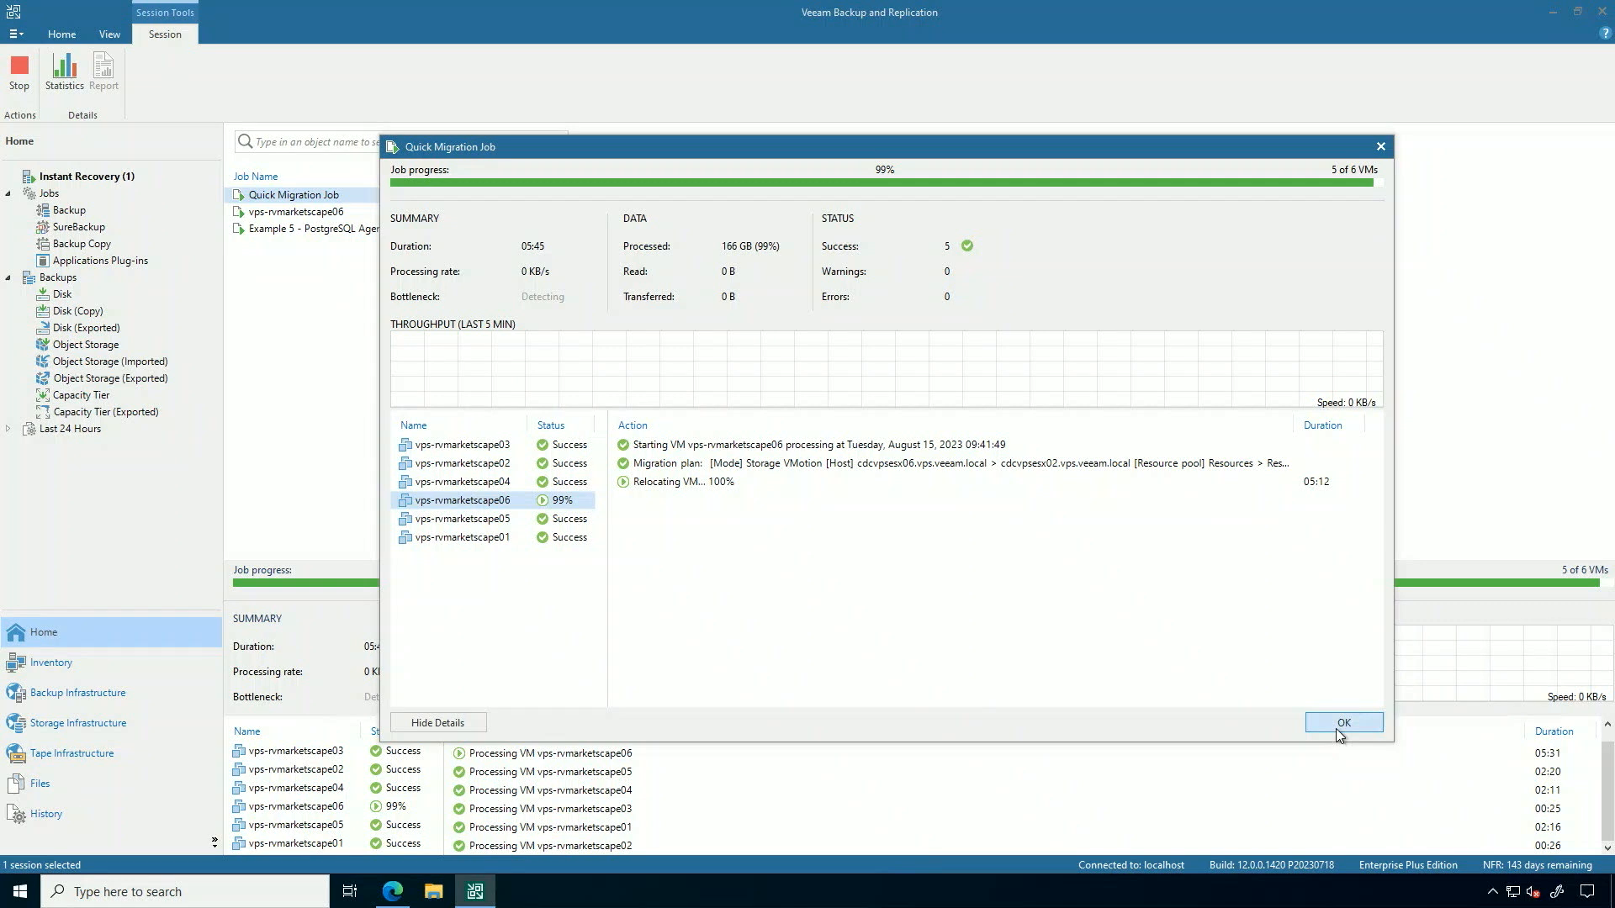
left_click(1342, 722)
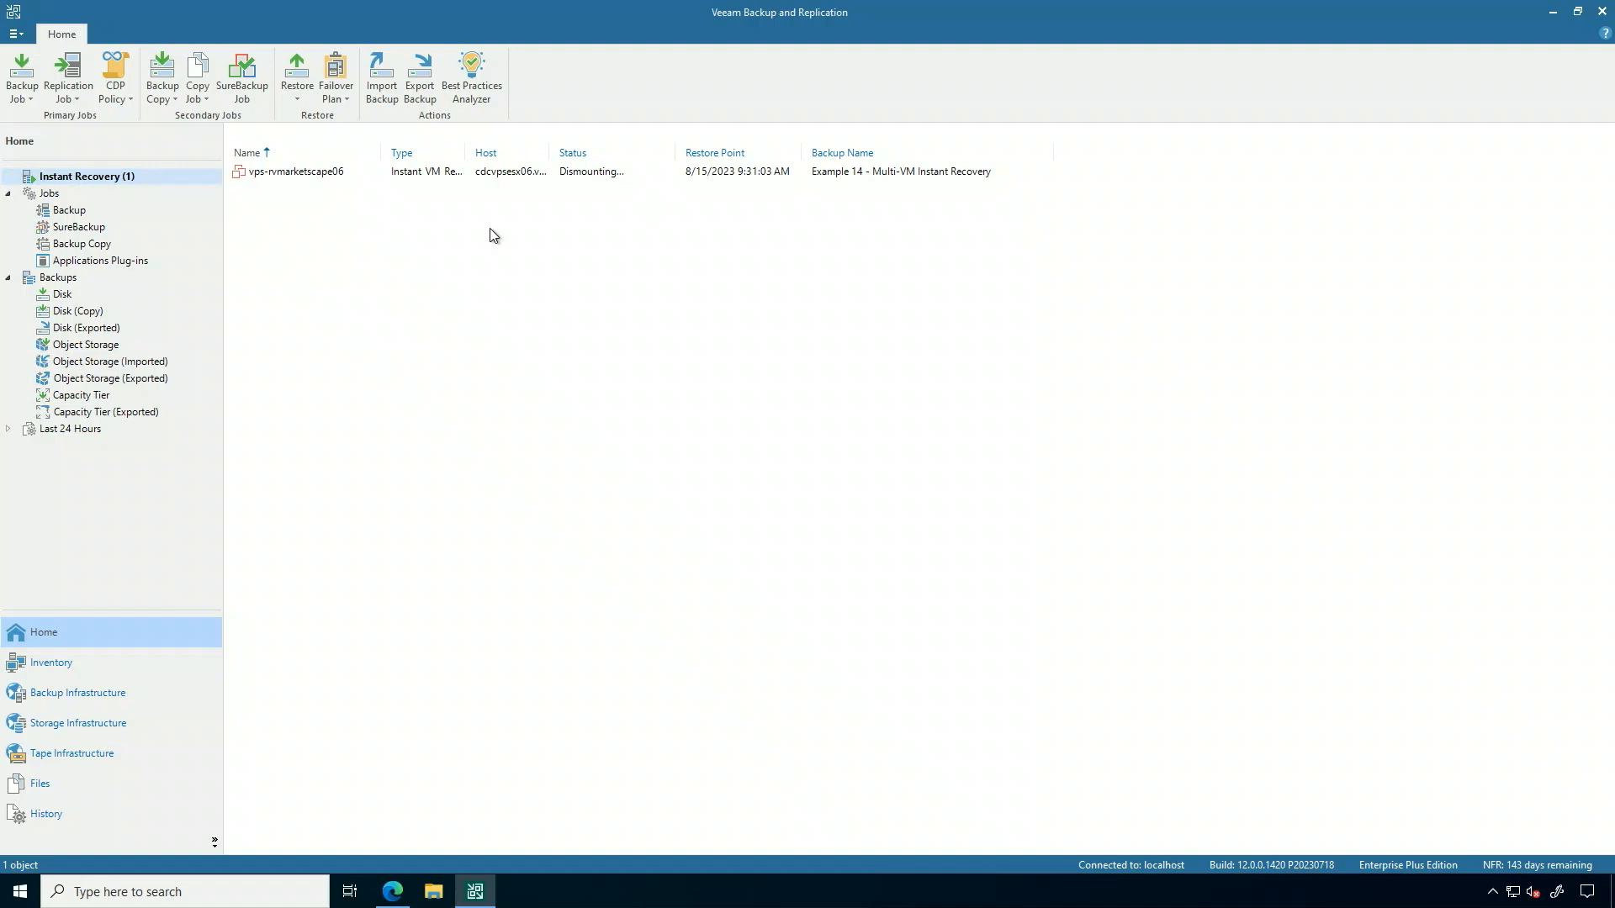
Switch to the Jobs node to list all backup jobs after the last session dismounts.
left_click(48, 194)
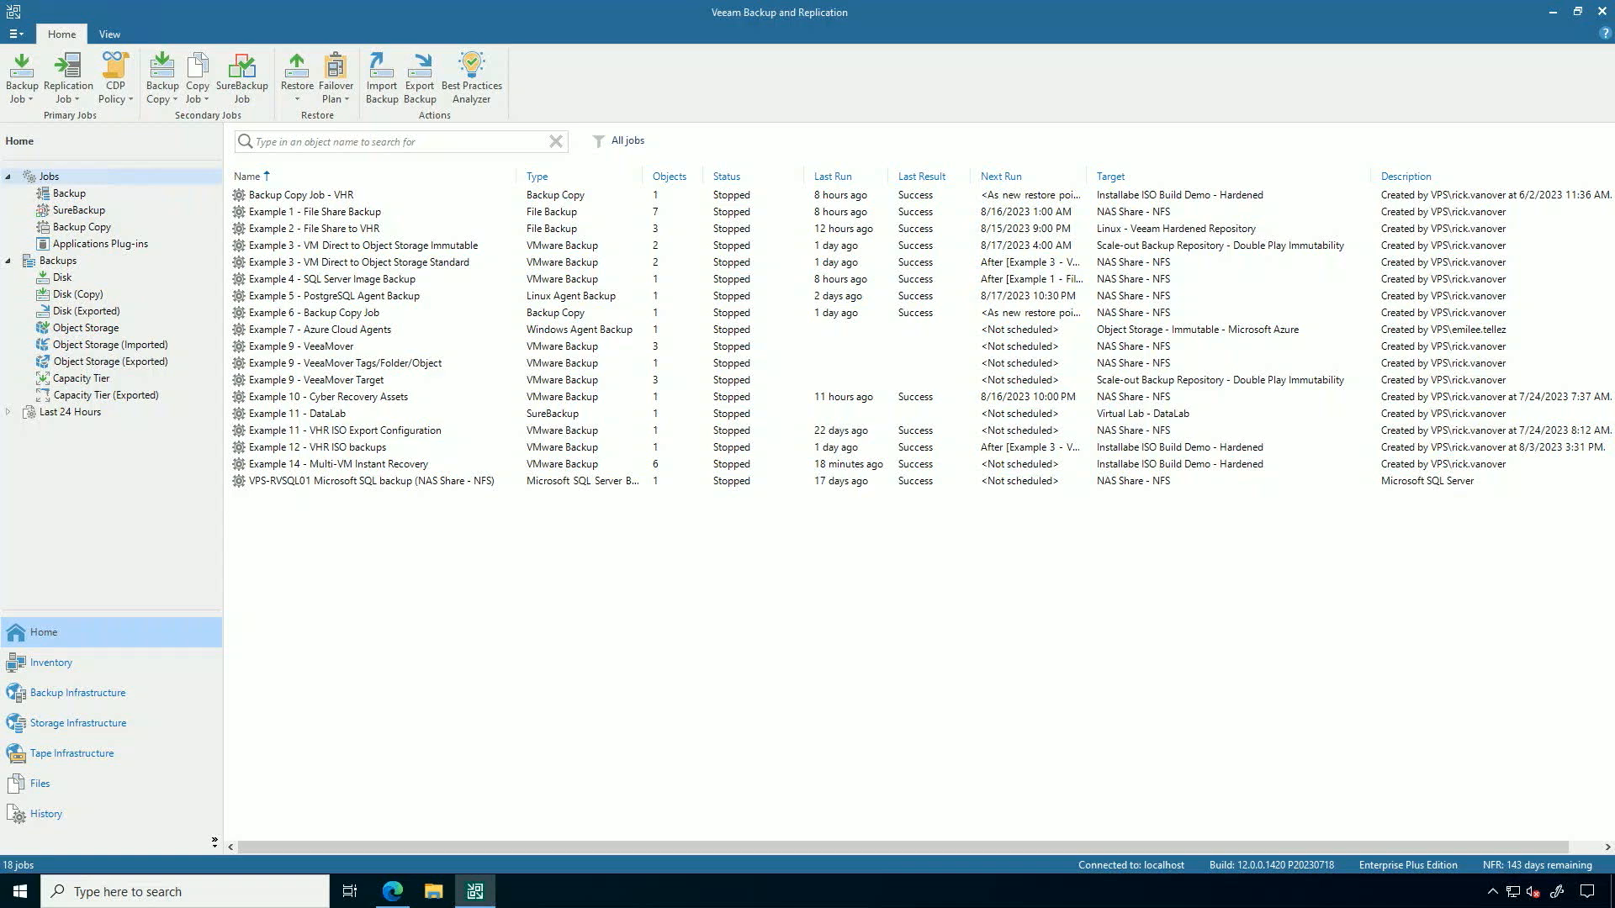